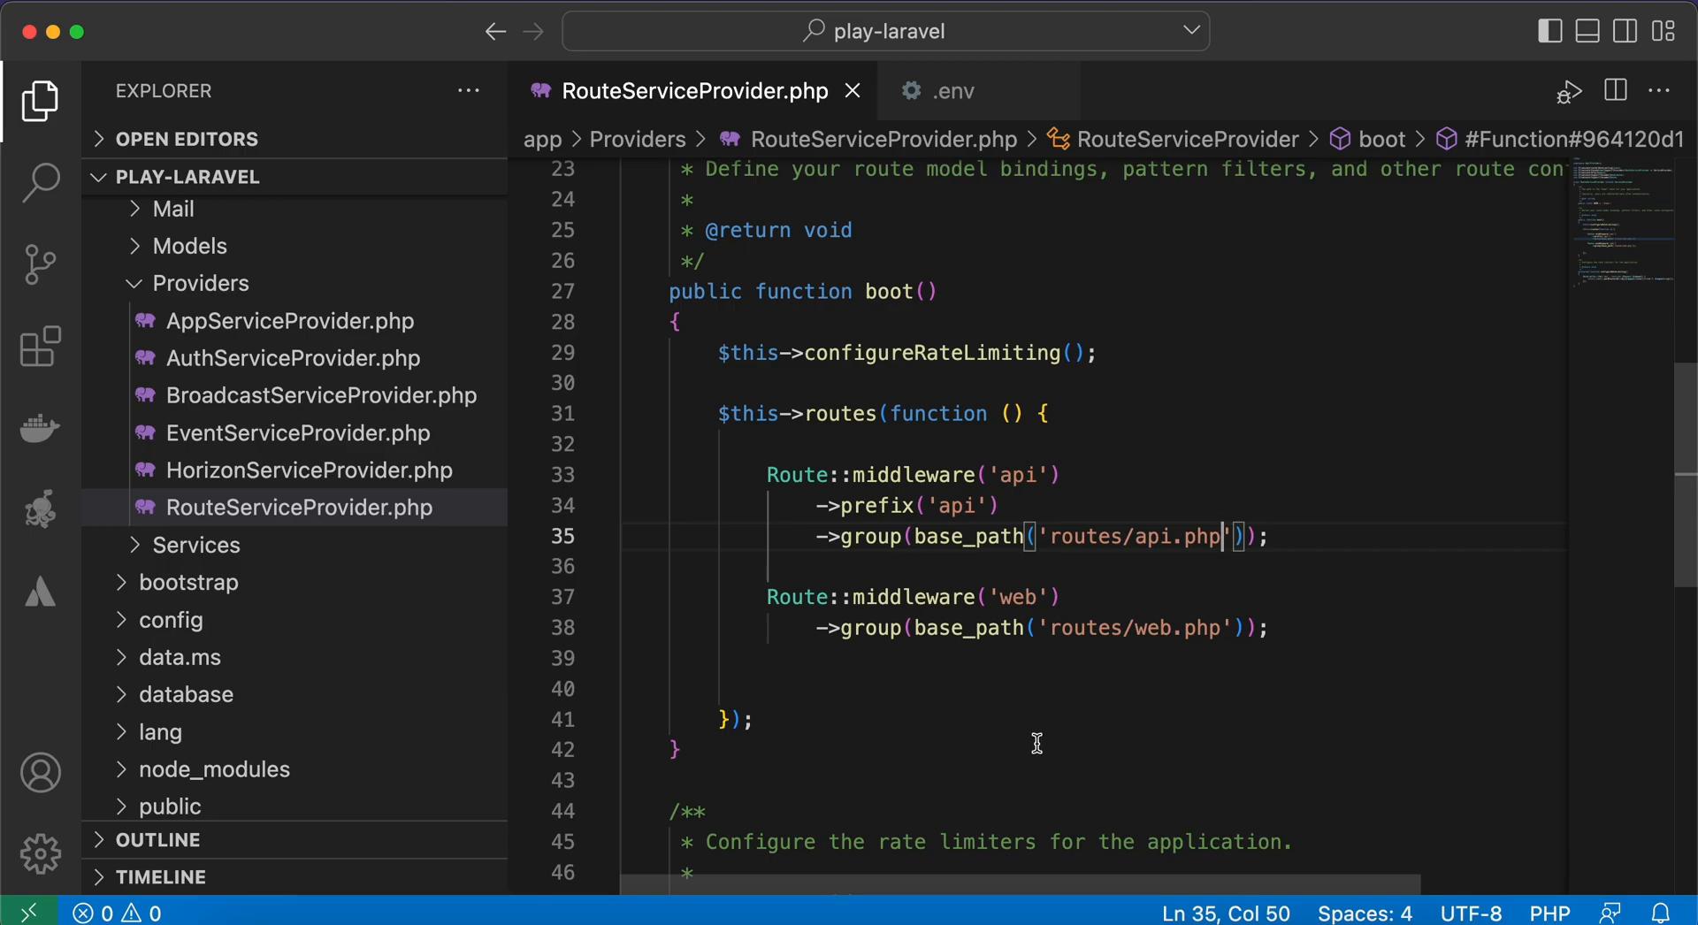
mouse_move(1062, 690)
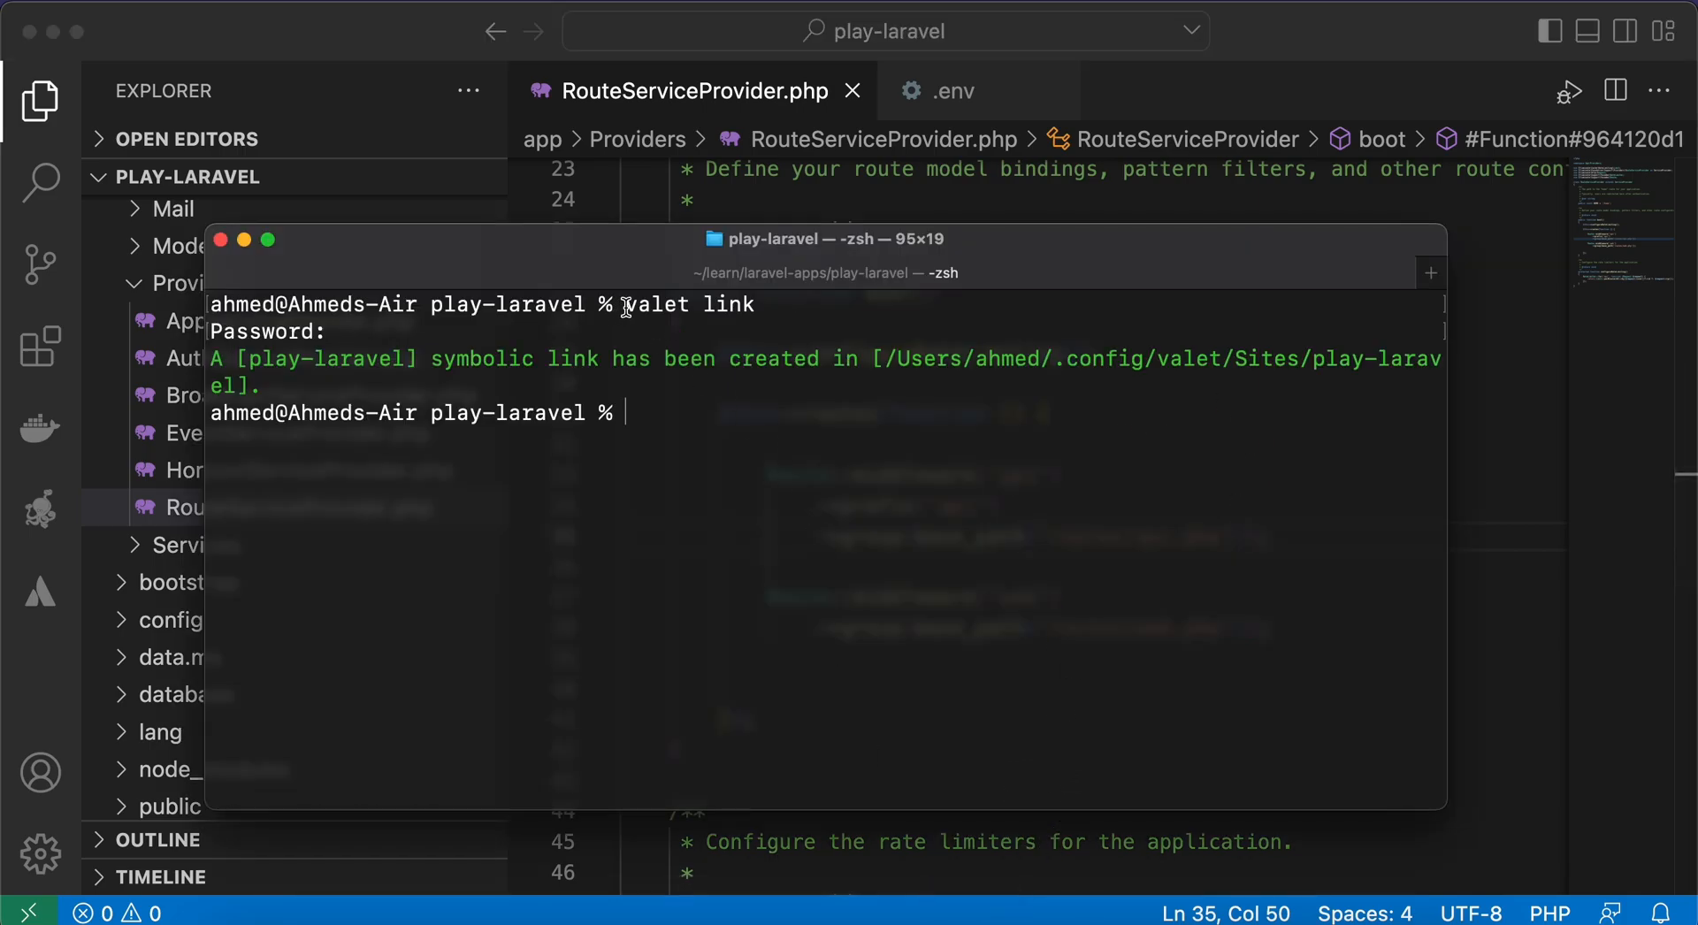
Link play-laravel with Valet and load play-laravel.test in Chrome, showing 'Main domain'.
double_click(657, 305)
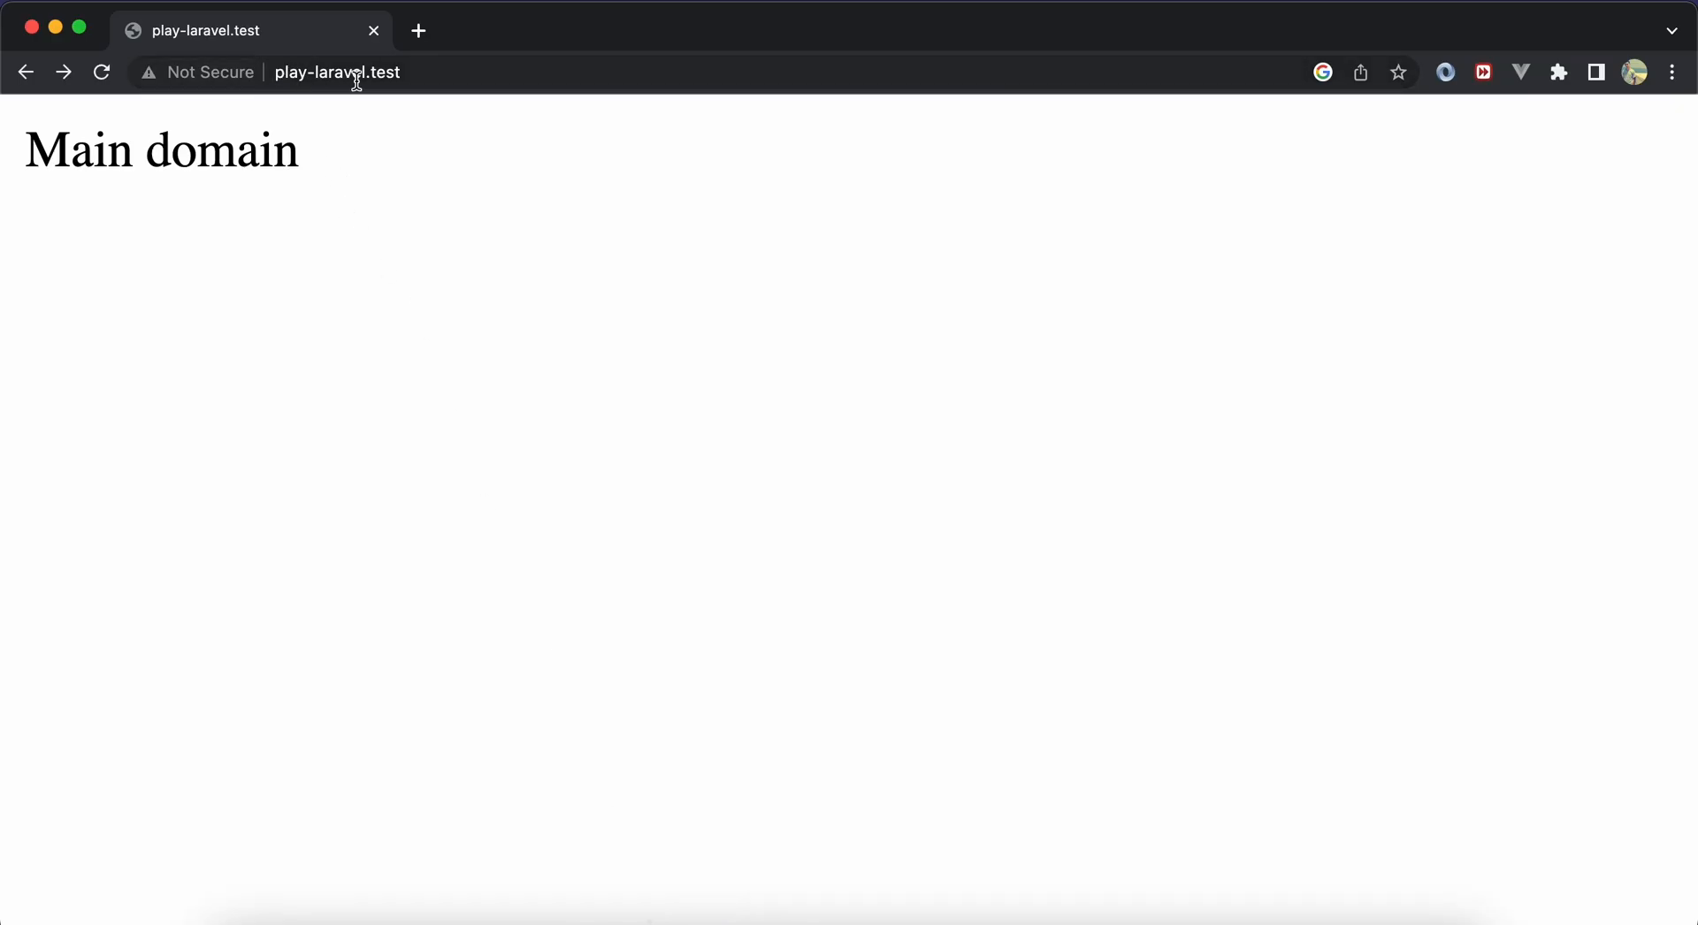
mouse_move(463, 284)
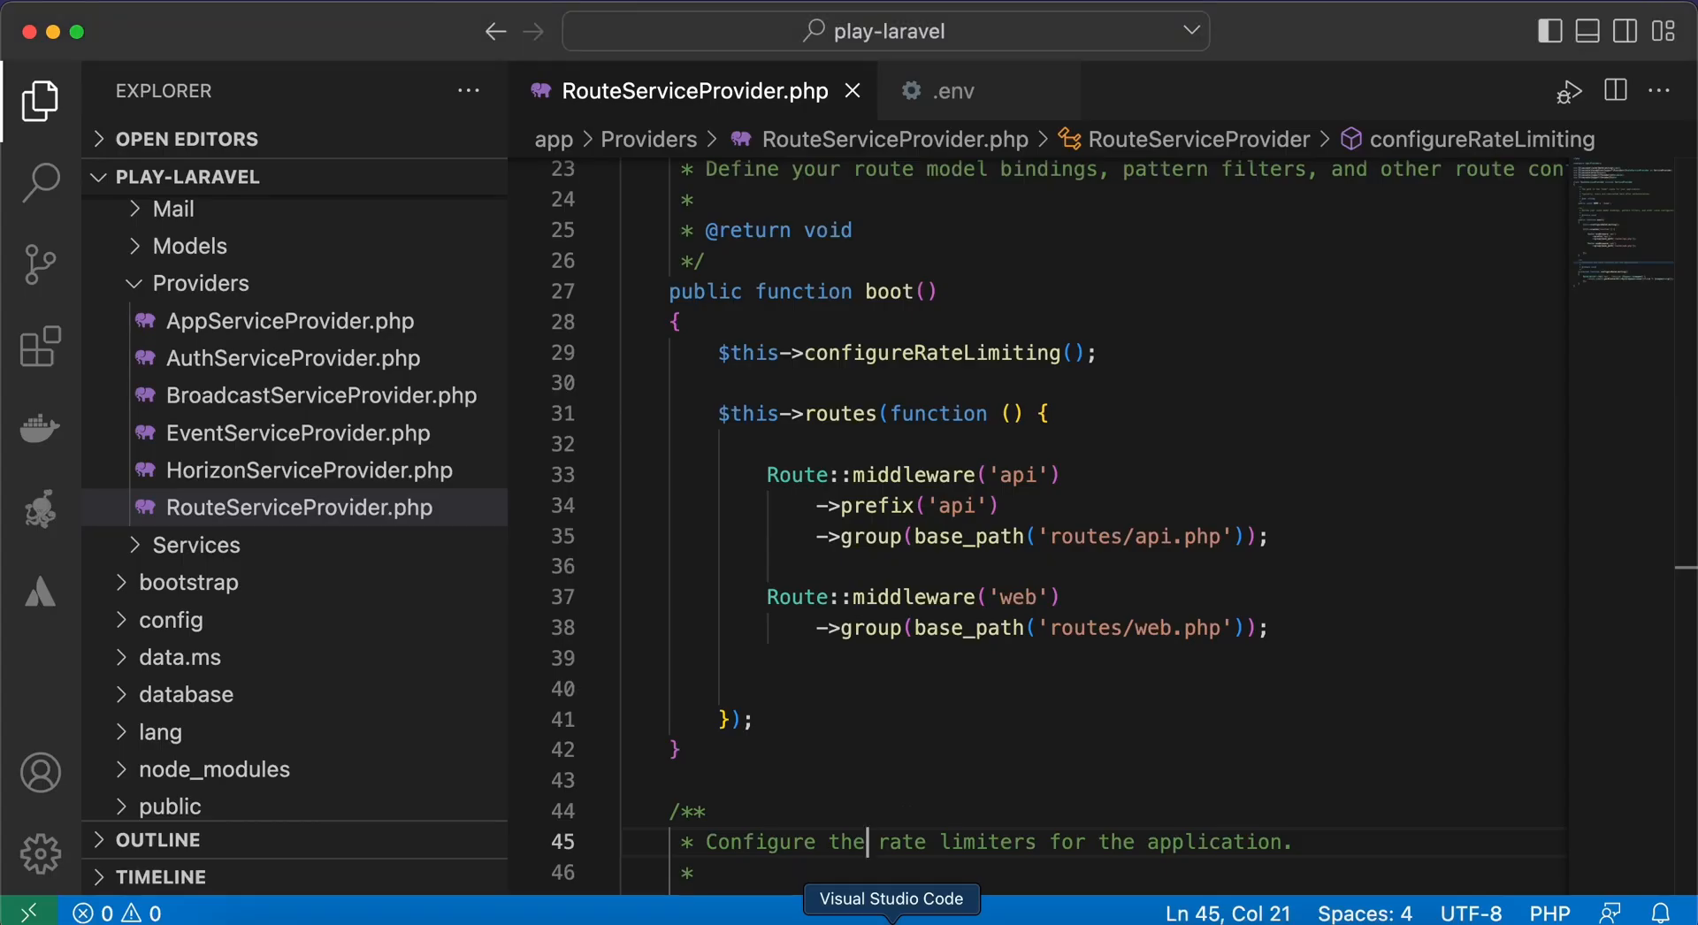
left_click(951, 90)
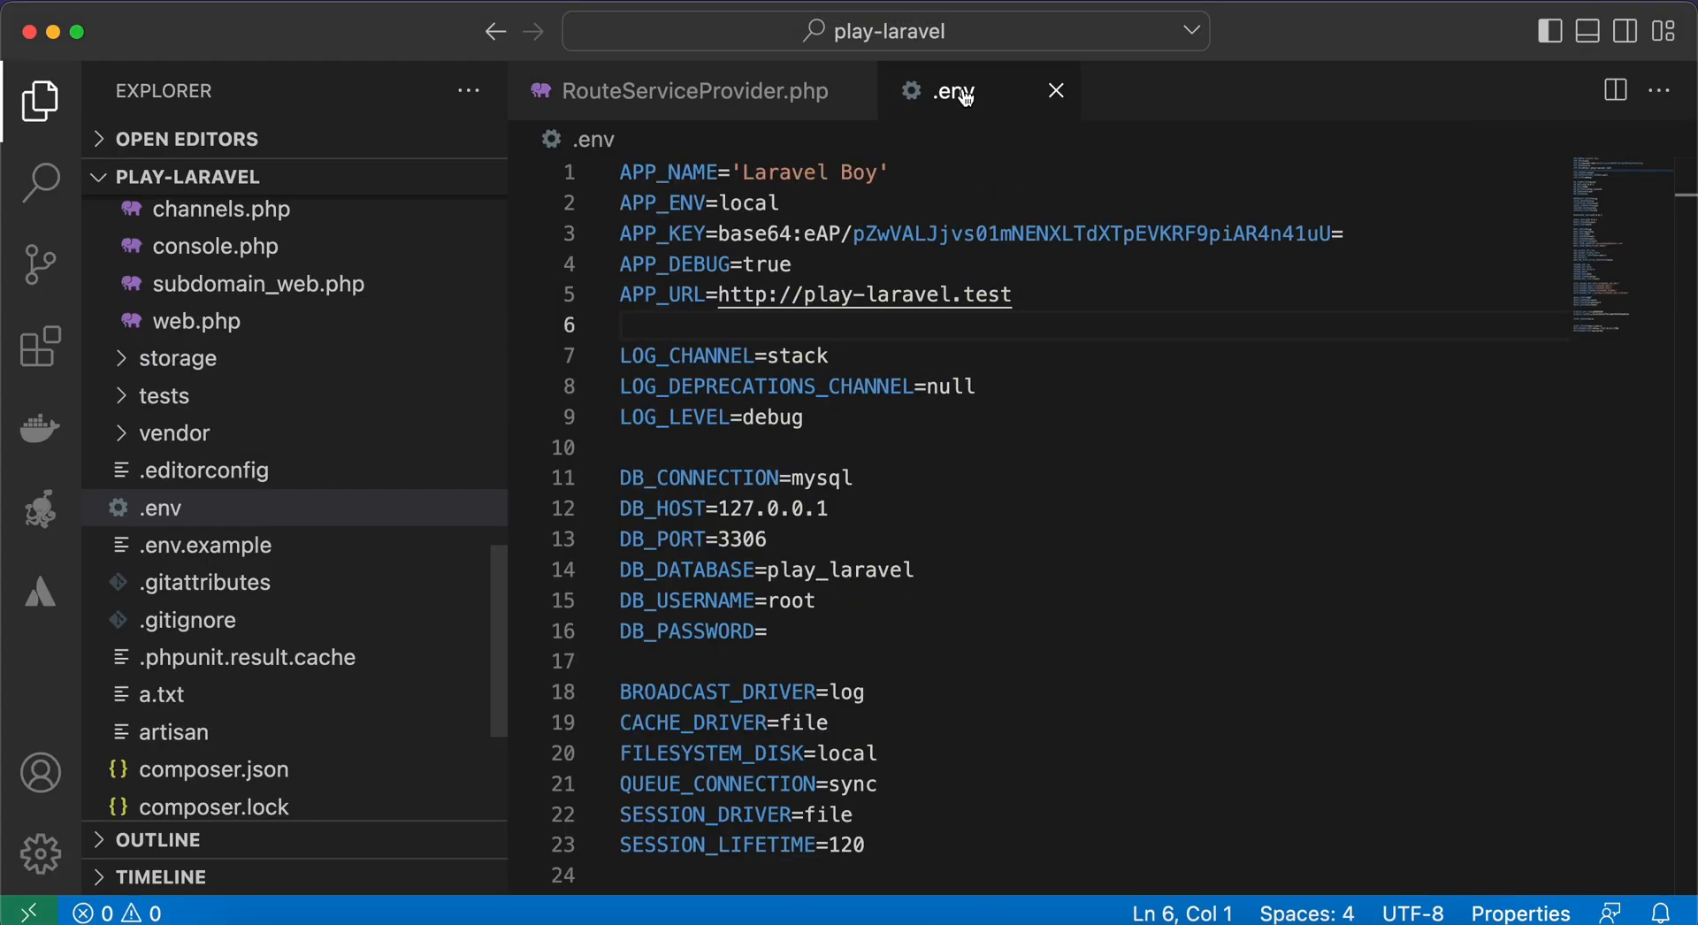
left_click(1013, 294)
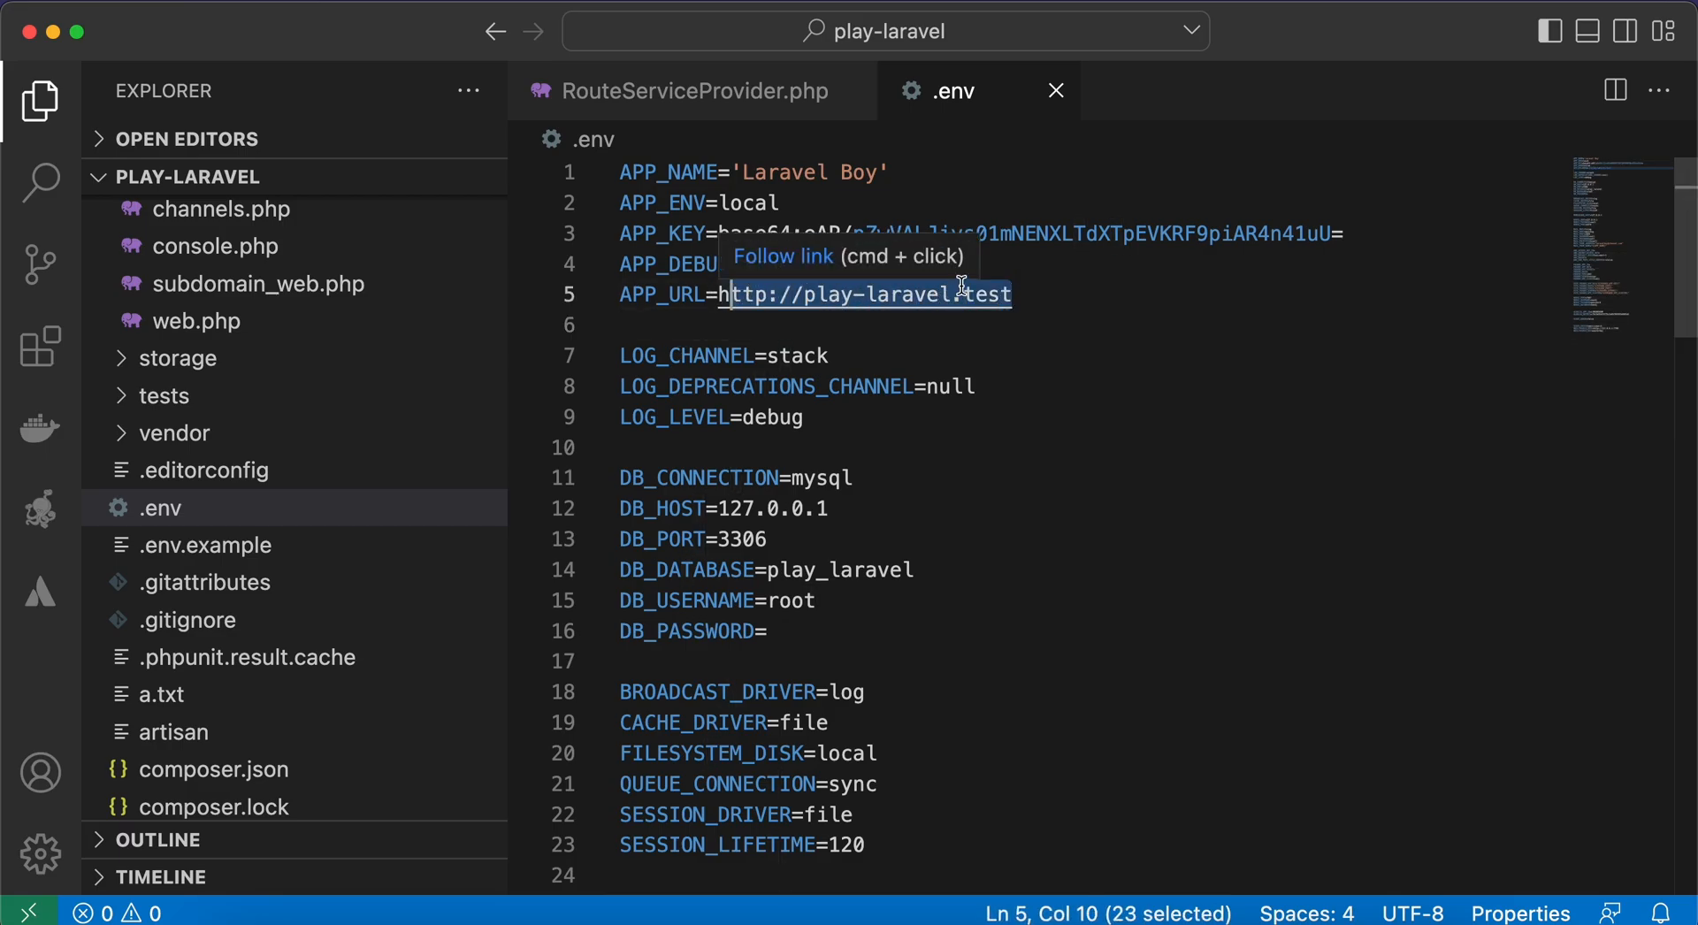
left_click(694, 91)
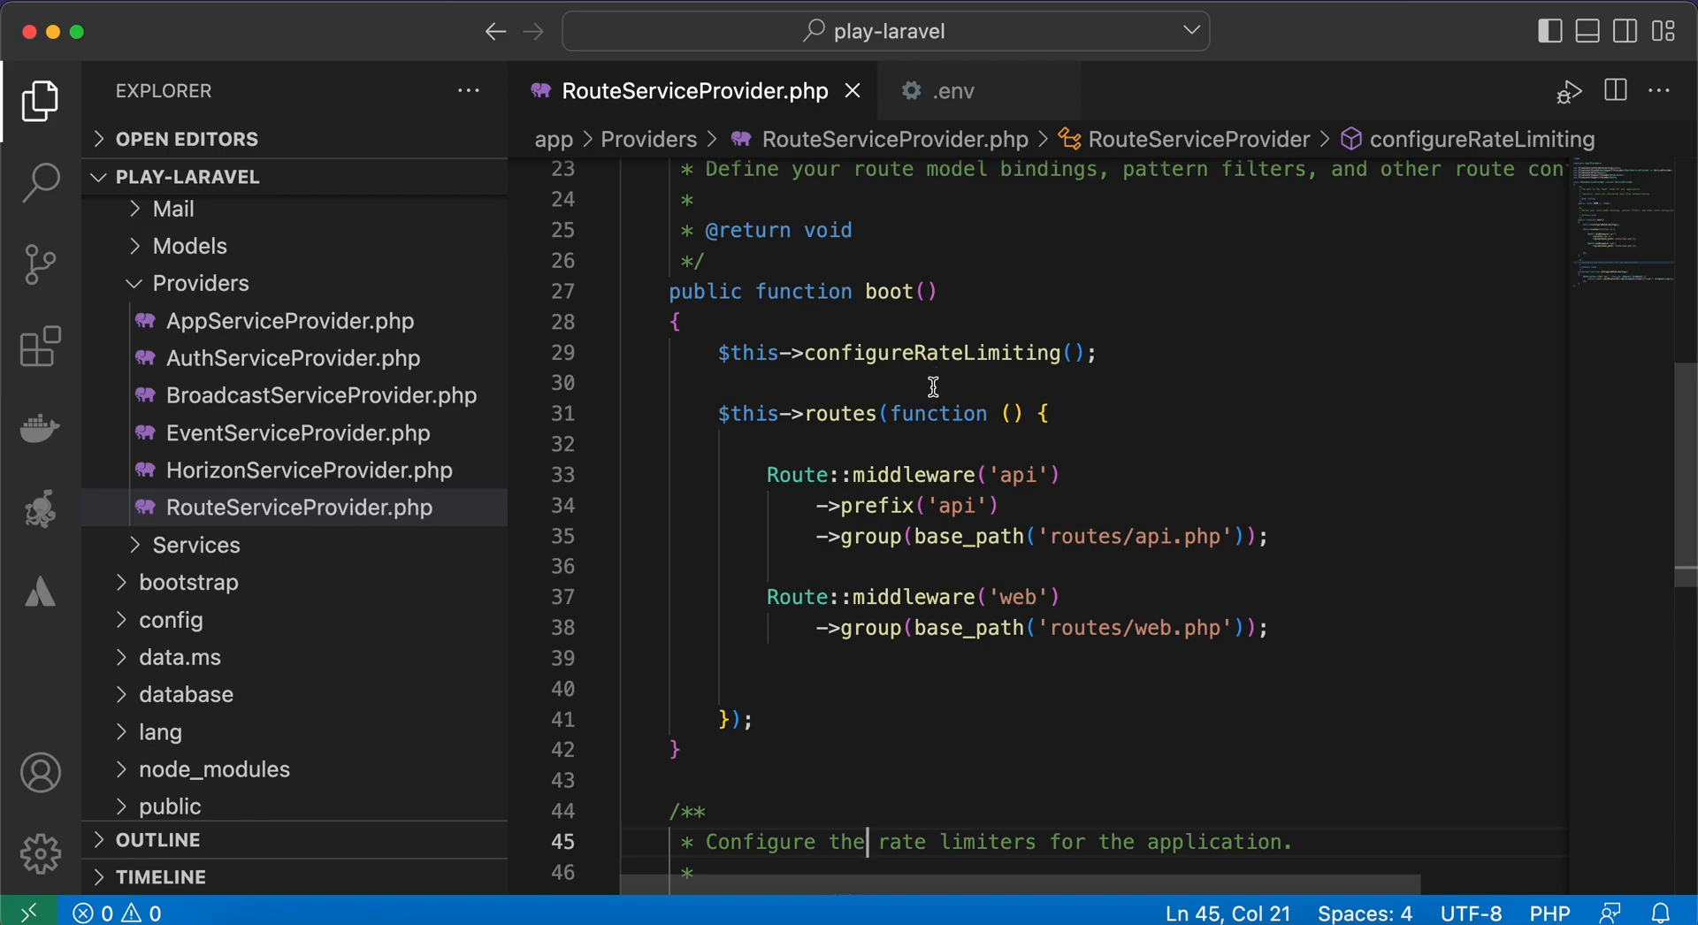
mouse_move(664, 76)
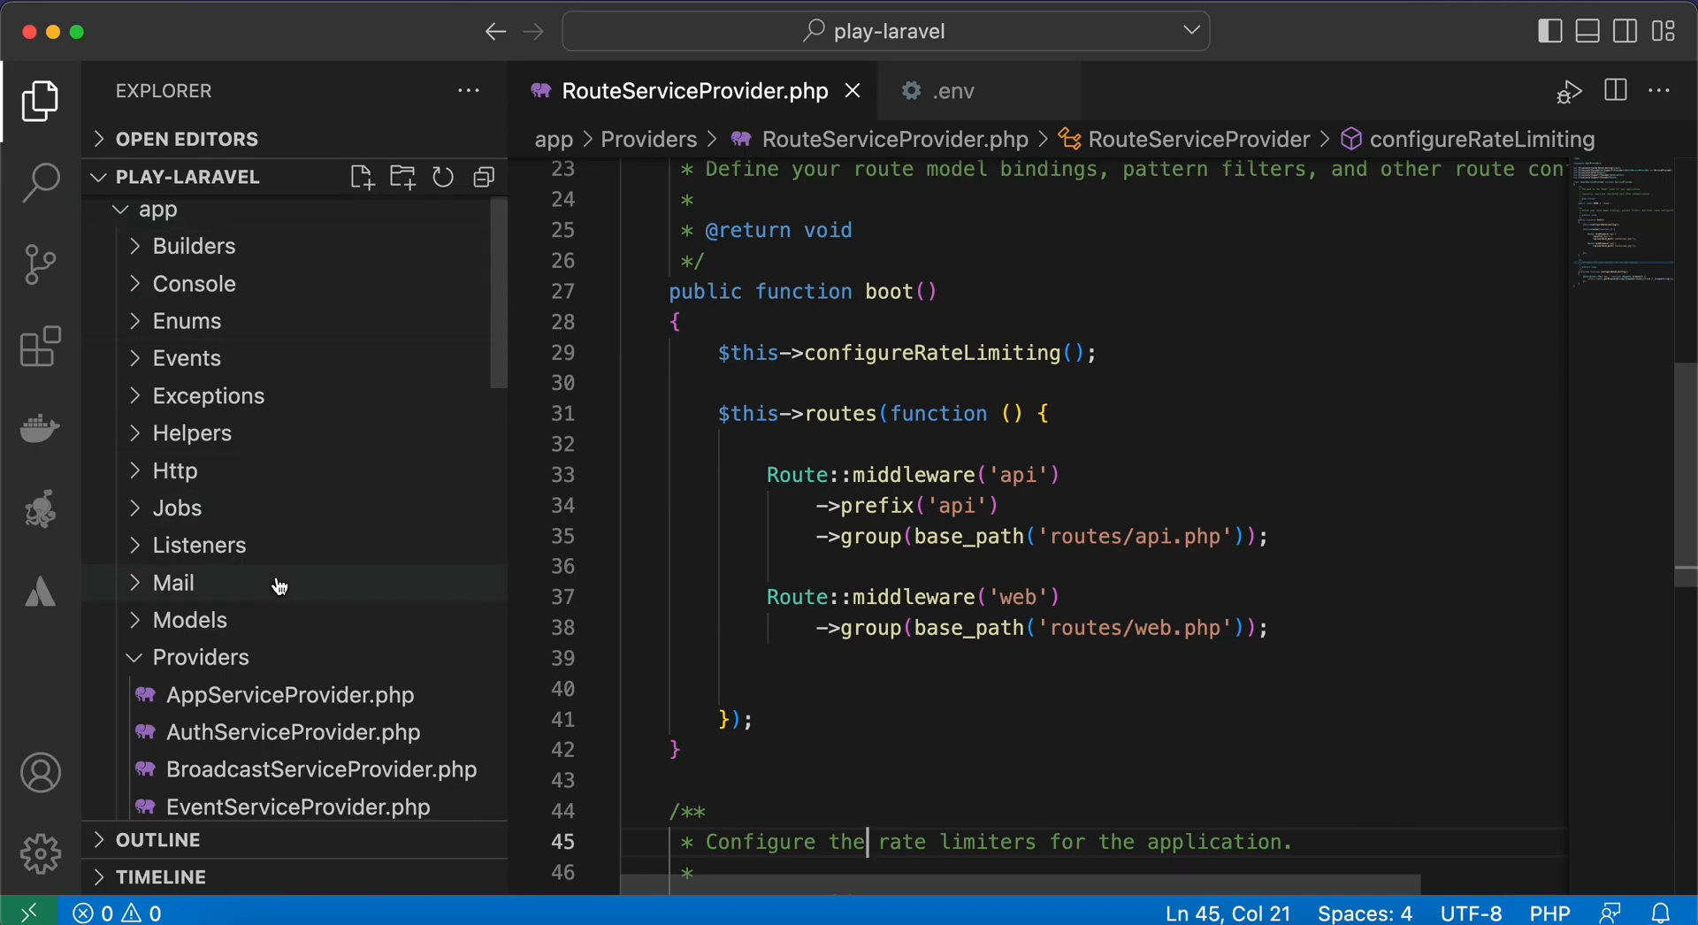
Insert a Route::domain('blog.play-laravel.test') line above the api routes in RouteServiceProvider.
scroll("down", 3)
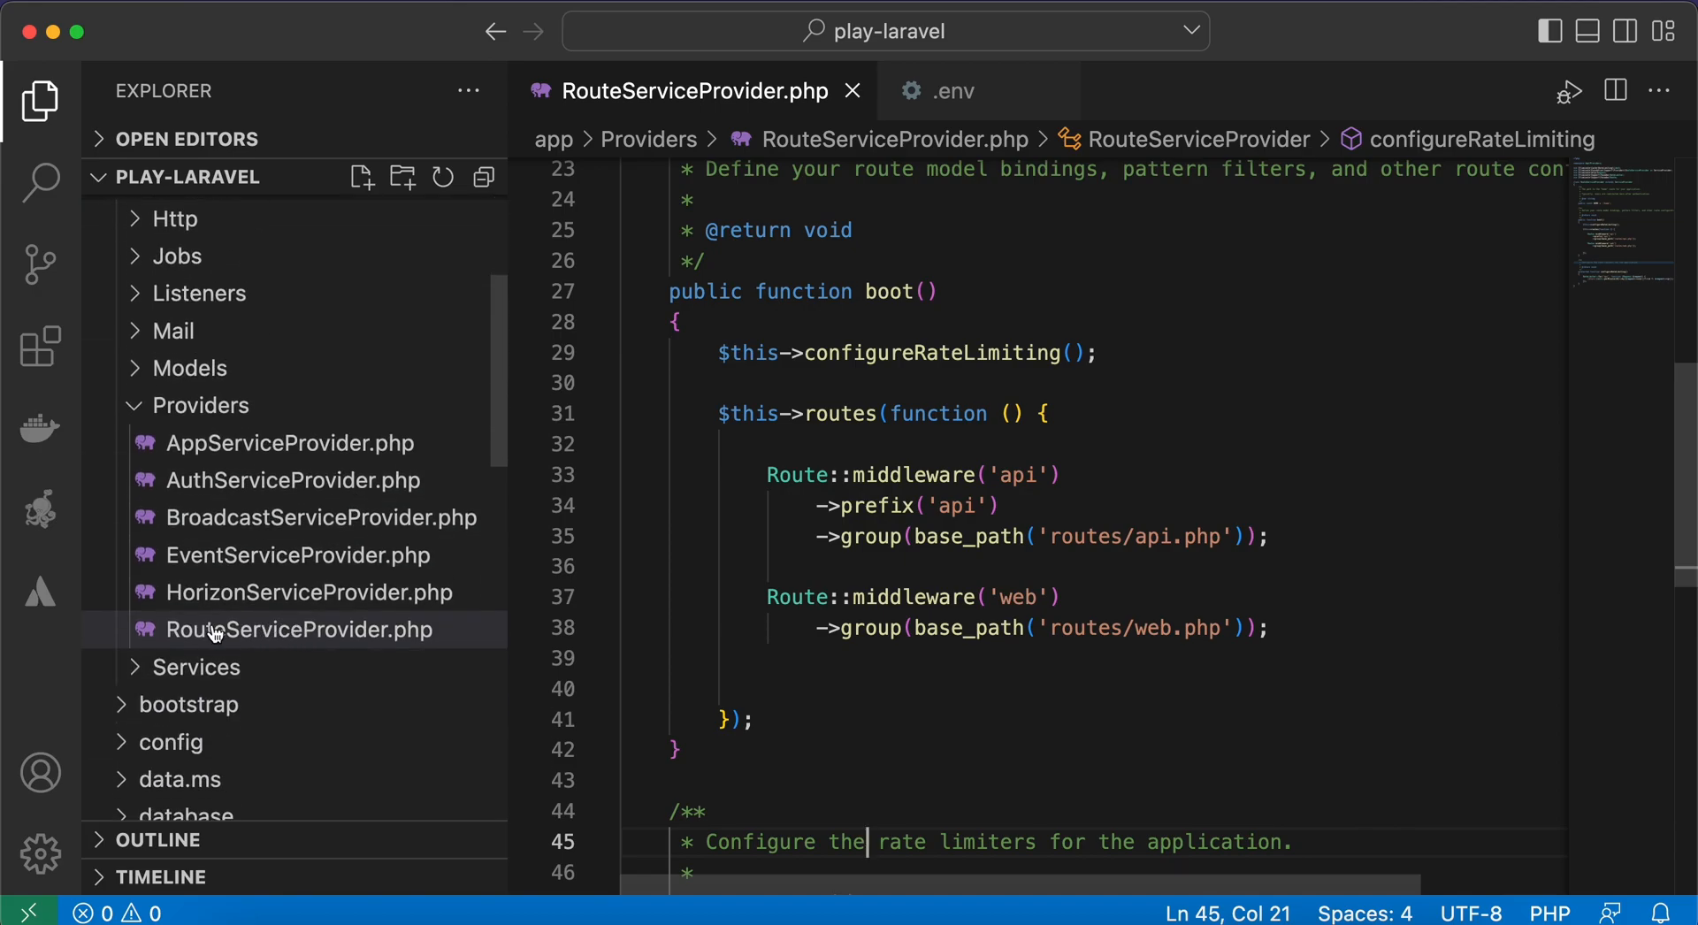
key("enter")
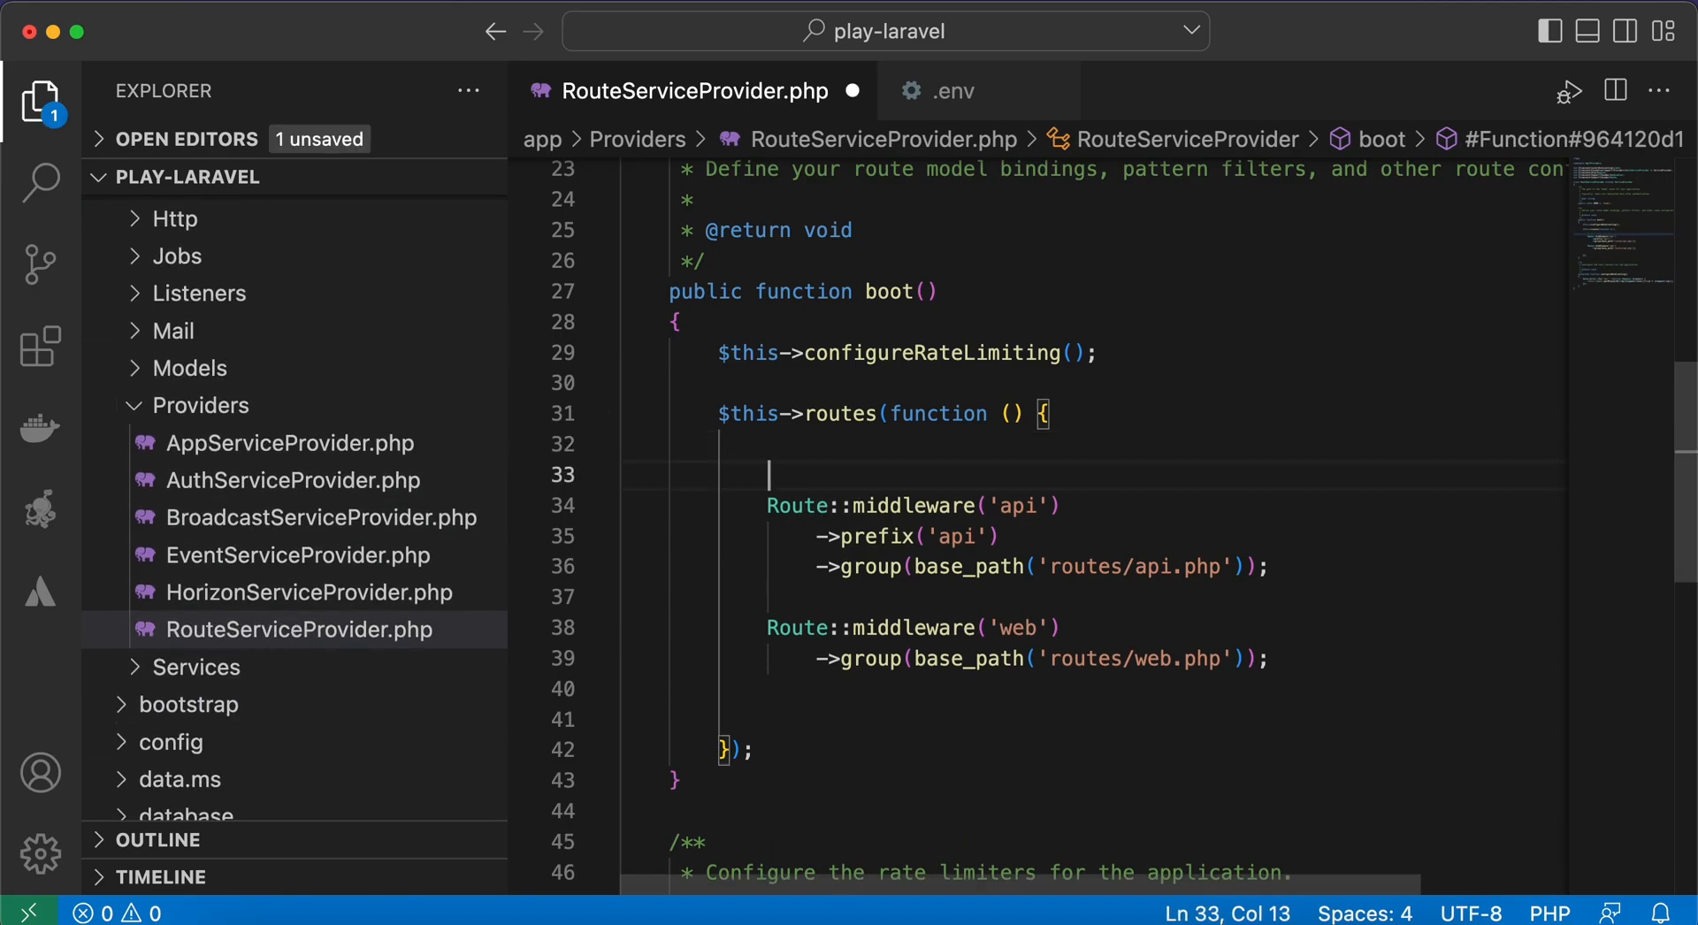
type("Route::domain('")
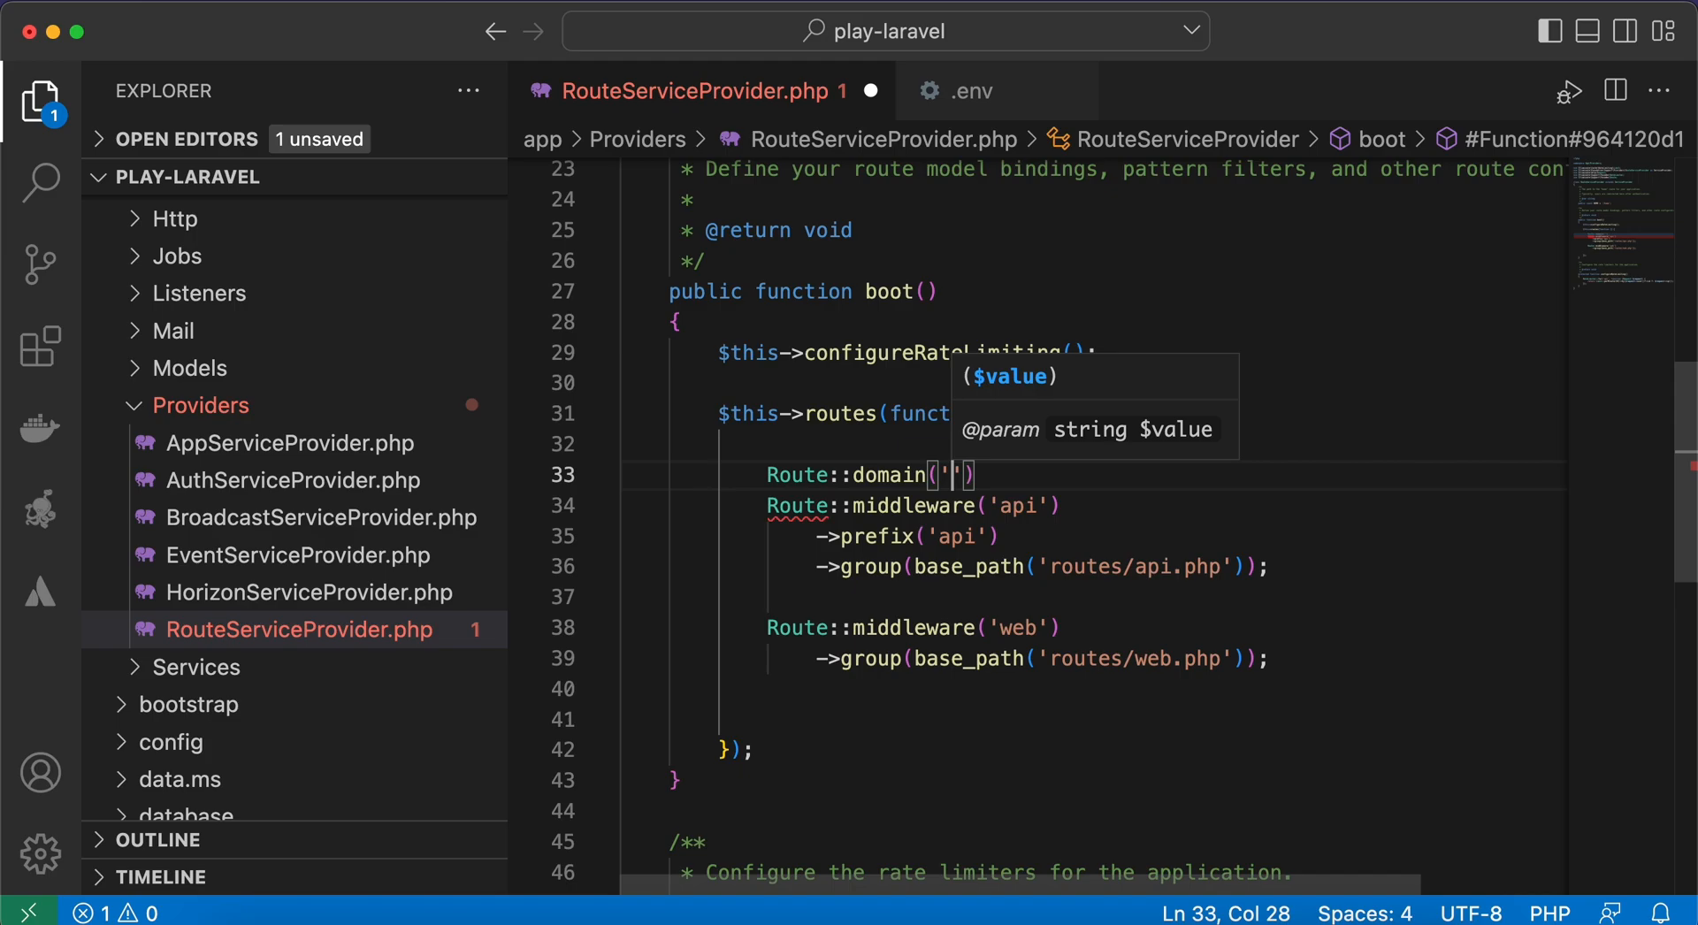
type("blog.pl")
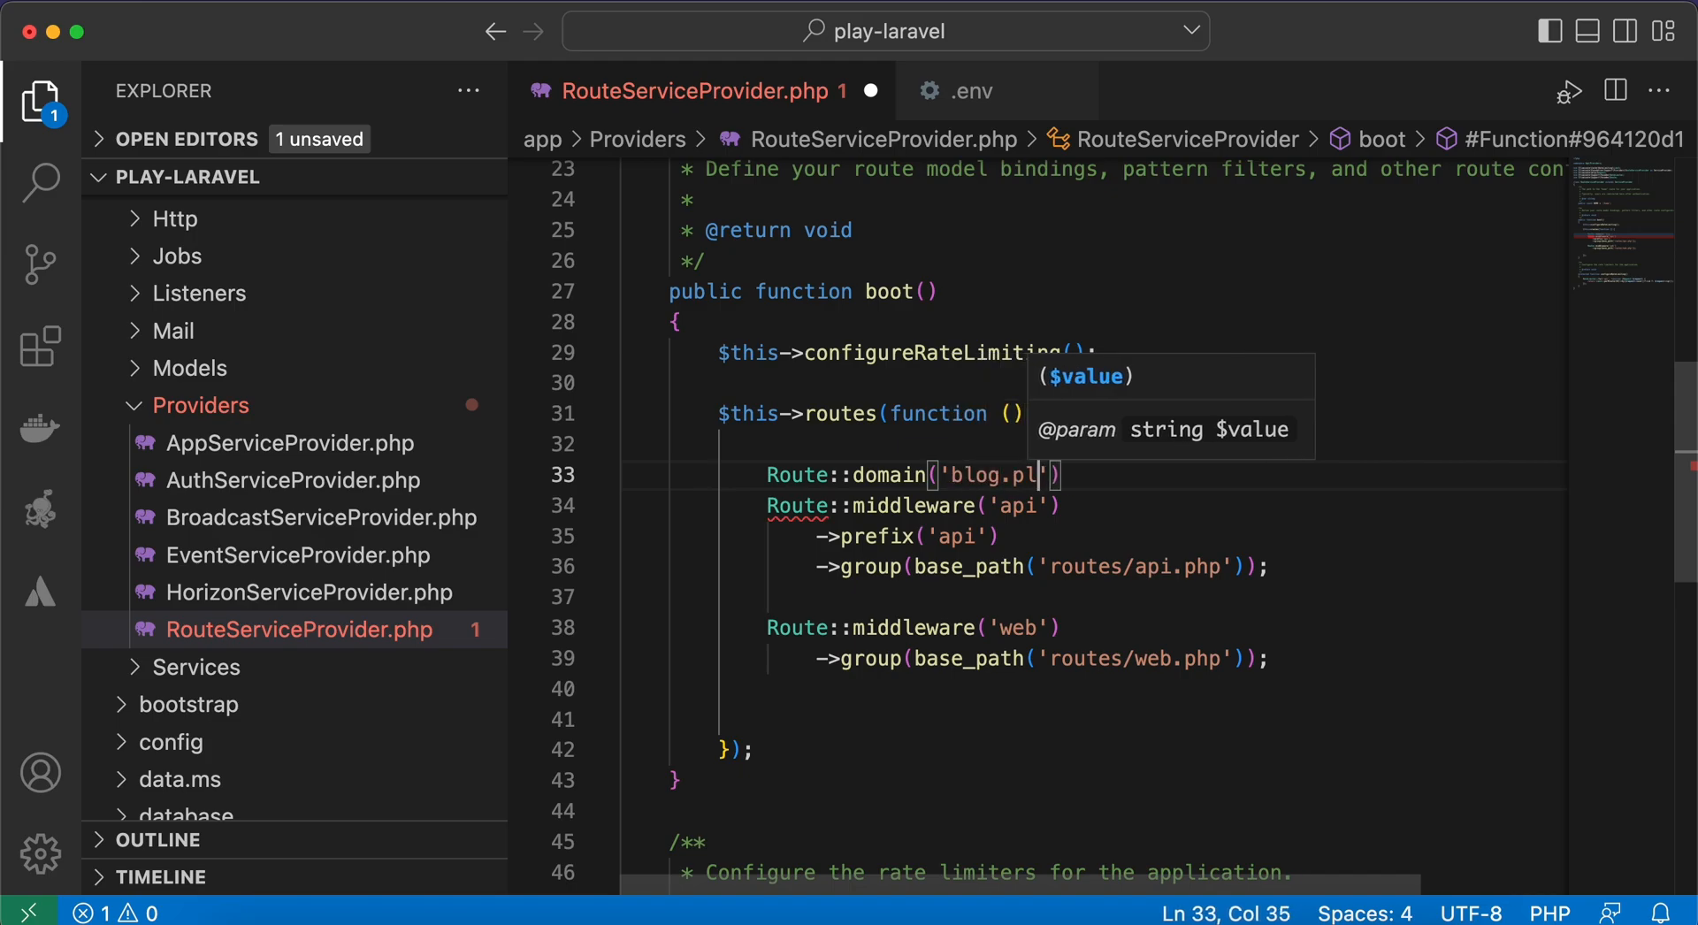
type("ay-laravel")
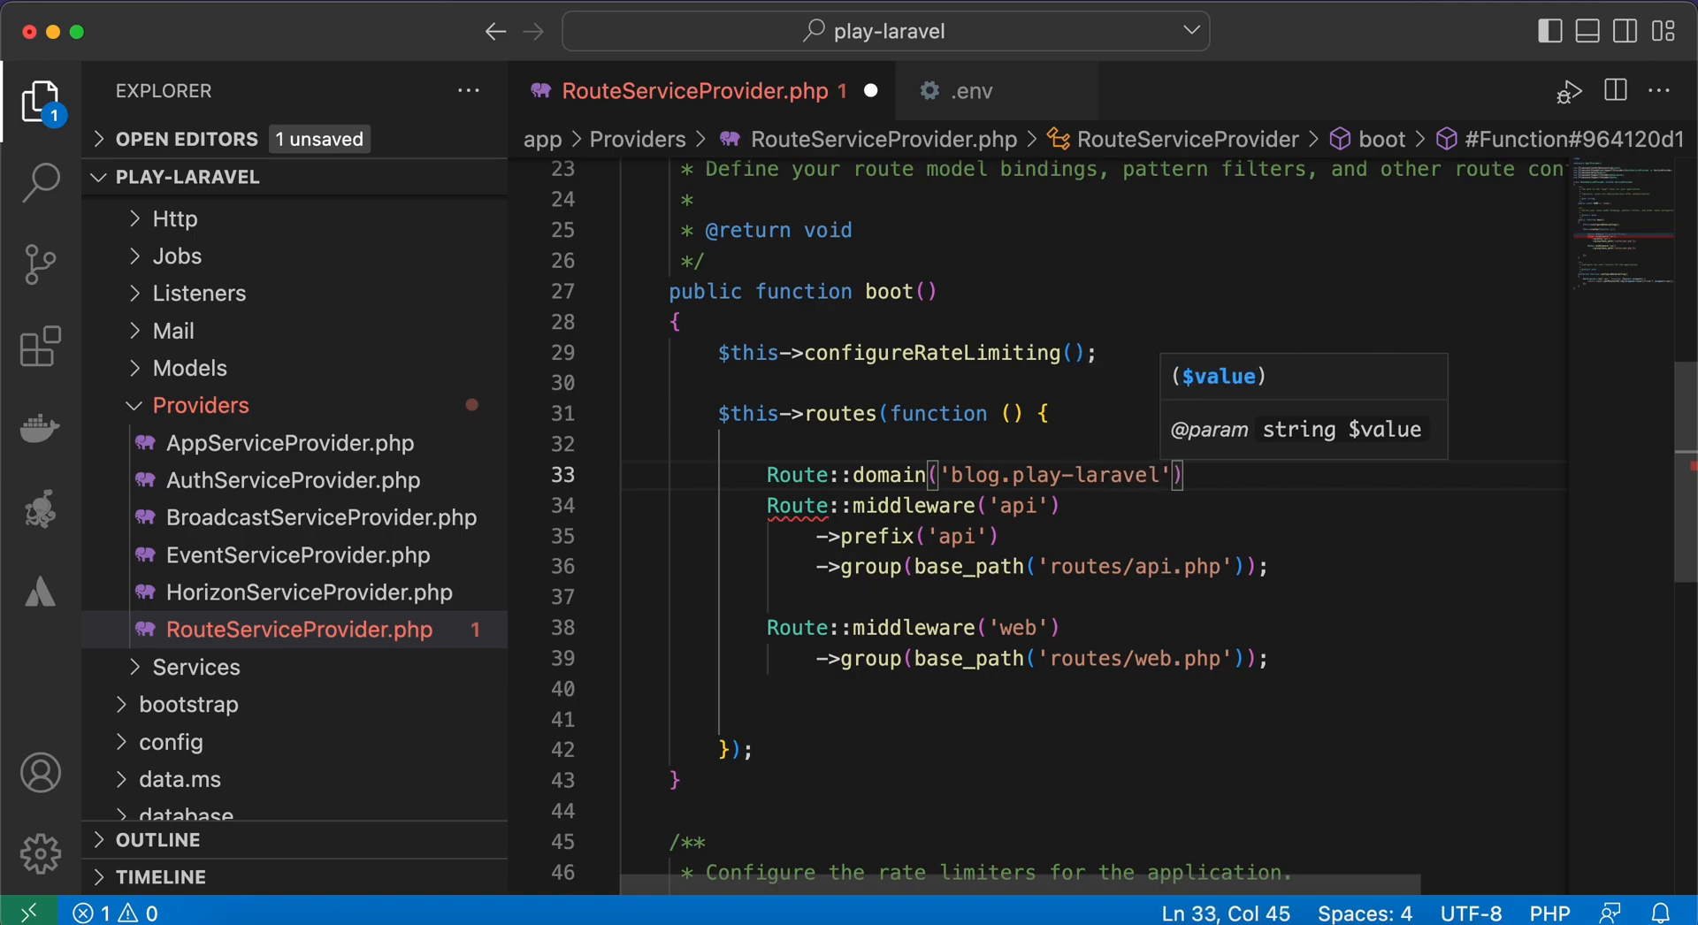
type(".test")
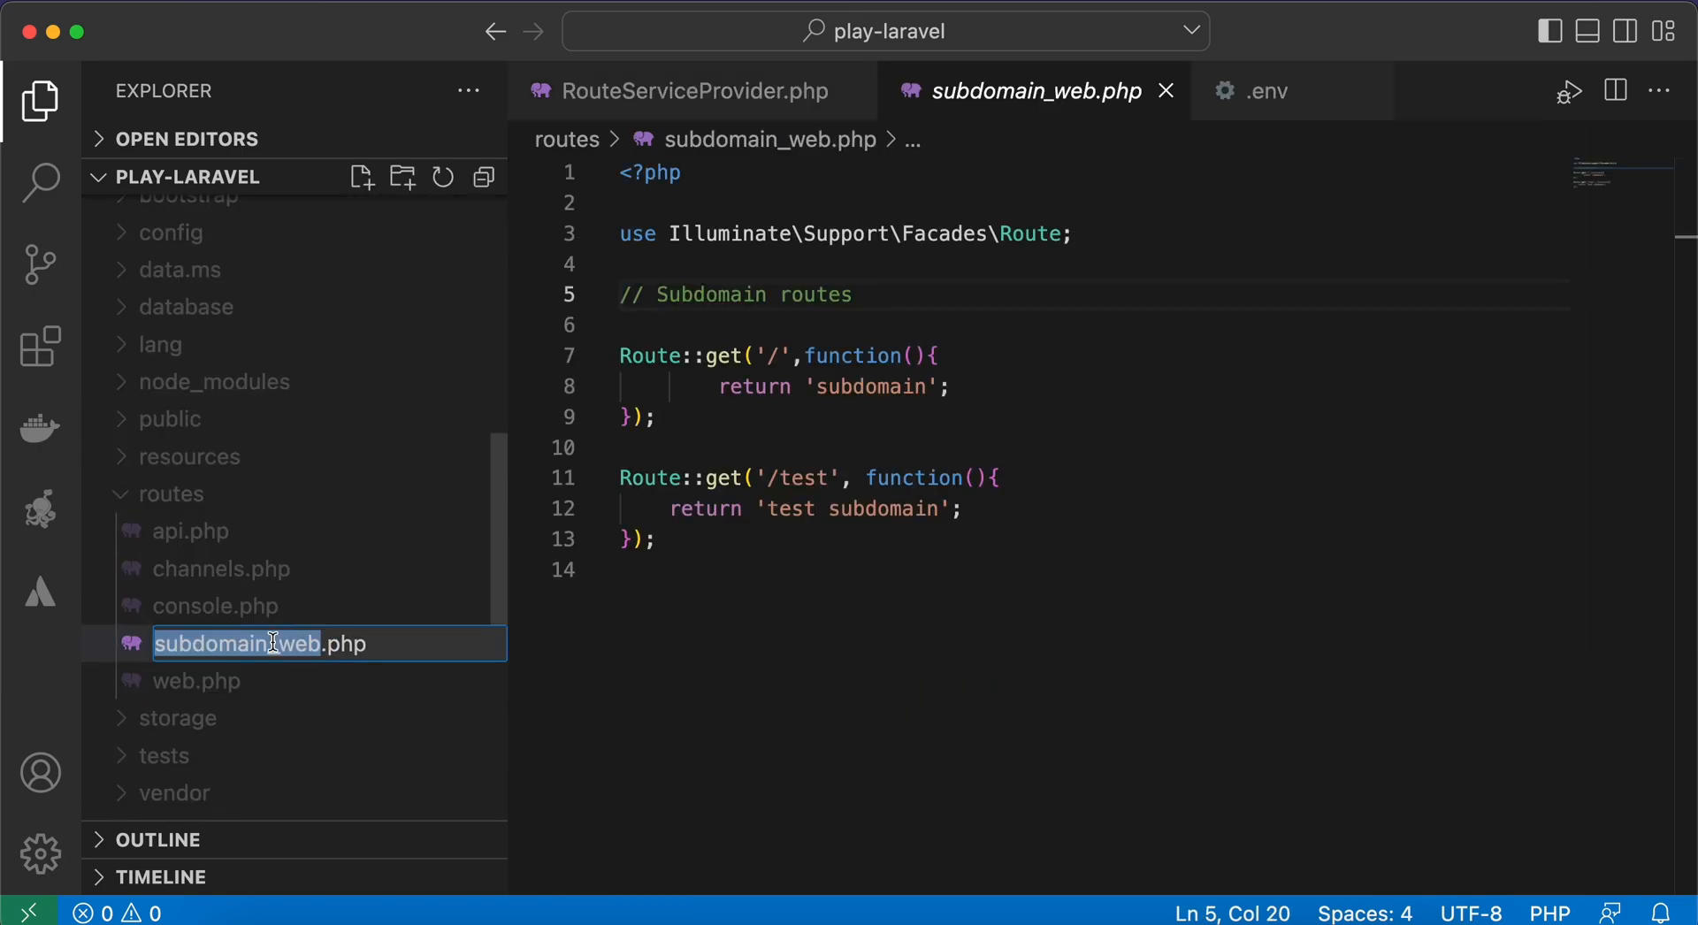
Group routes/subdomain_web.php under the blog.play-laravel.test domain, then view subdomain_web.php.
left_click(686, 90)
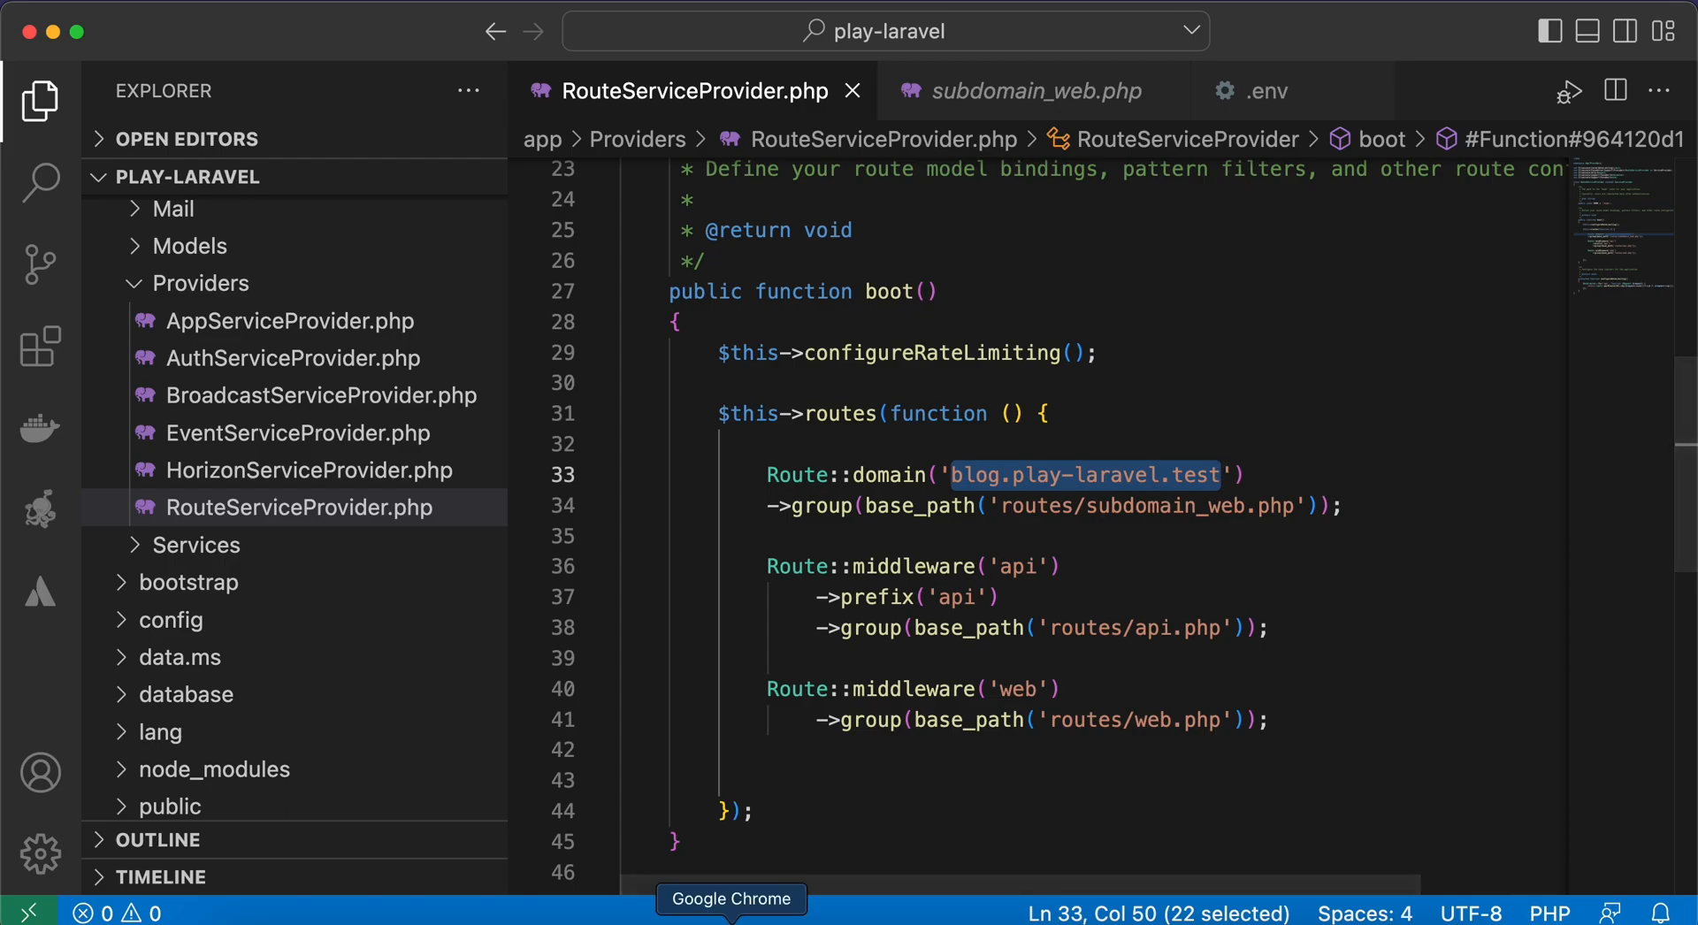
left_click(732, 900)
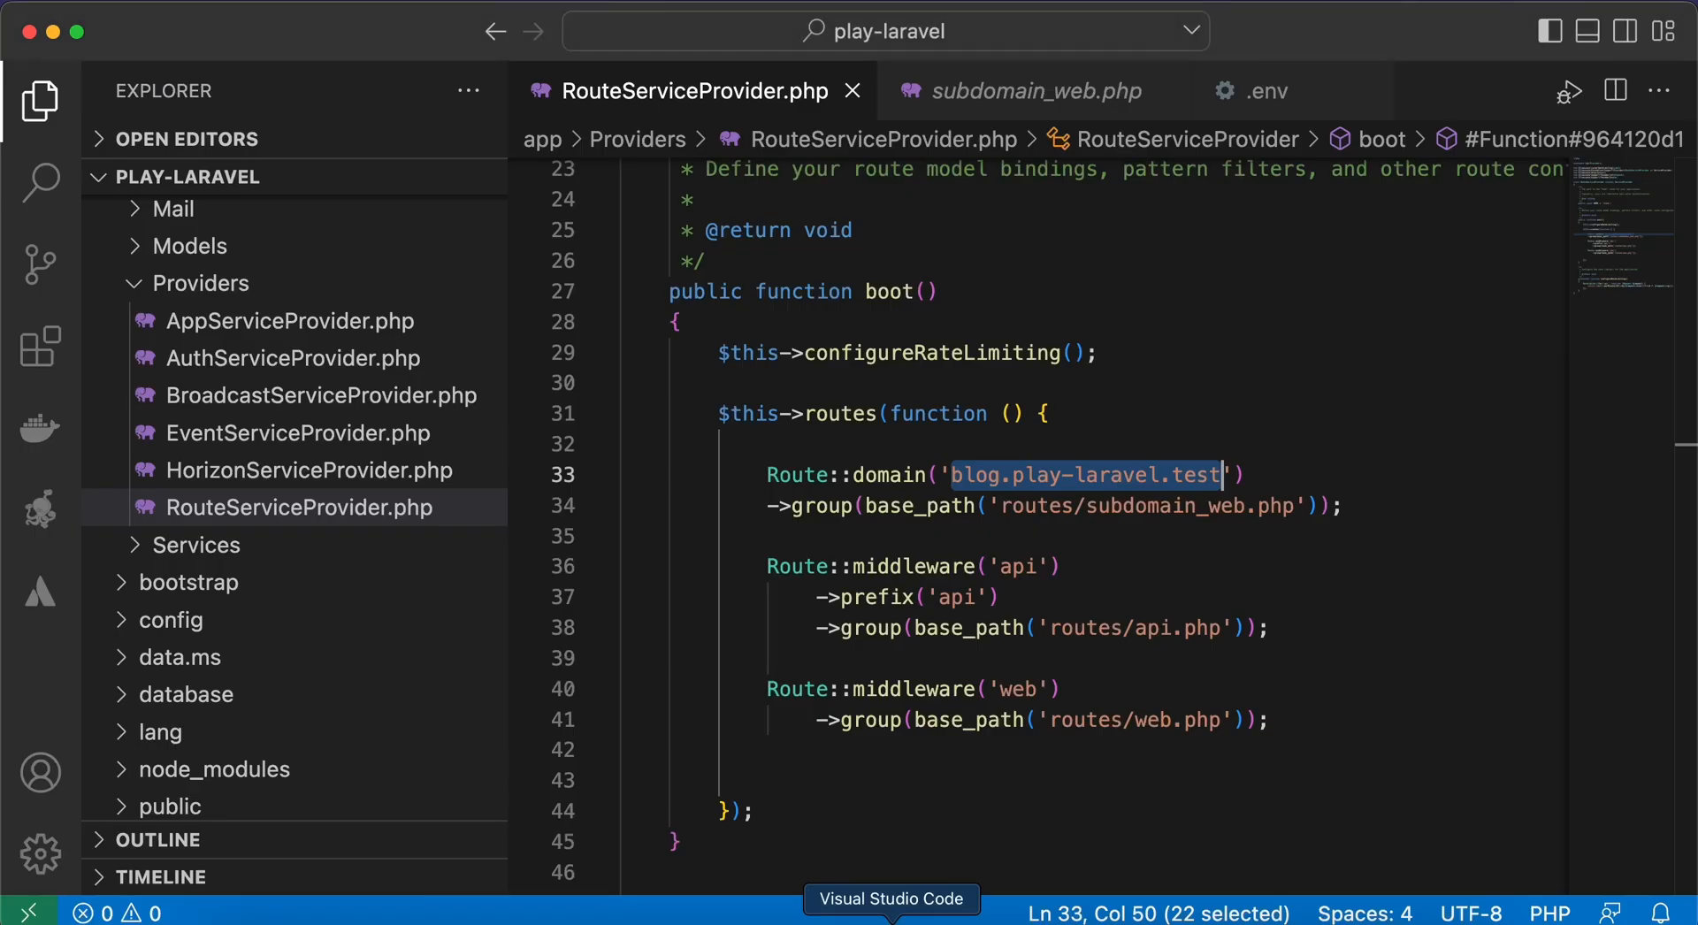
left_click(1033, 91)
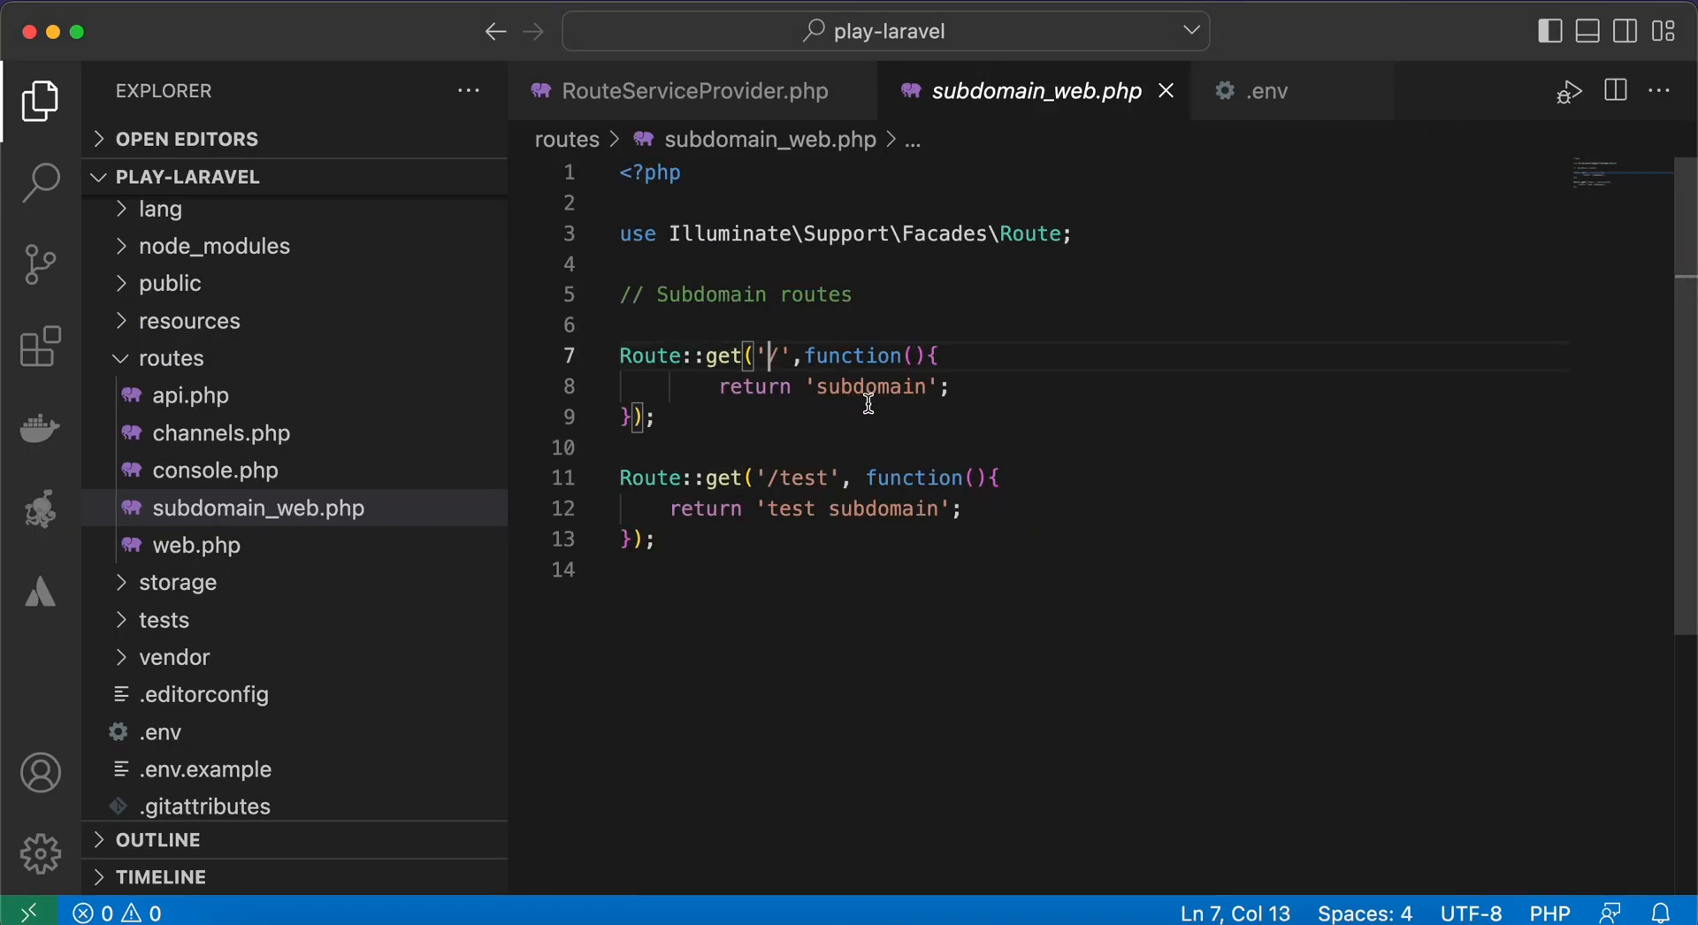
mouse_move(773, 509)
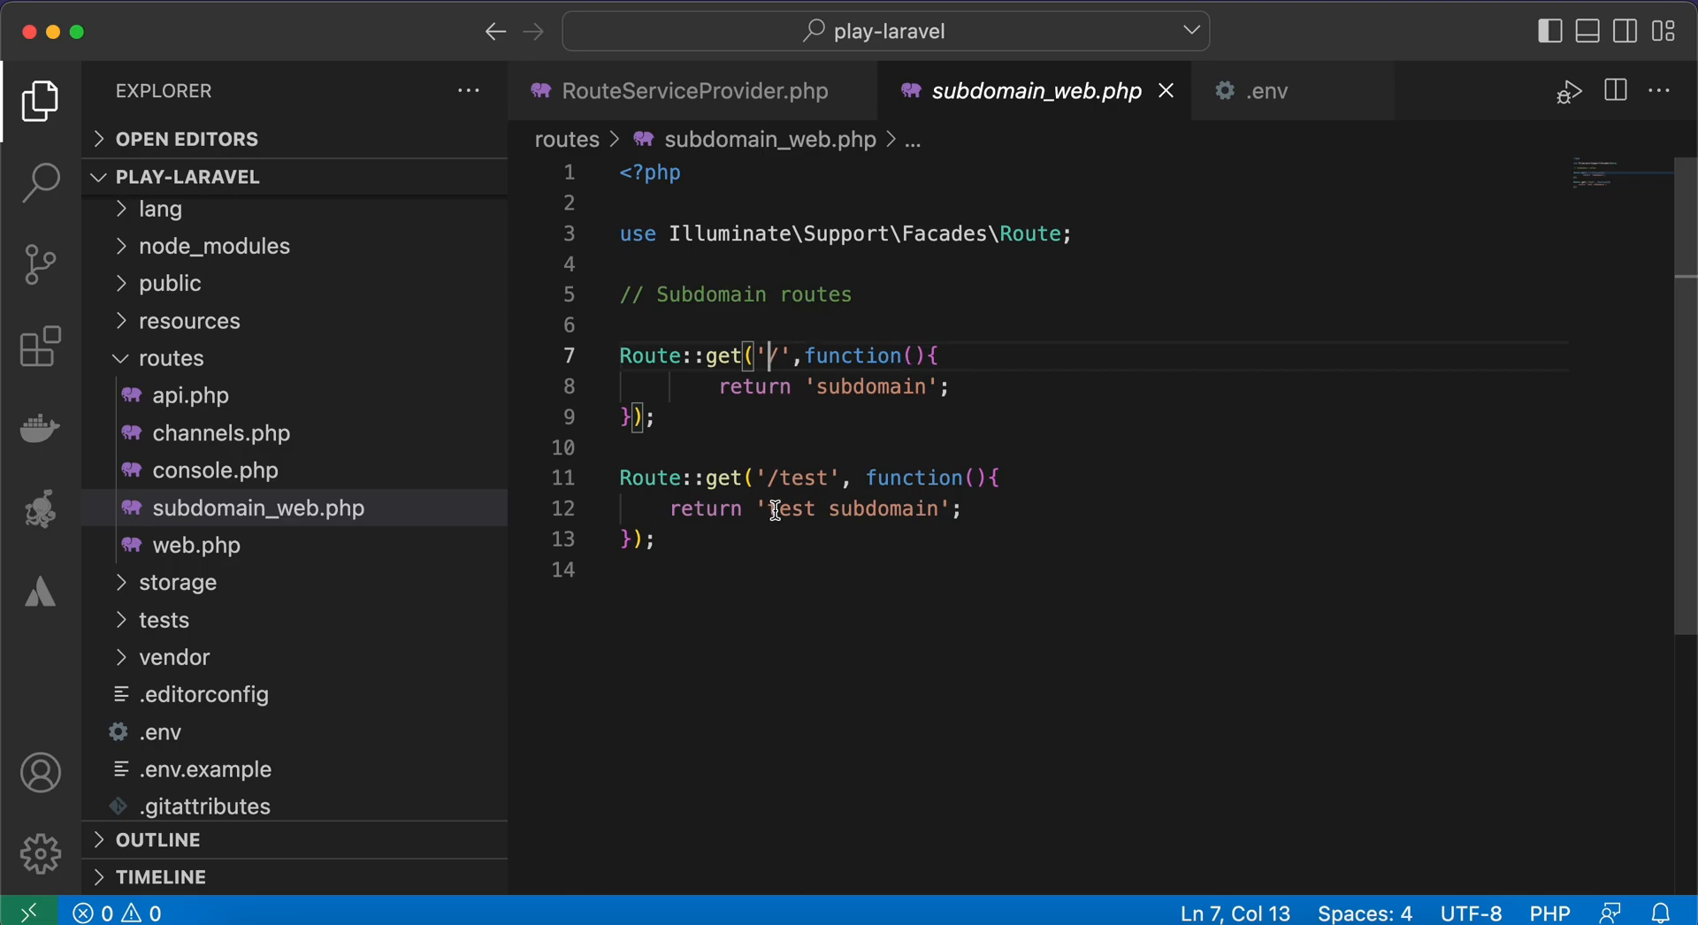
mouse_move(778, 477)
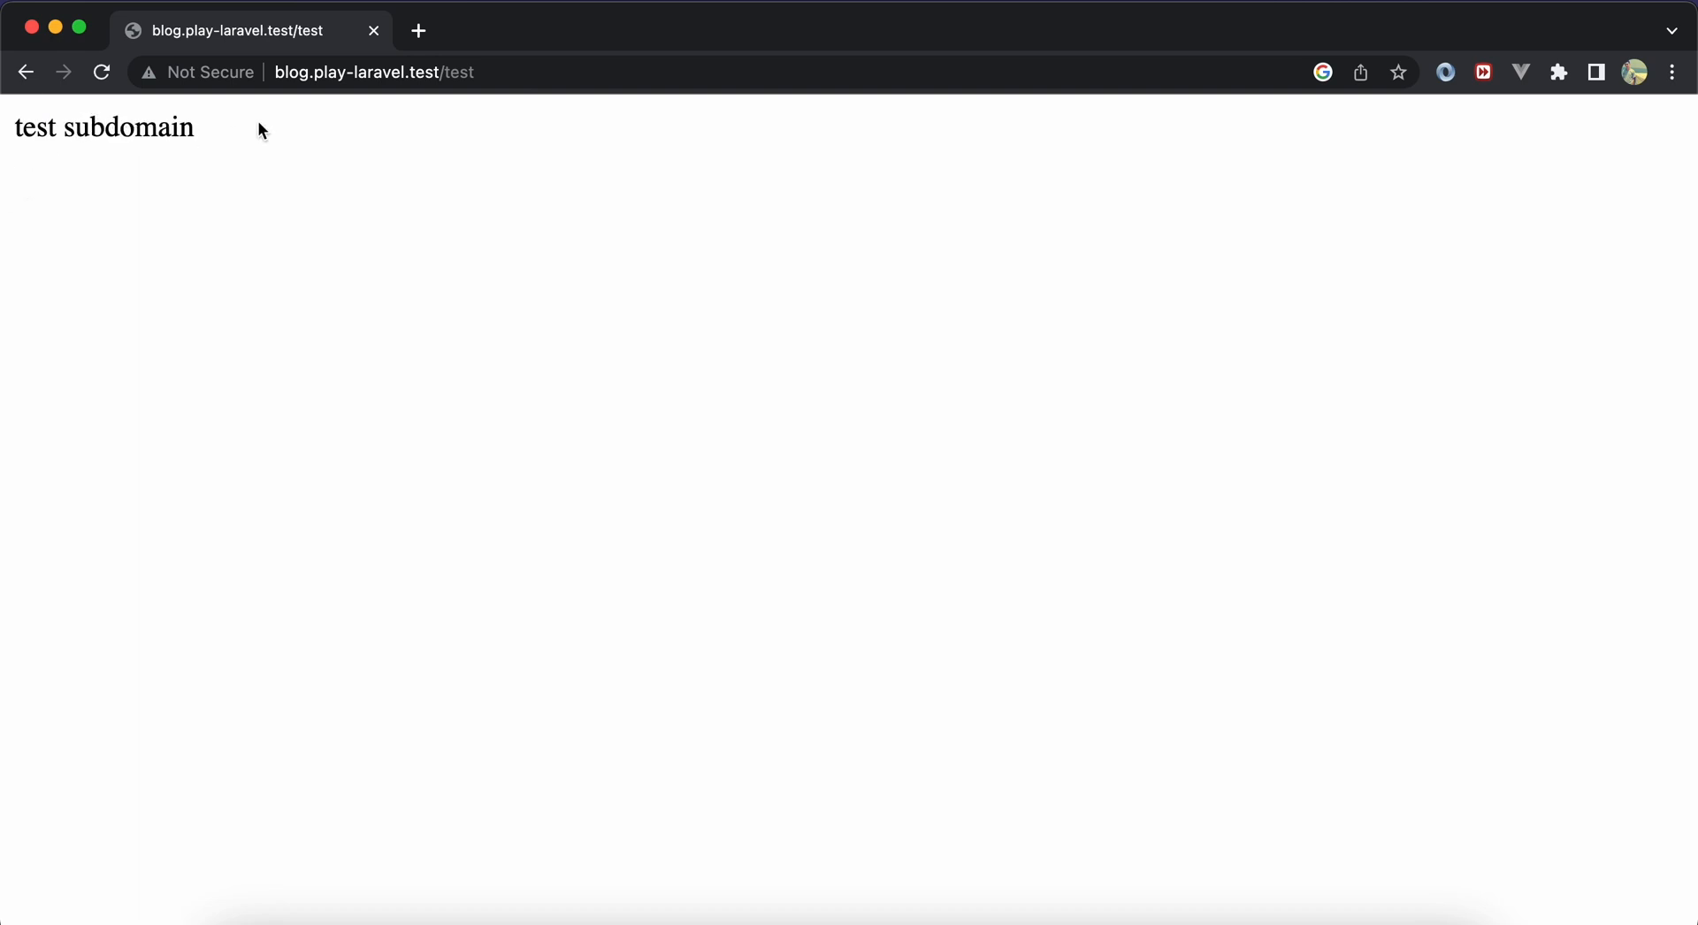
Load blog.play-laravel.test/test in Chrome and confirm it shows 'test subdomain'.
left_click(372, 72)
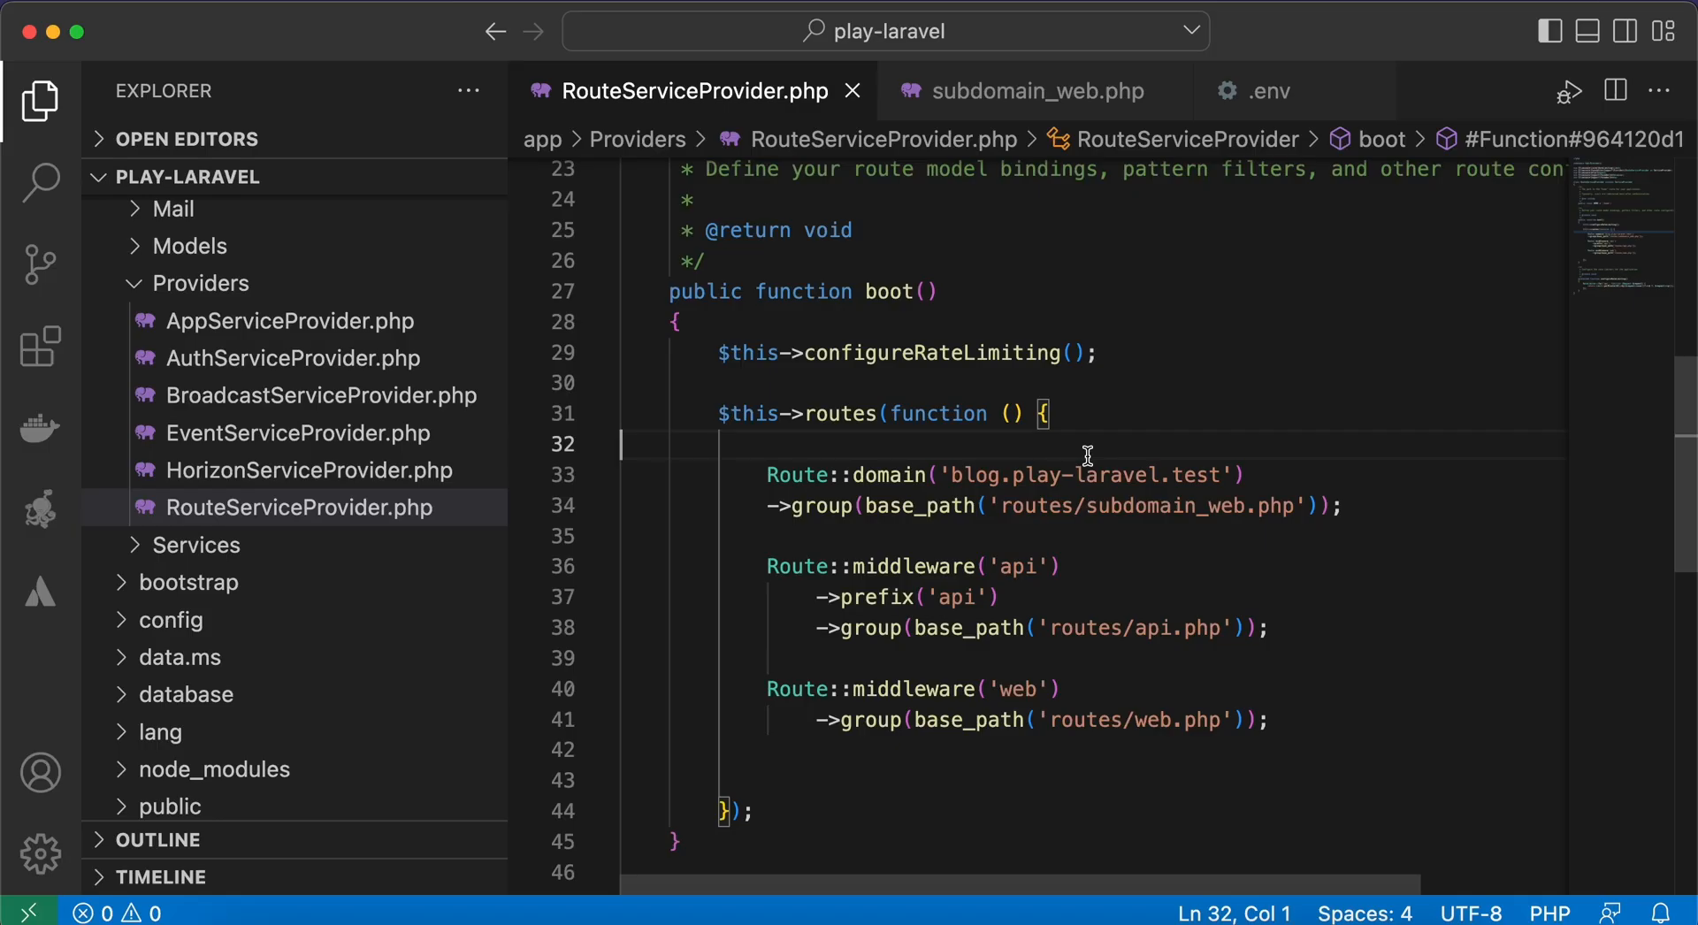
mouse_move(975, 468)
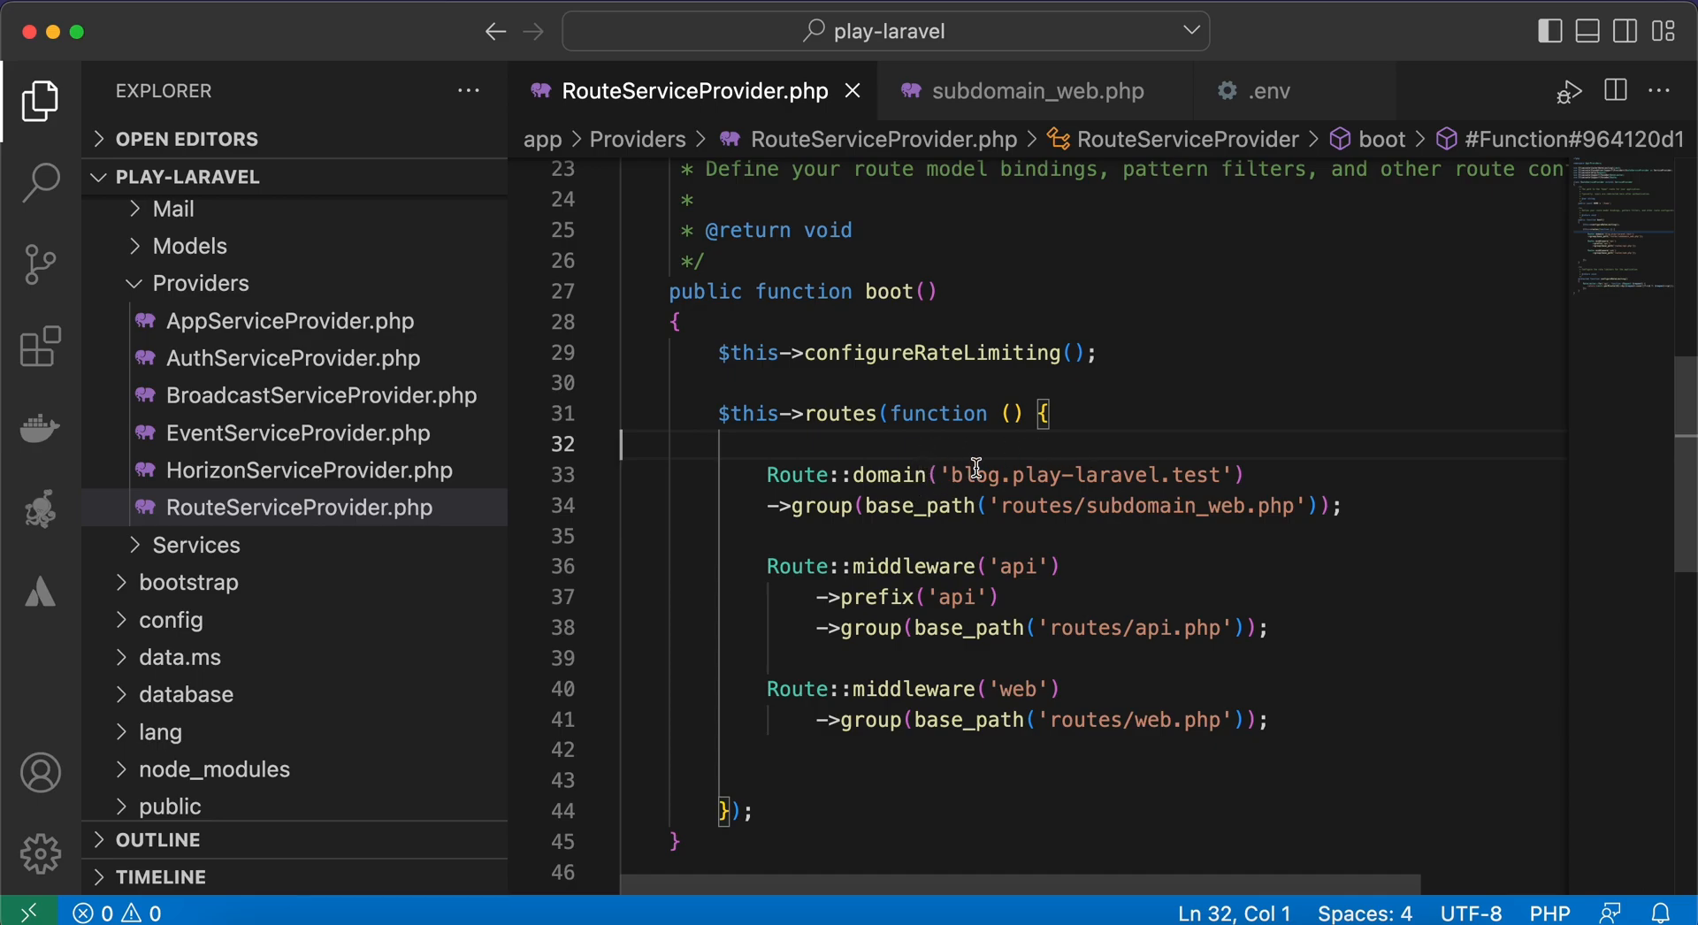
mouse_move(915, 689)
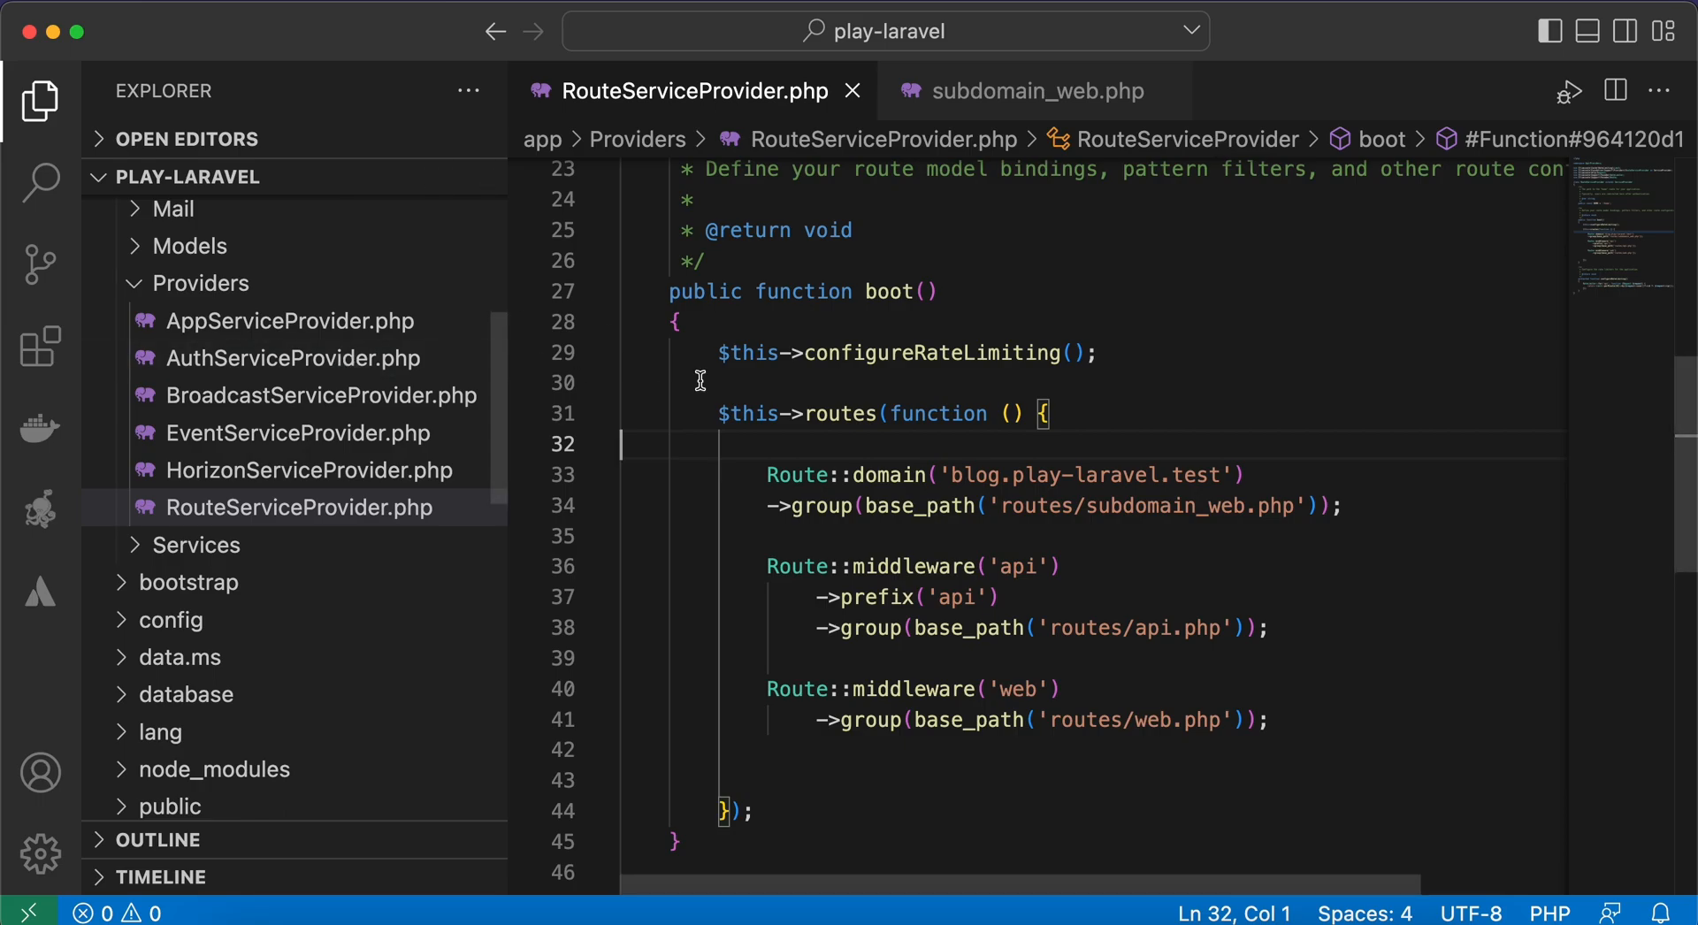
Review web.php and subdomain_web.php, then return to the RouteServiceProvider domain group.
type("we")
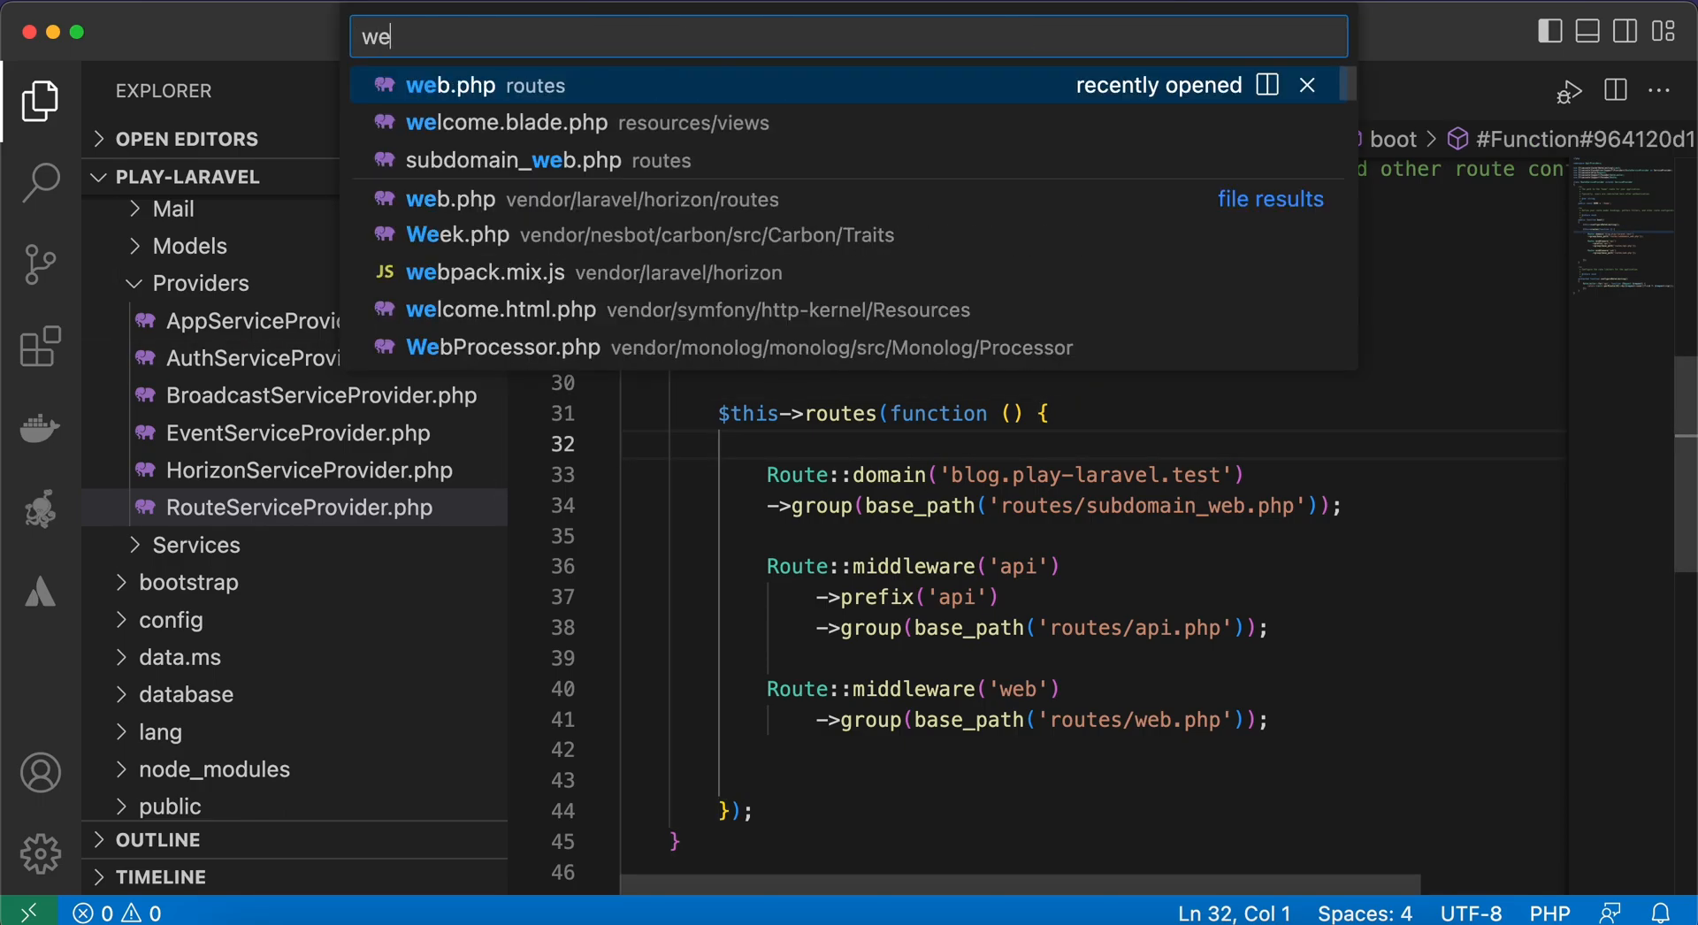
left_click(450, 85)
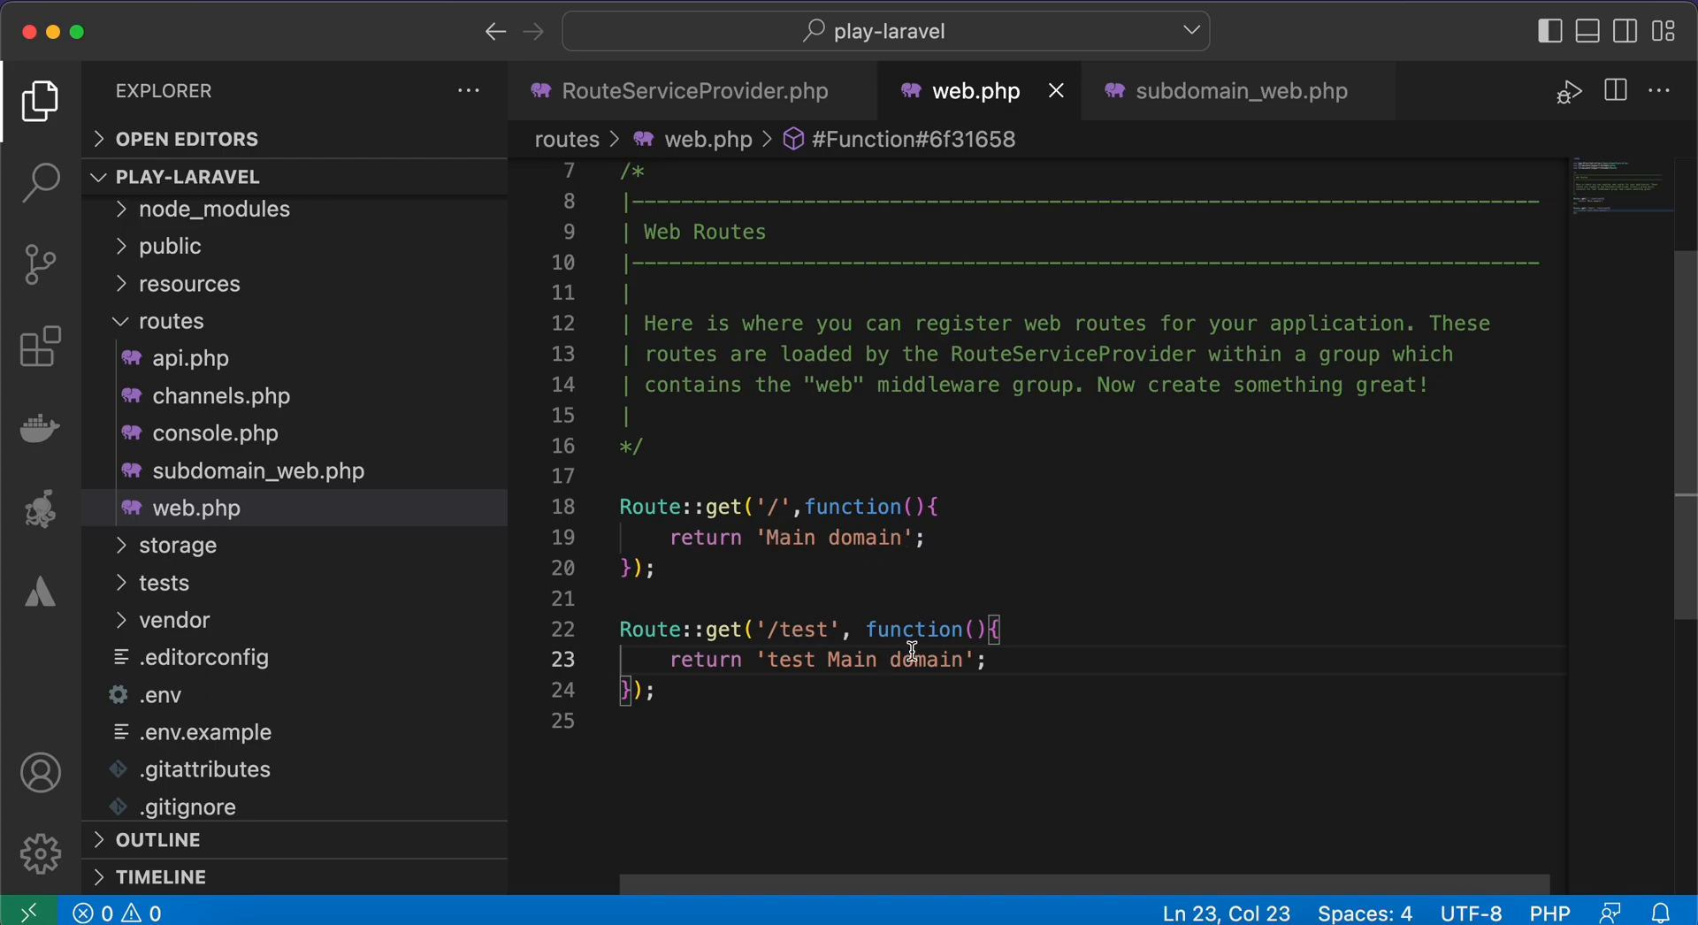
left_click(1242, 91)
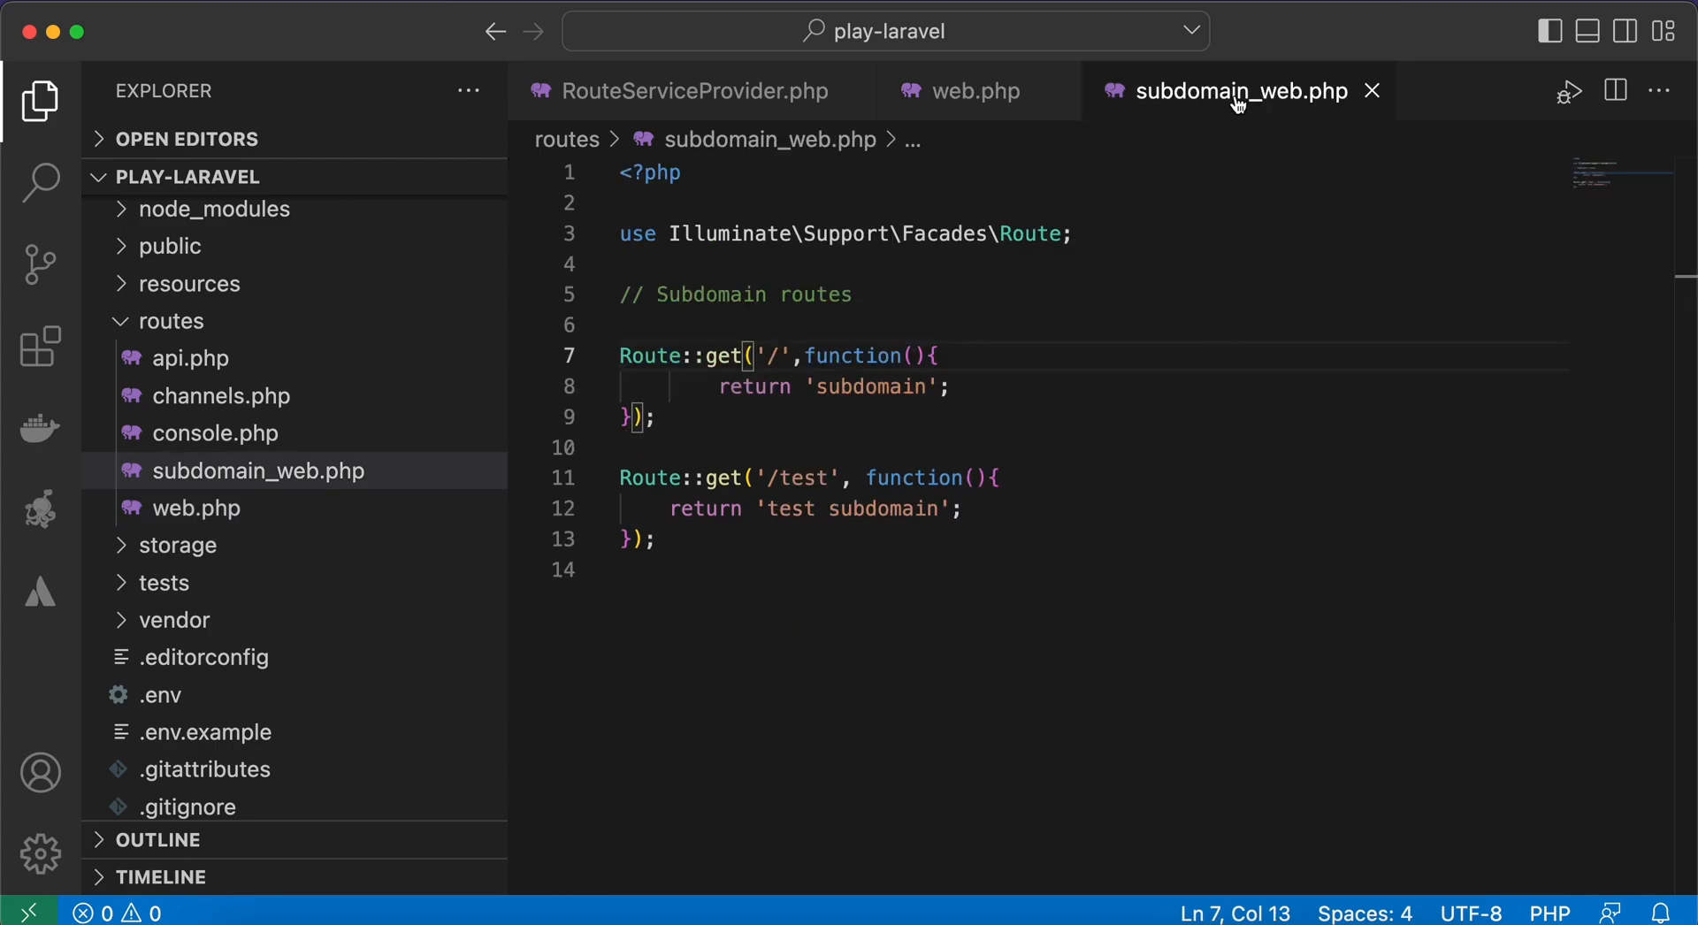
mouse_move(859, 363)
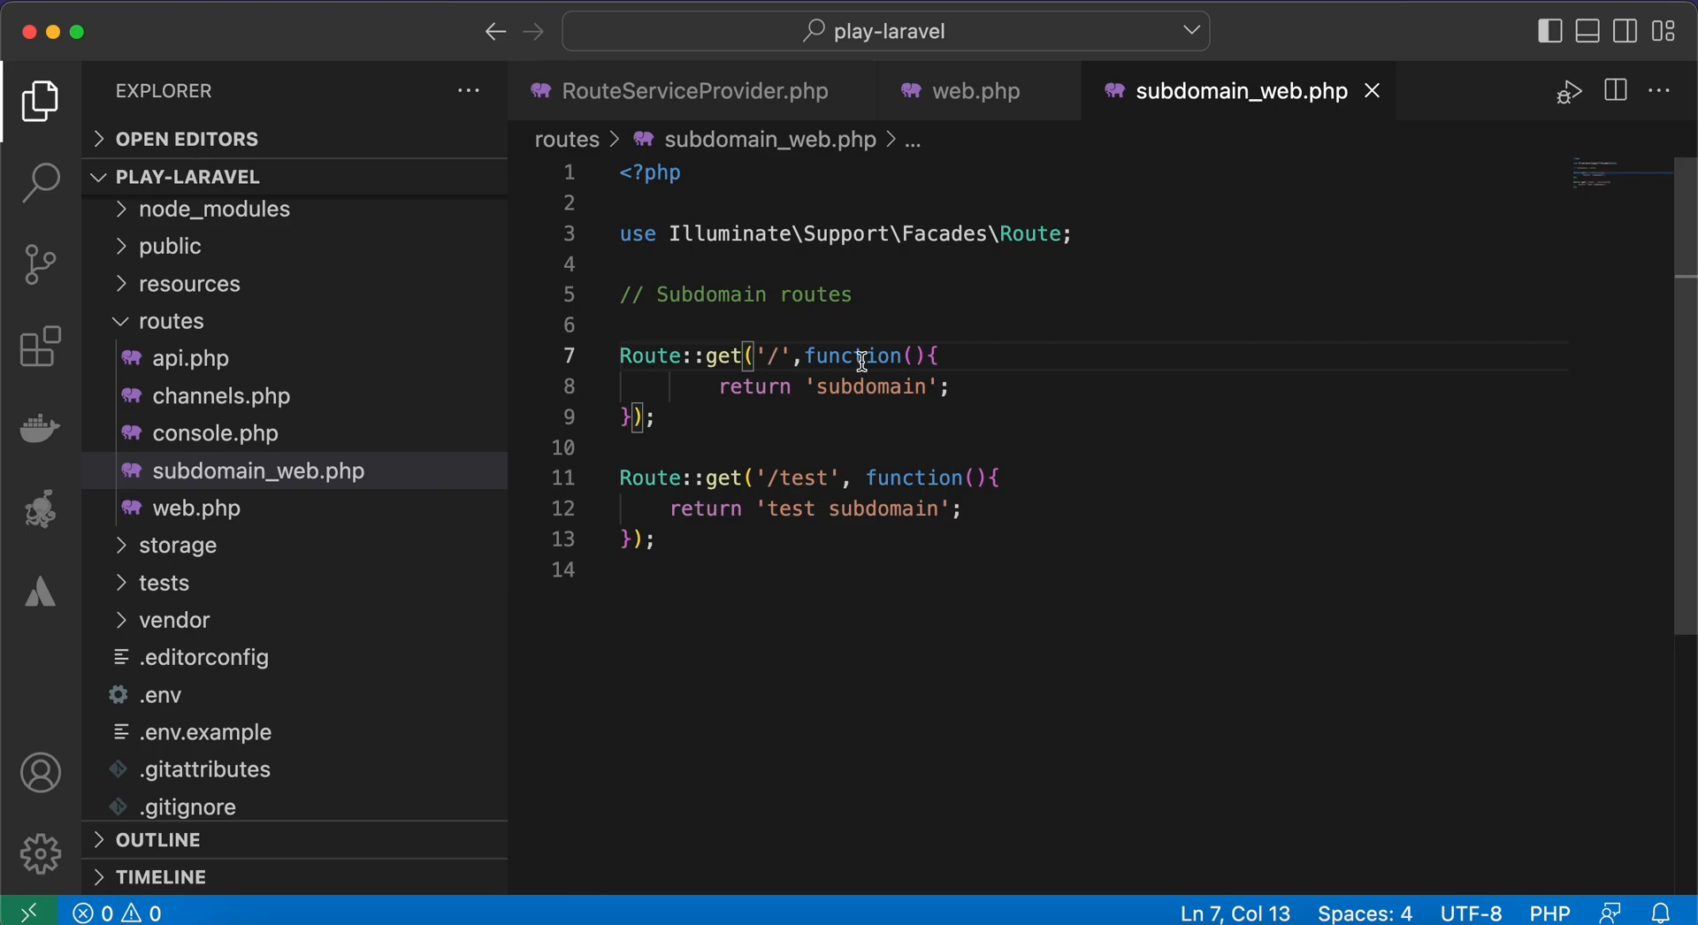
left_click(690, 91)
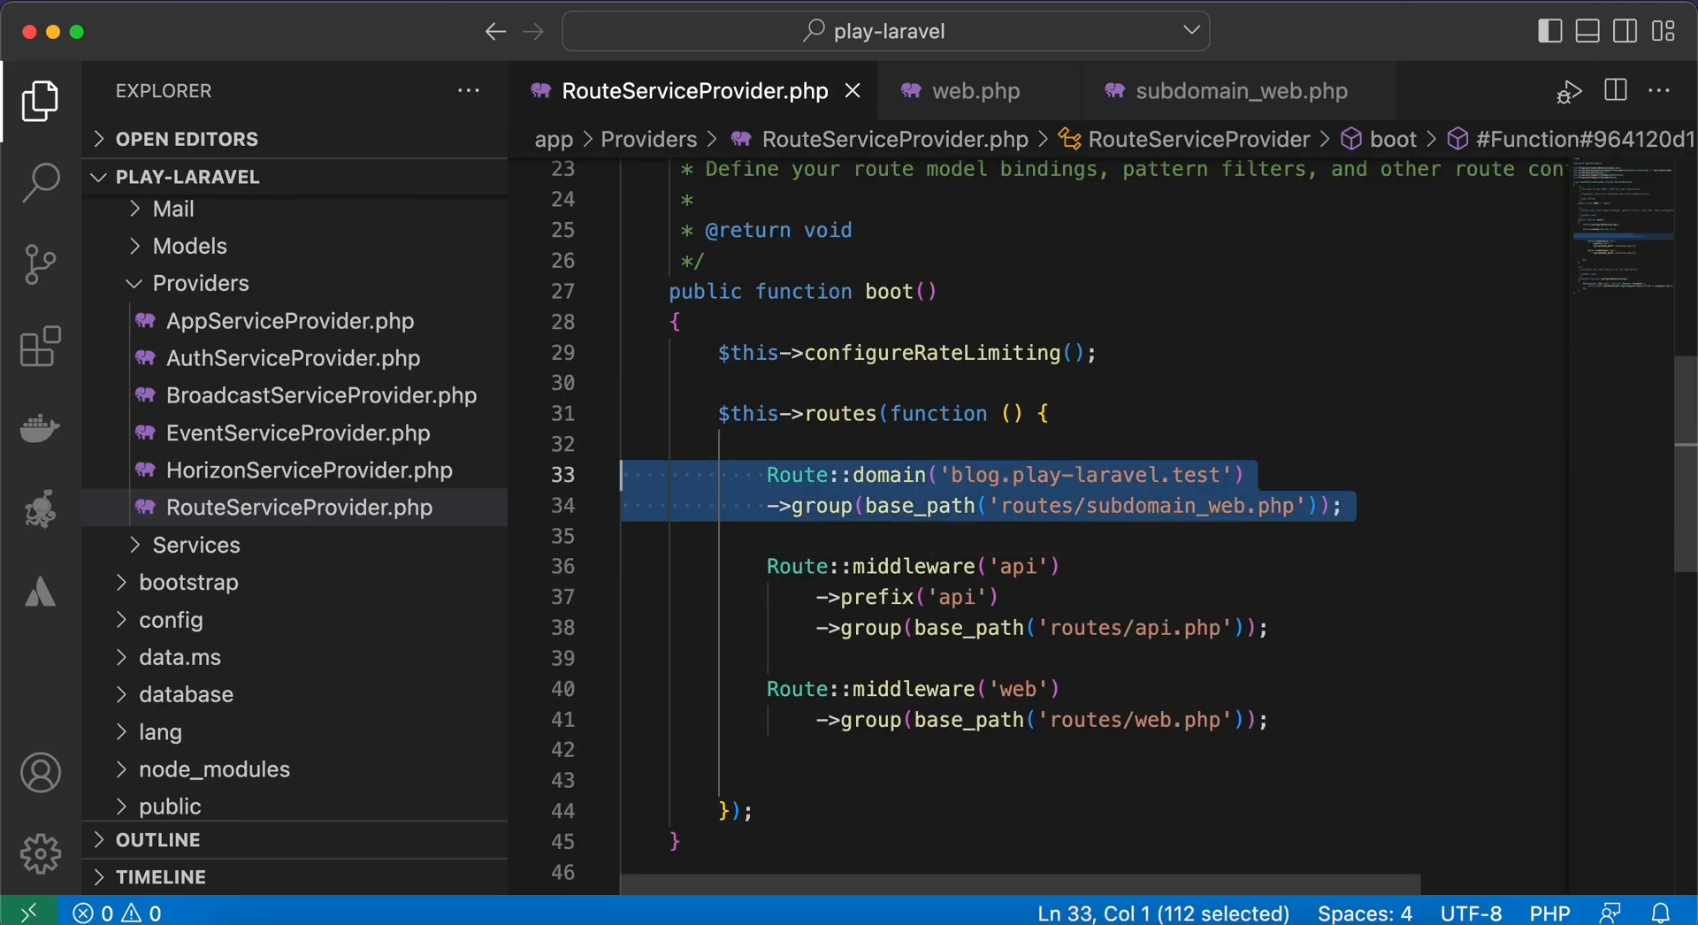
key("Delete")
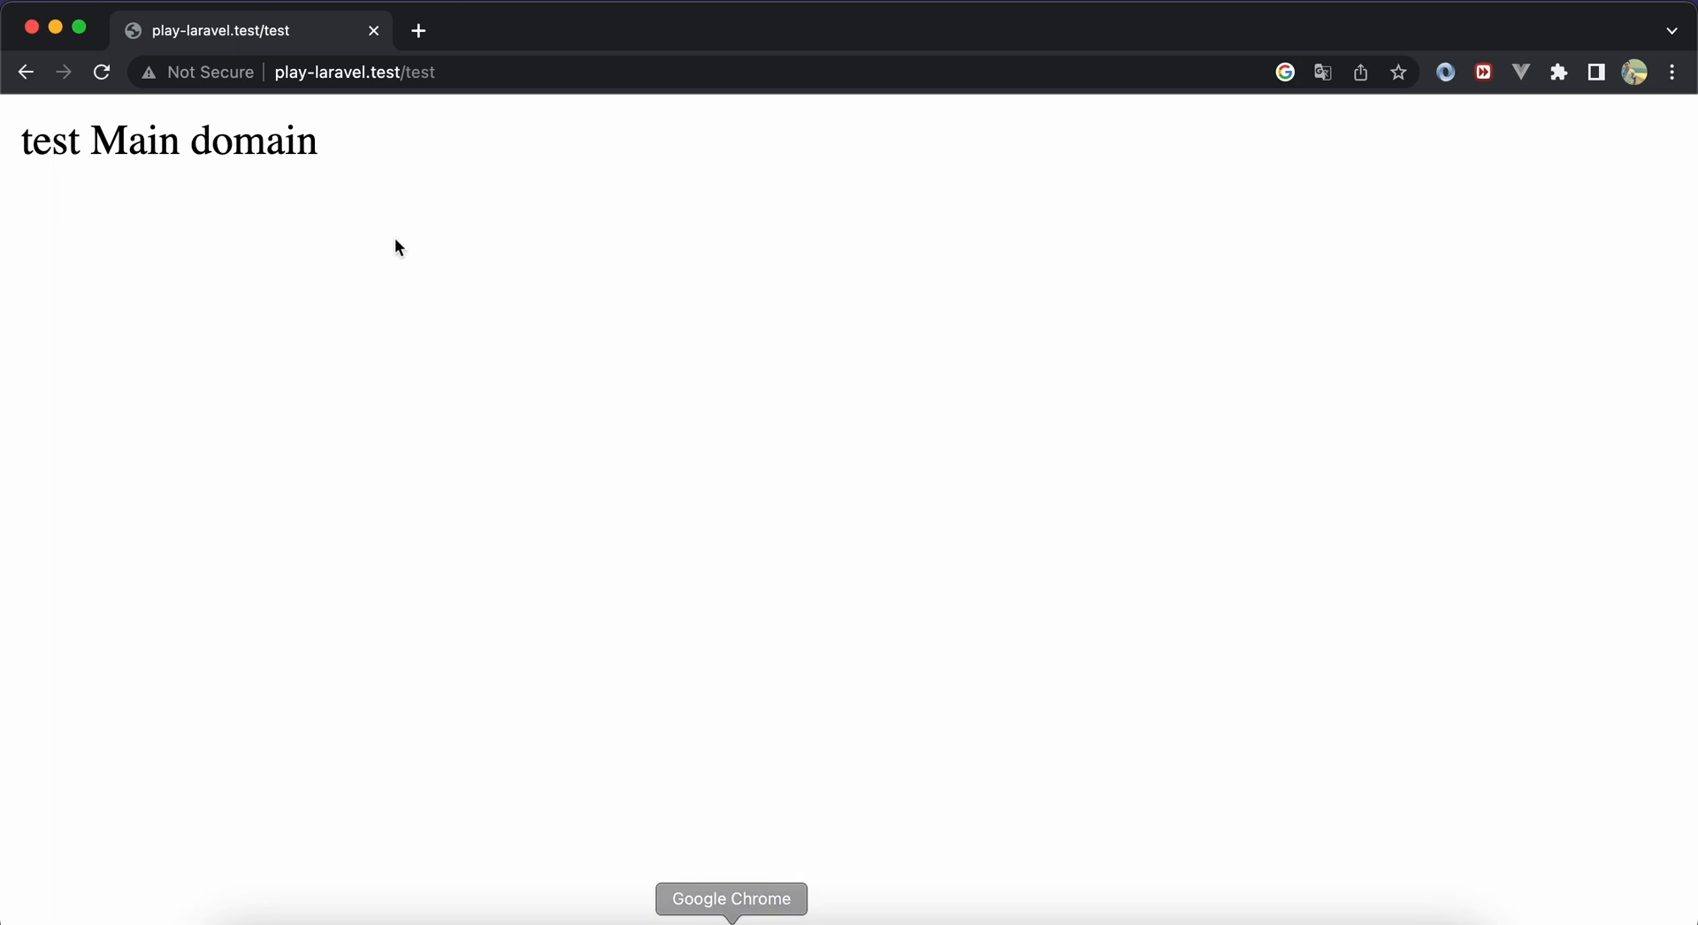
Confirm play-laravel.test/test shows 'test Main domain' and dismiss the Translate popup.
left_click(1323, 72)
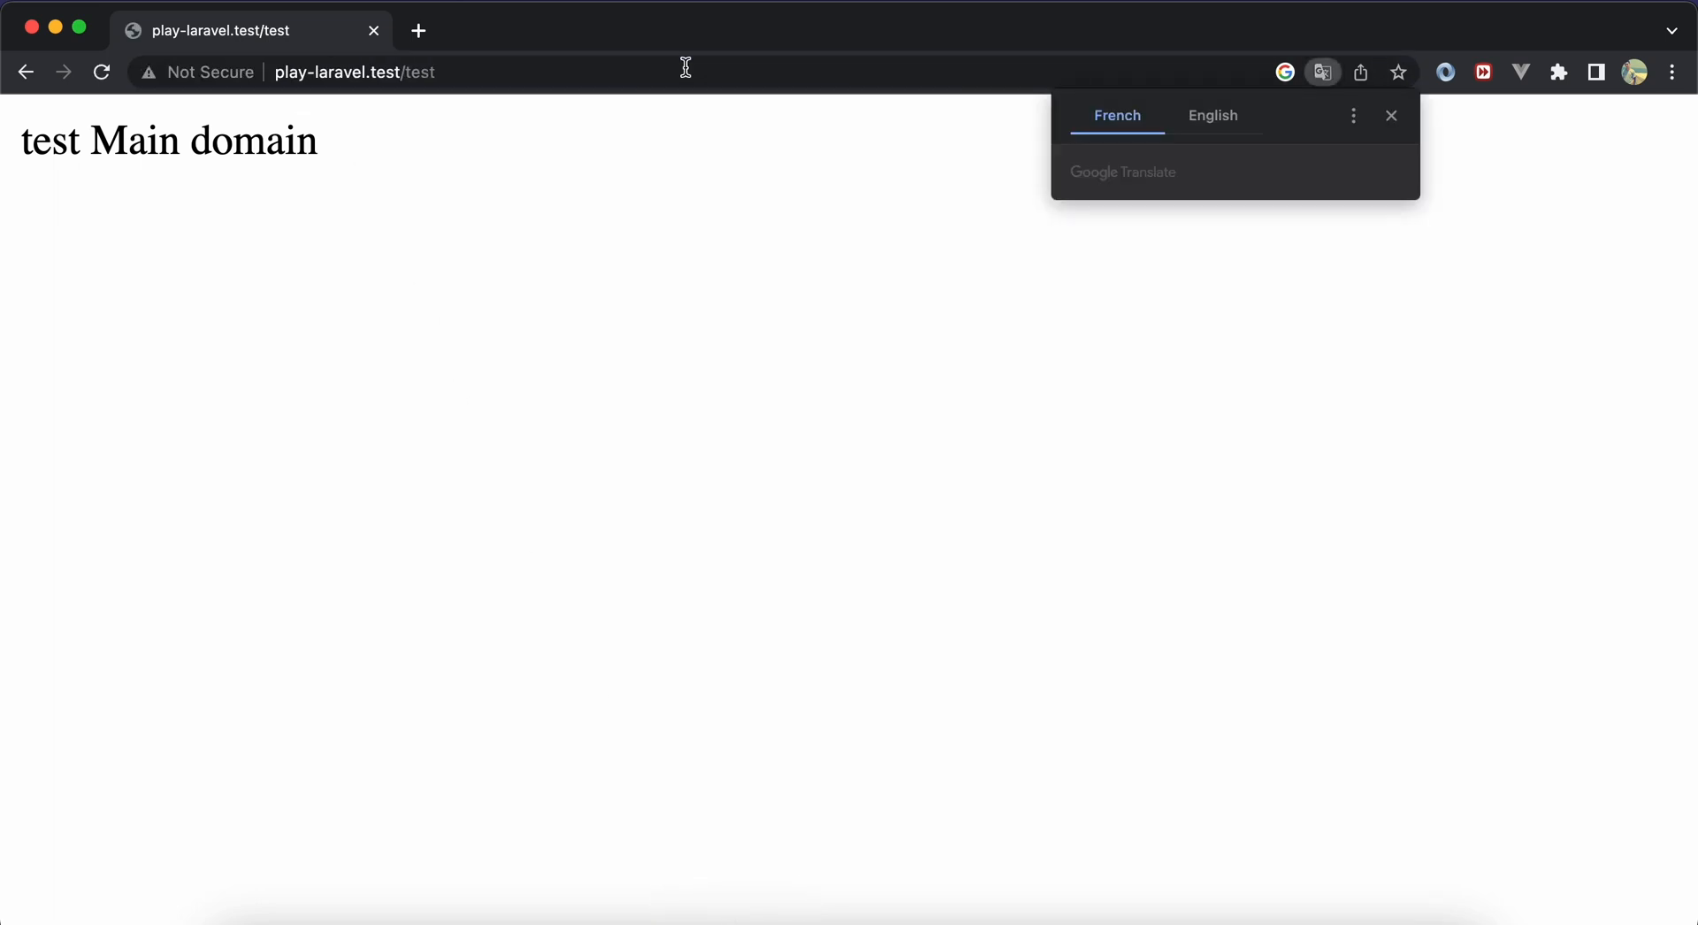
left_click(1393, 116)
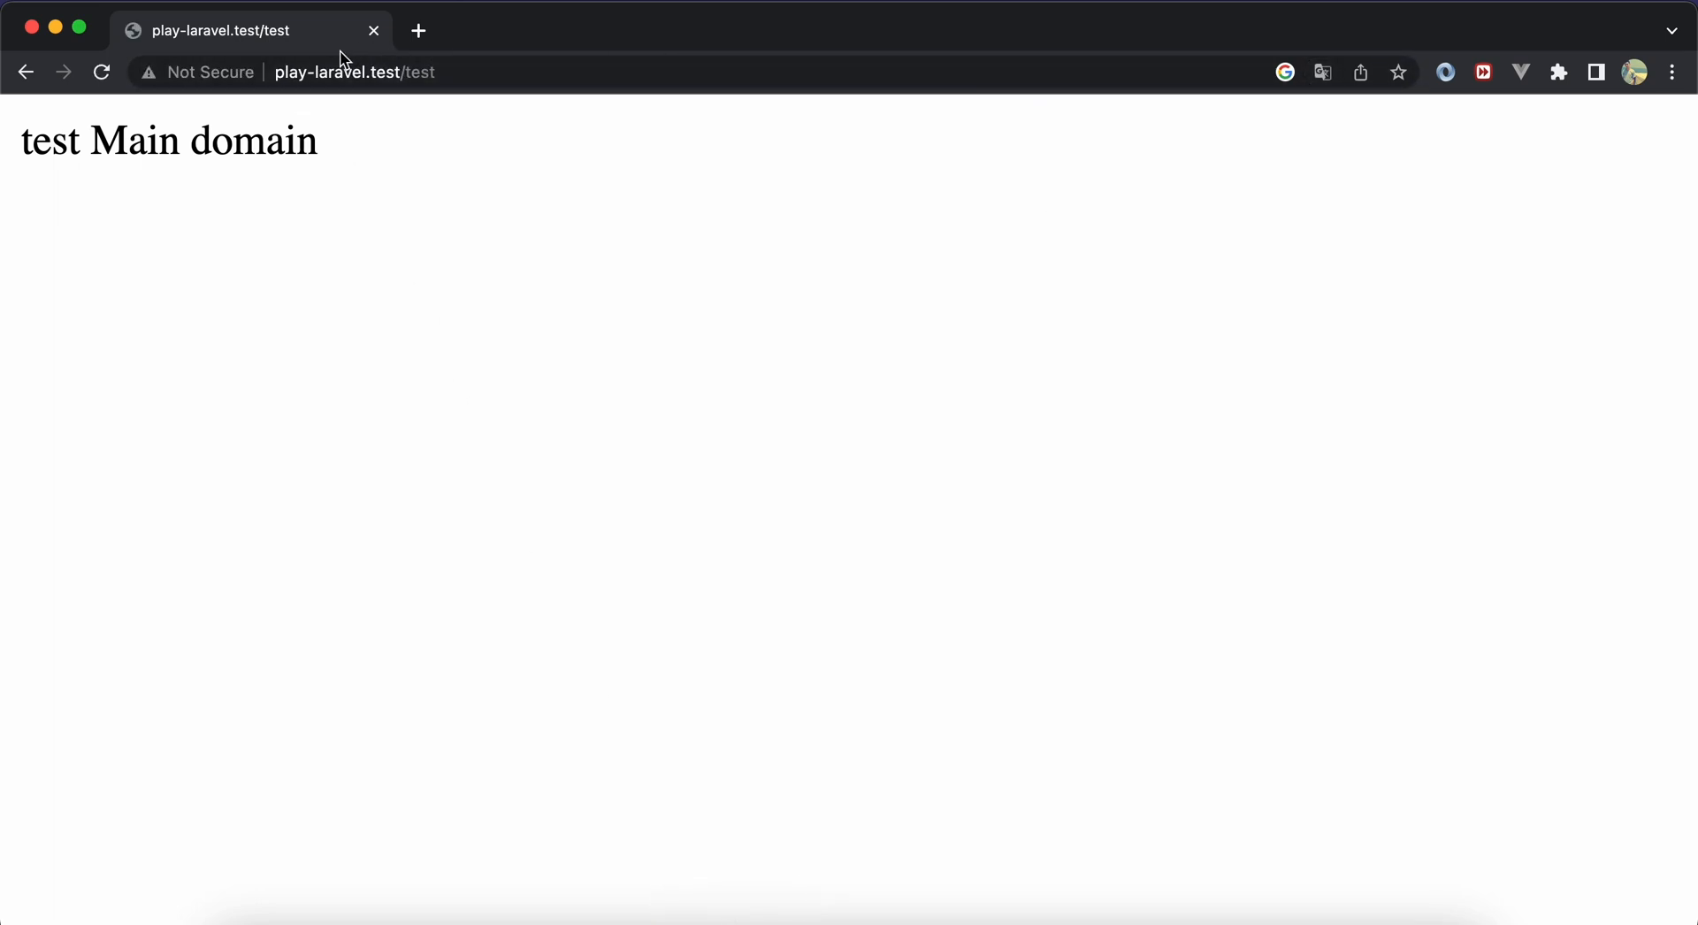
left_click(353, 72)
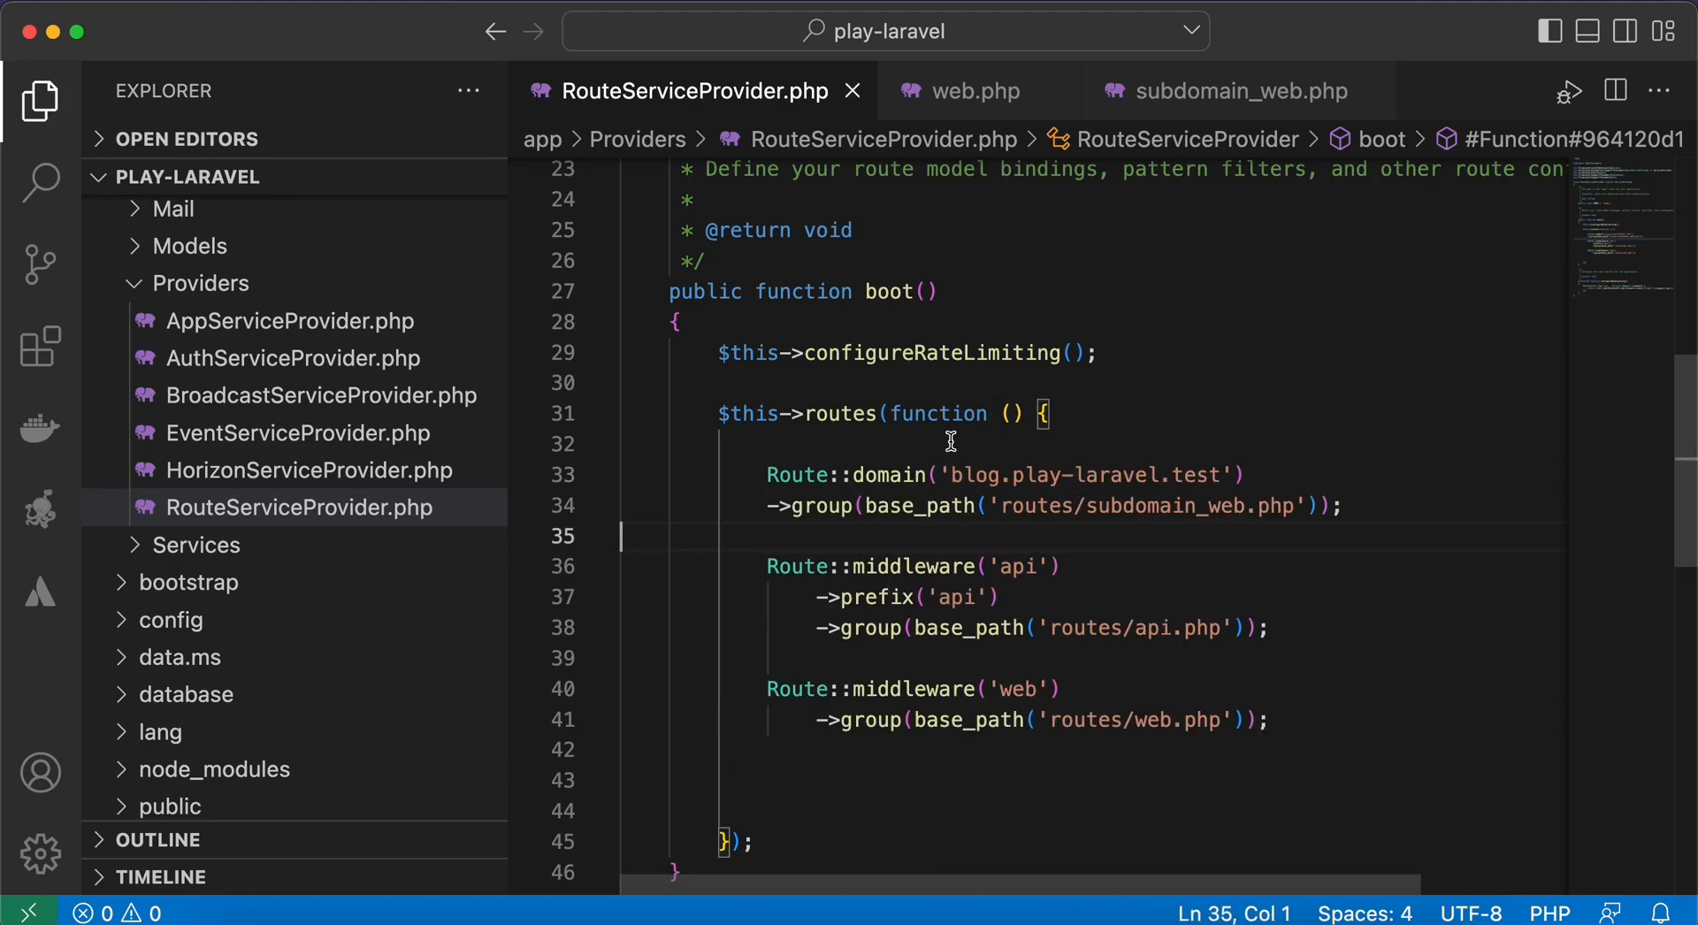
Replace 'blog' in the domain string with a '{subdomain}' placeholder.
double_click(973, 476)
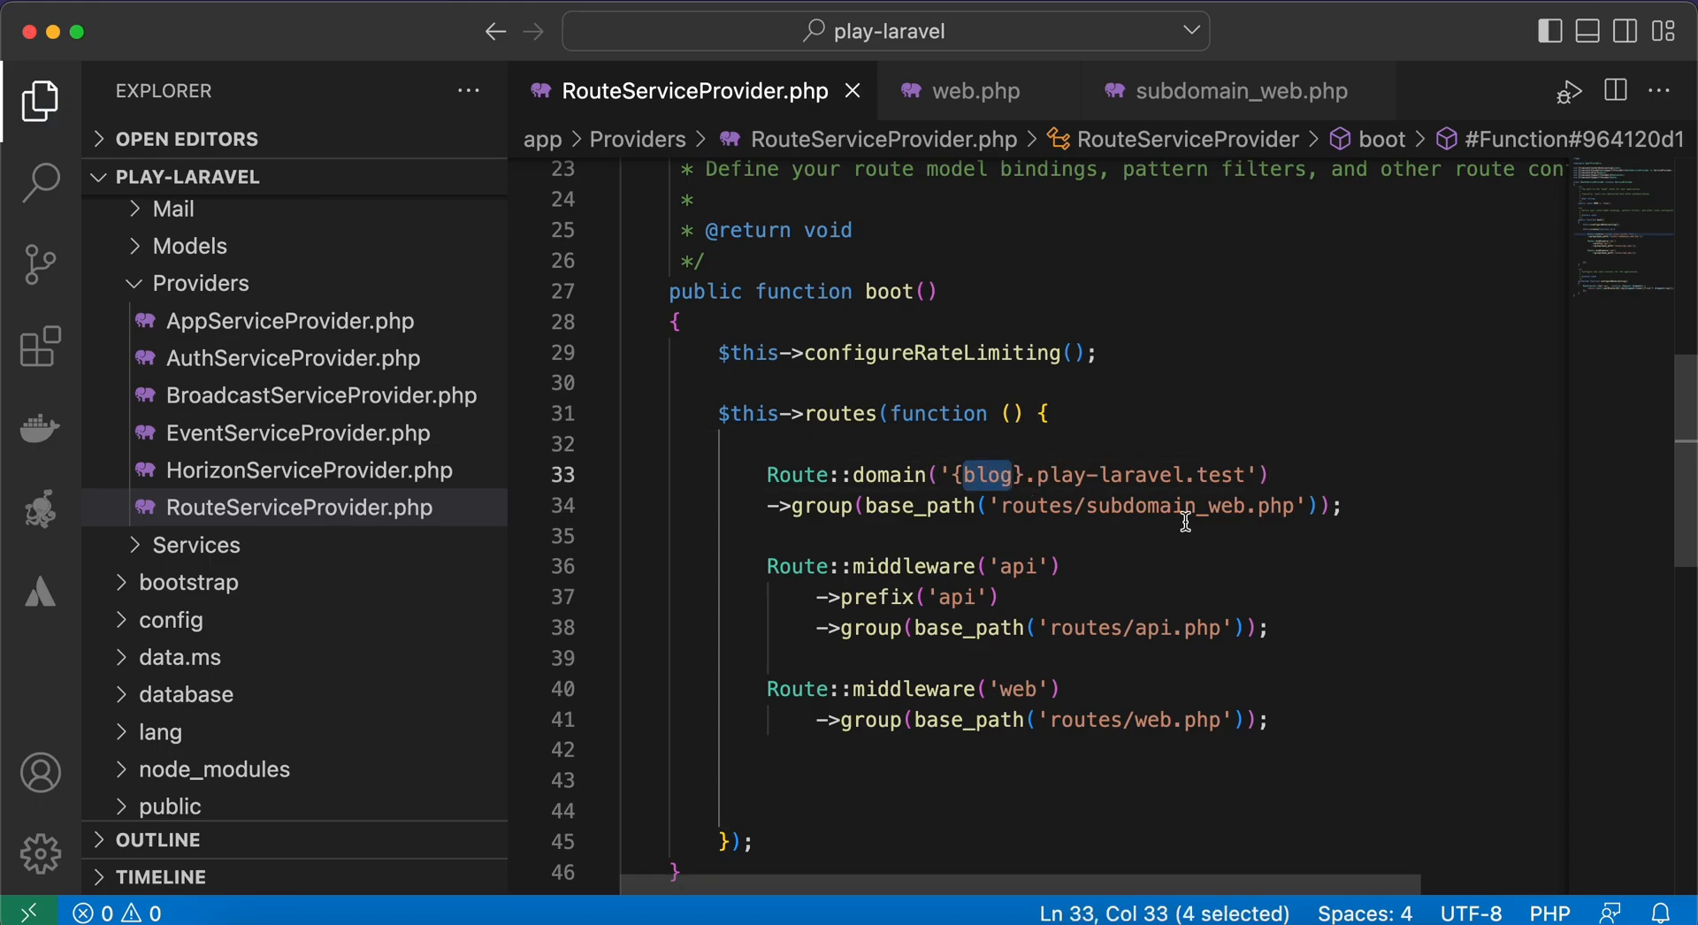
type("sub")
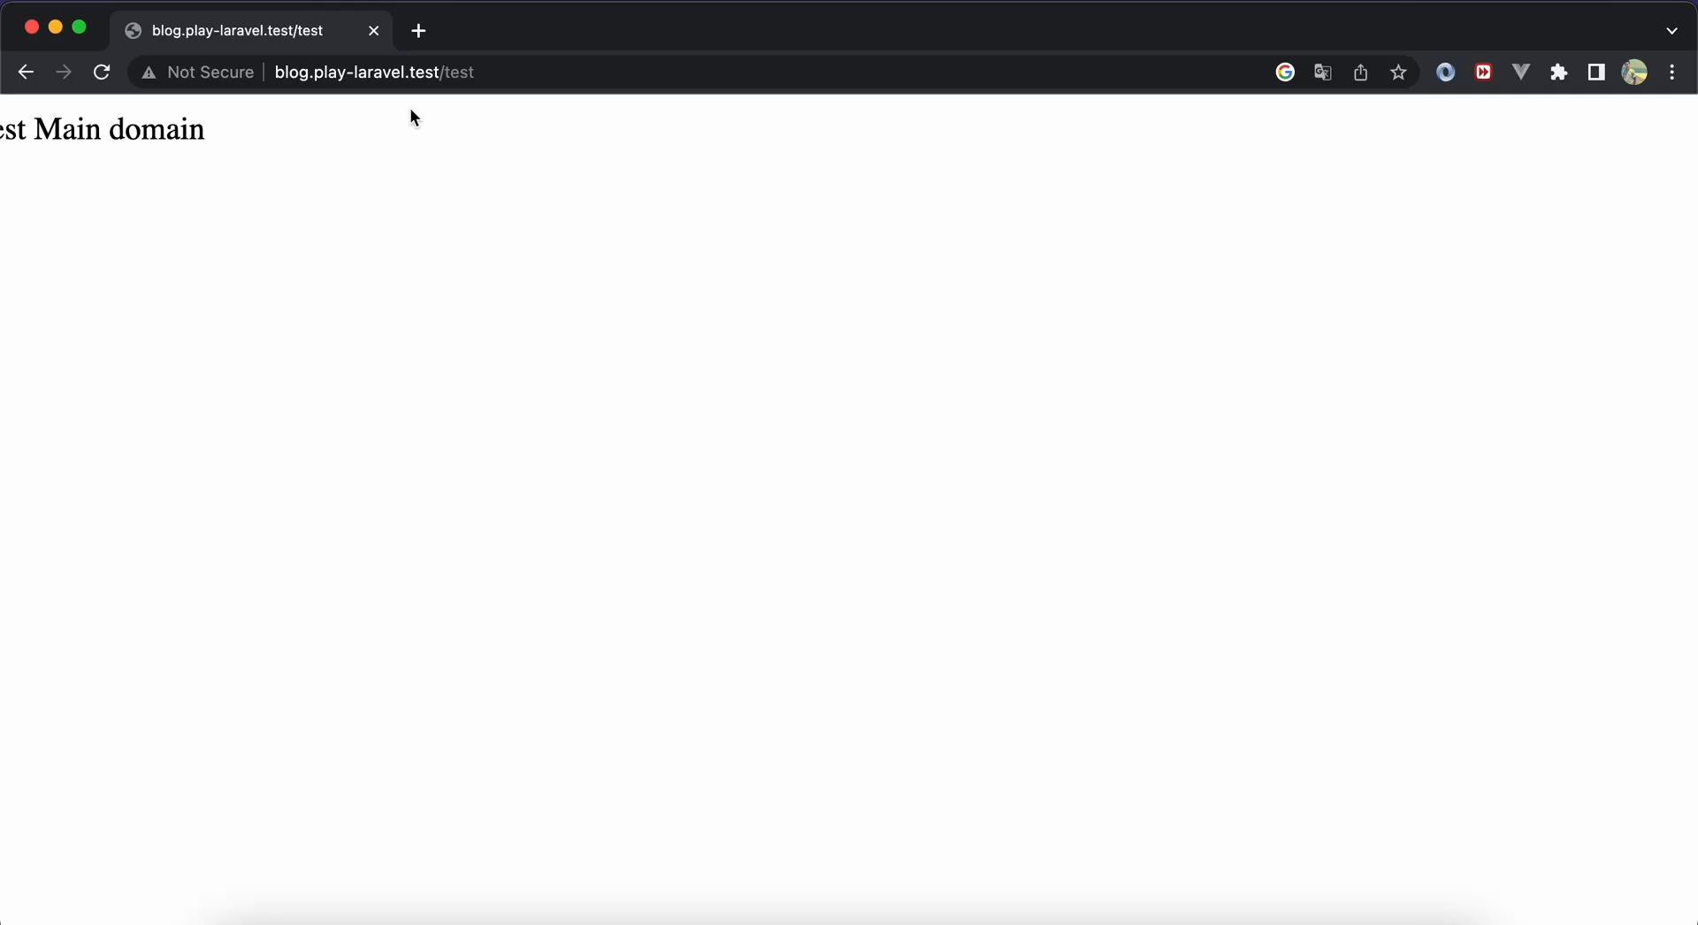
Reload blog.play-laravel.test/test in Chrome, which still shows the main-domain test text.
left_click(101, 72)
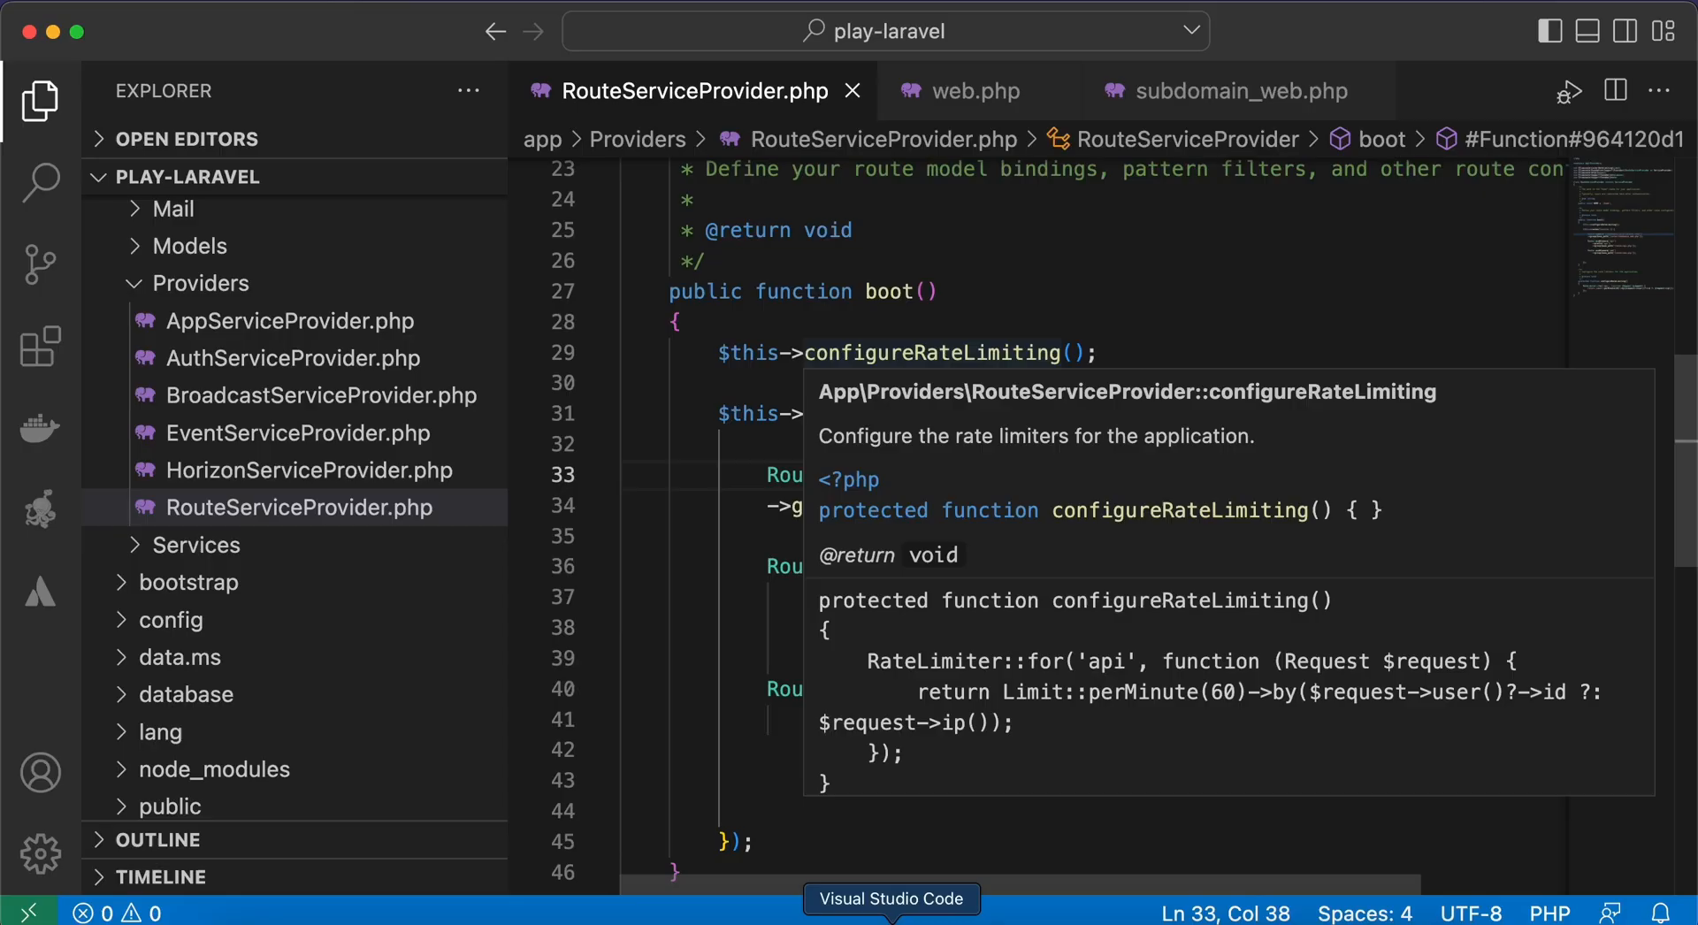
Give the '/' route closure a $subdomain parameter and append it to 'subdomain '.
left_click(1239, 91)
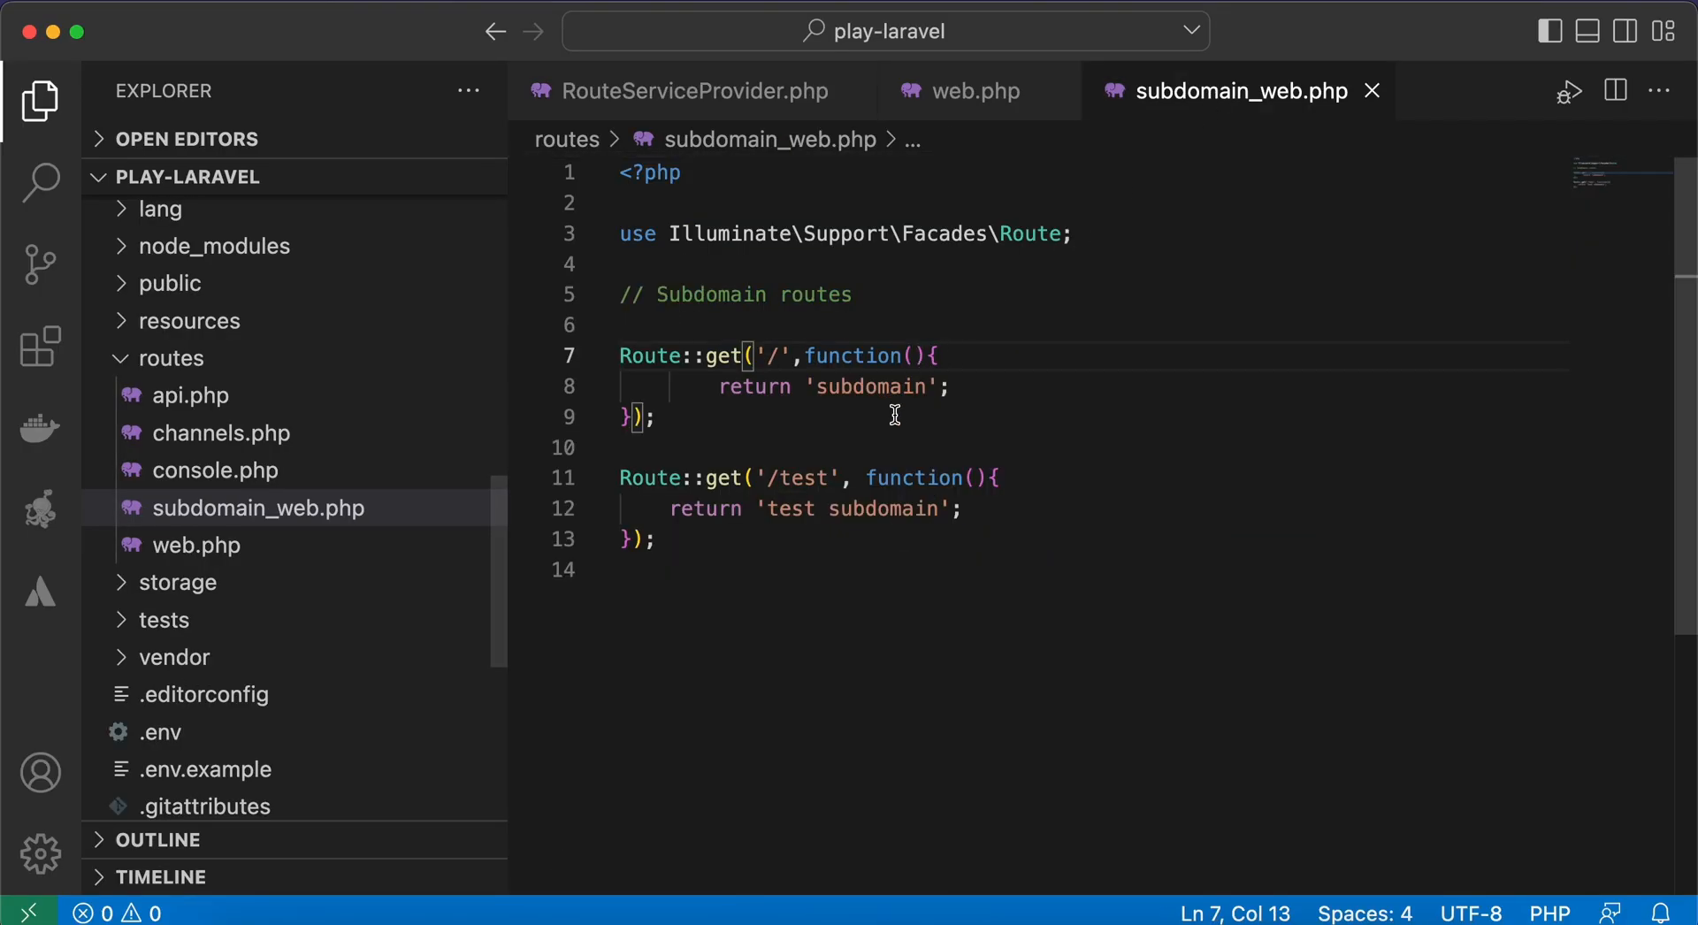
left_click(913, 356)
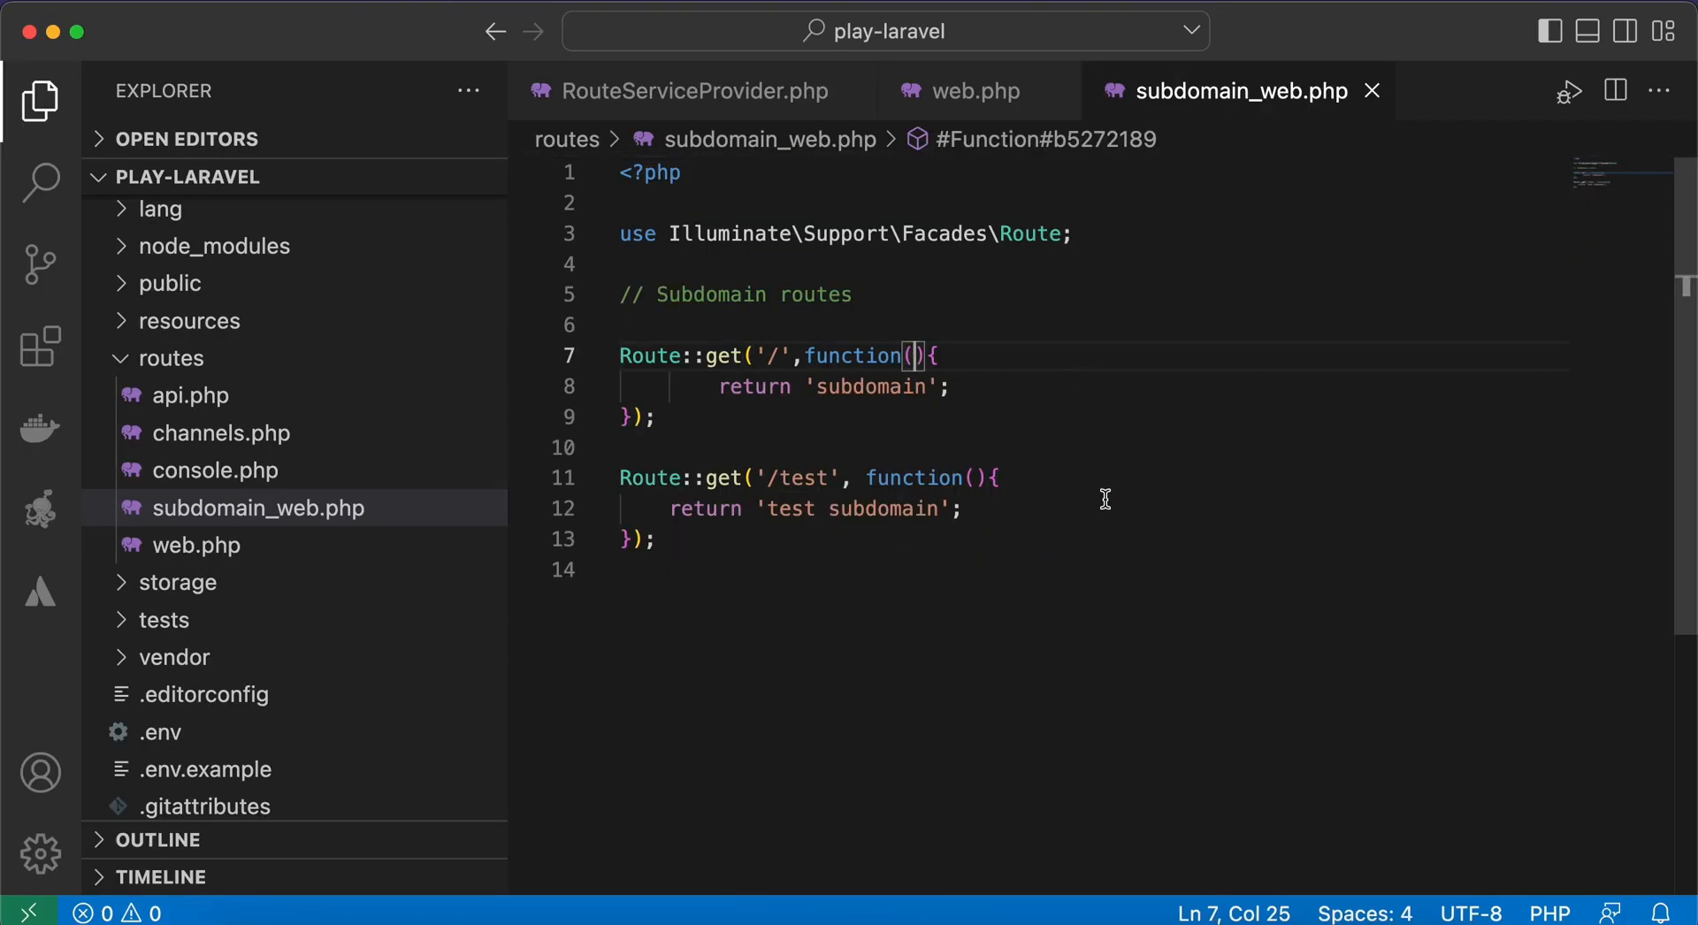
type("$sub")
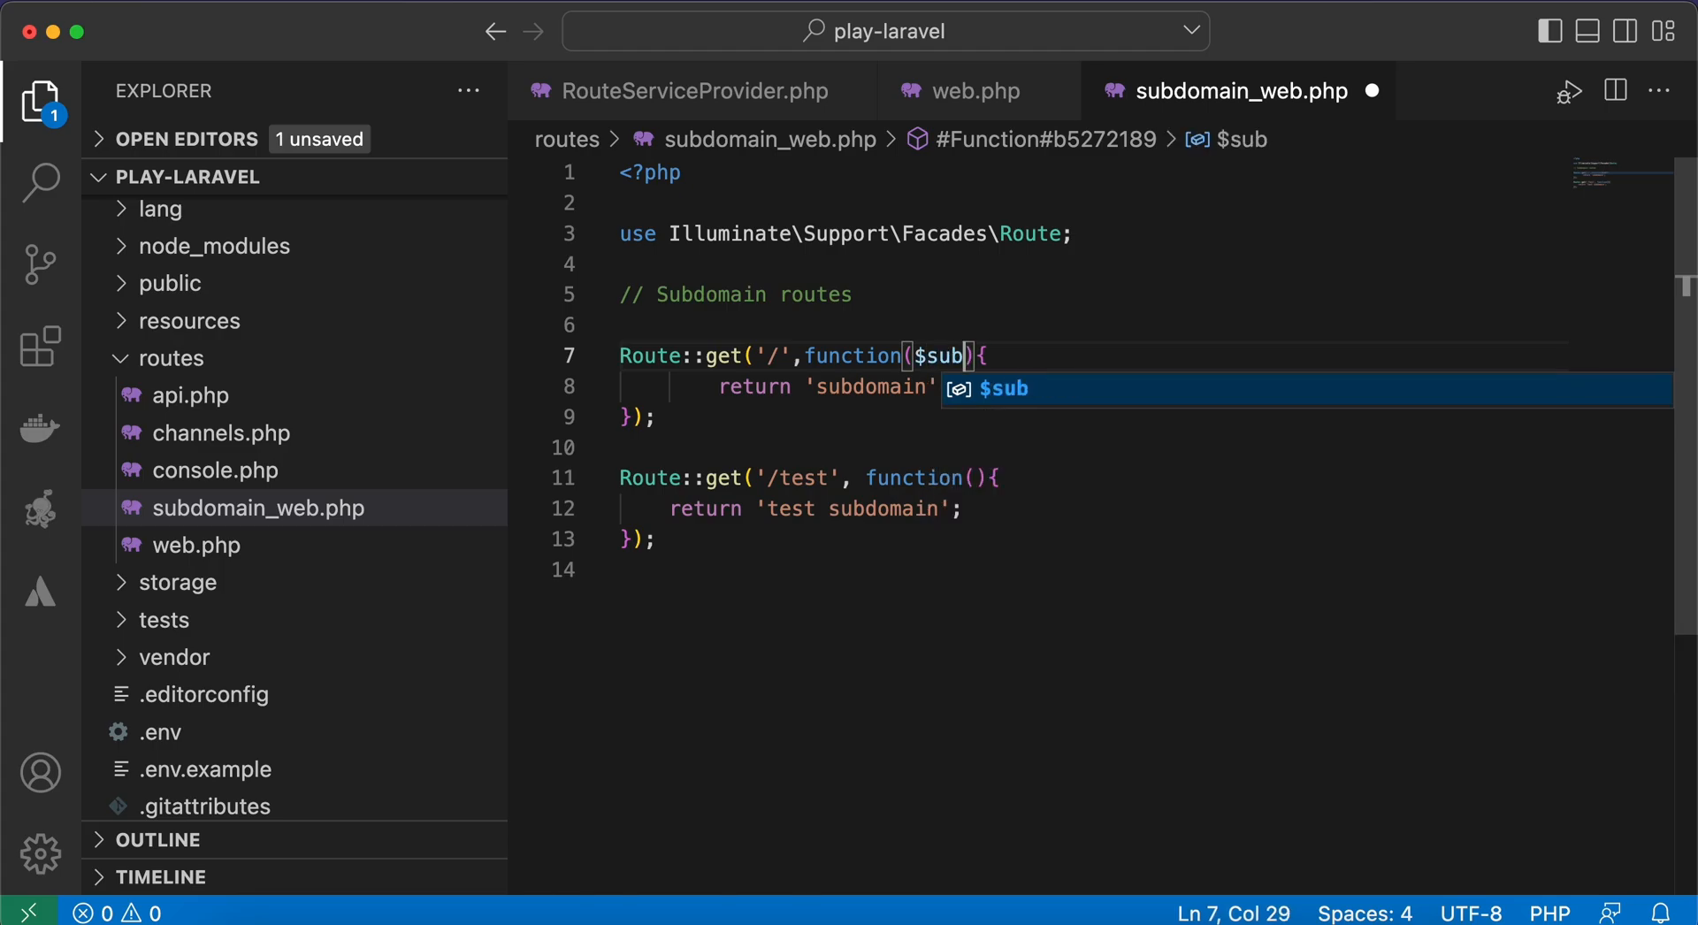
type("domain")
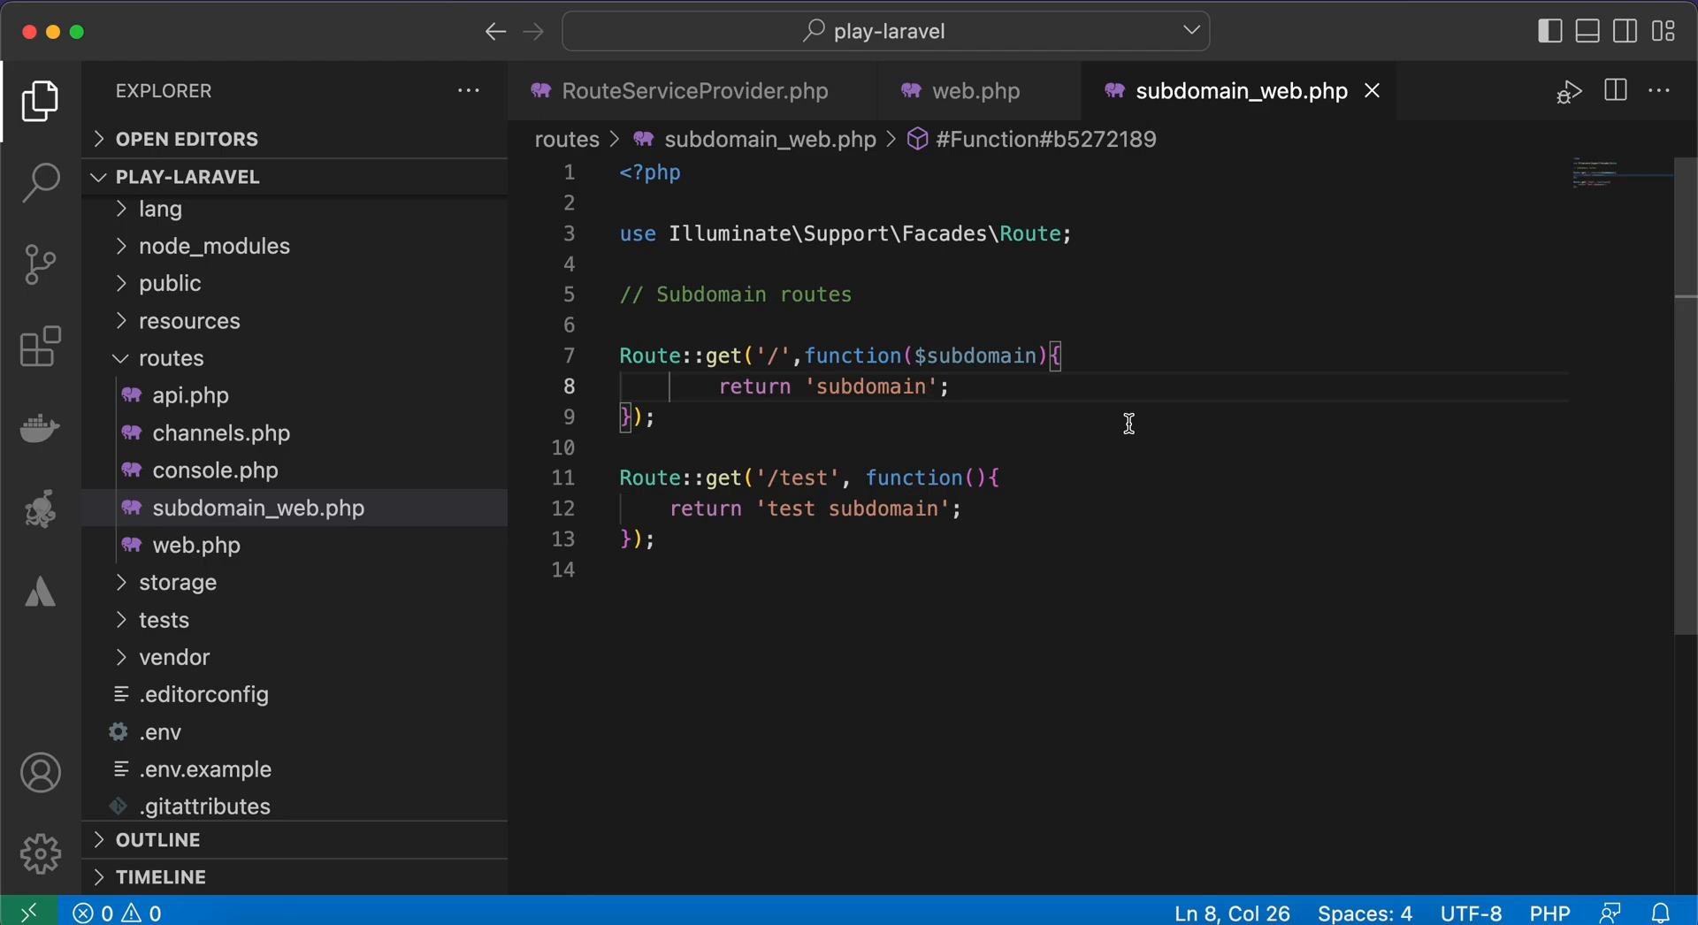
type(". $subdomain")
left_click(813, 477)
type("/")
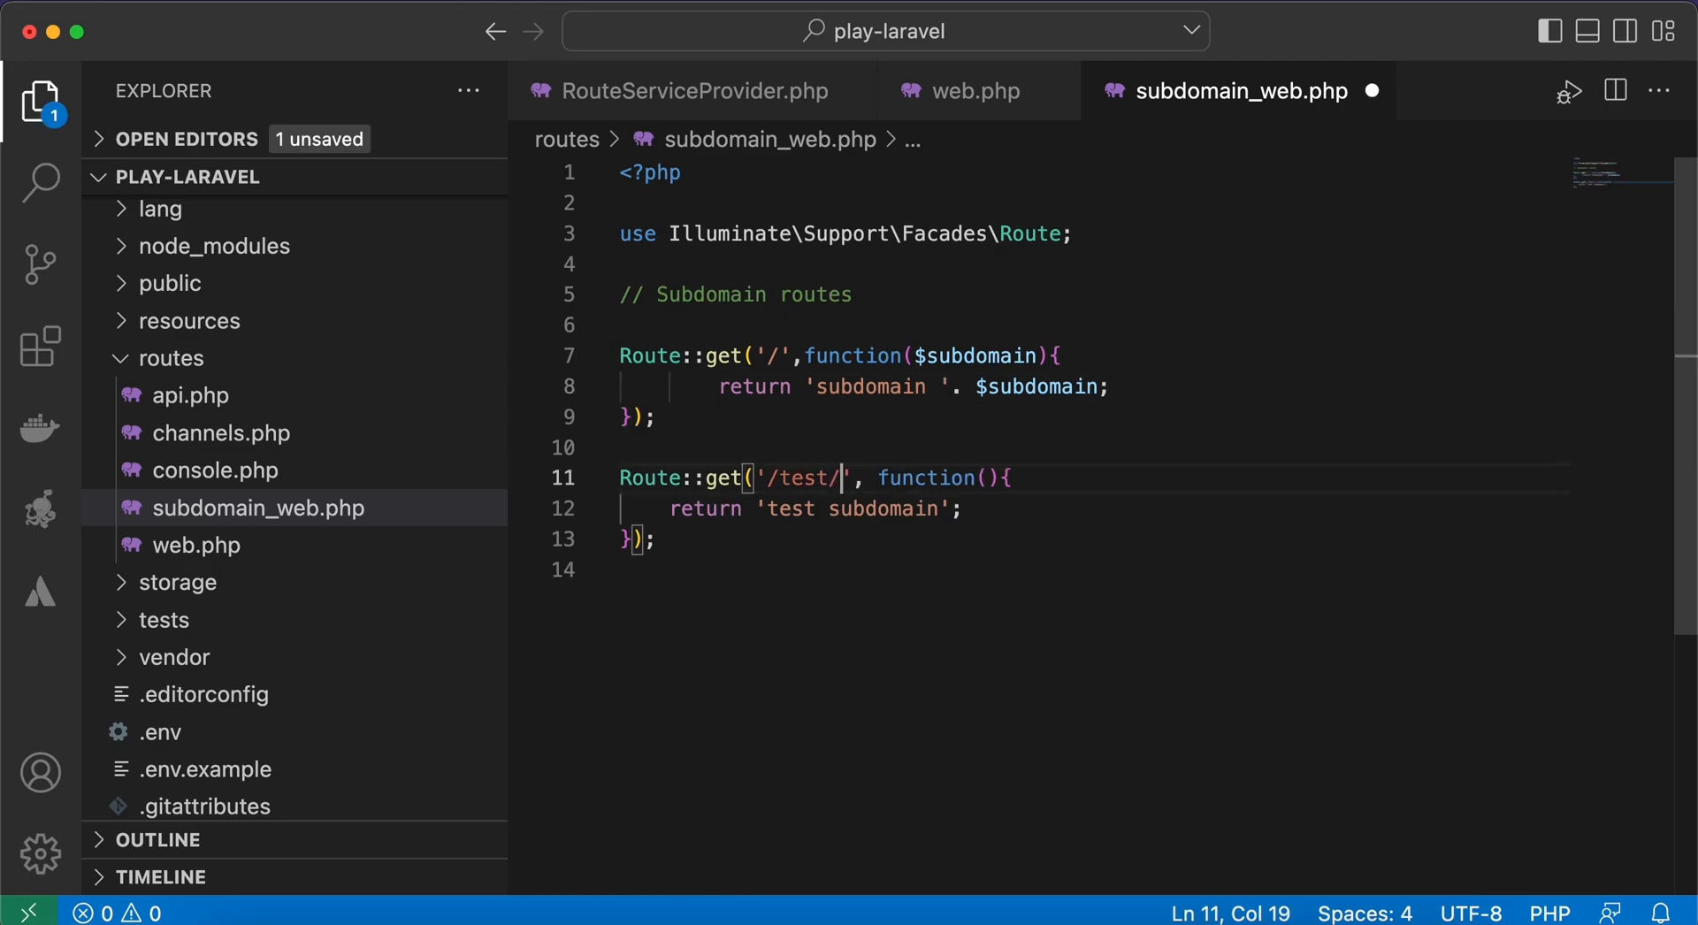
Change the test path to '/test/{id}' and add $subdomain and $id closure parameters.
type("{}")
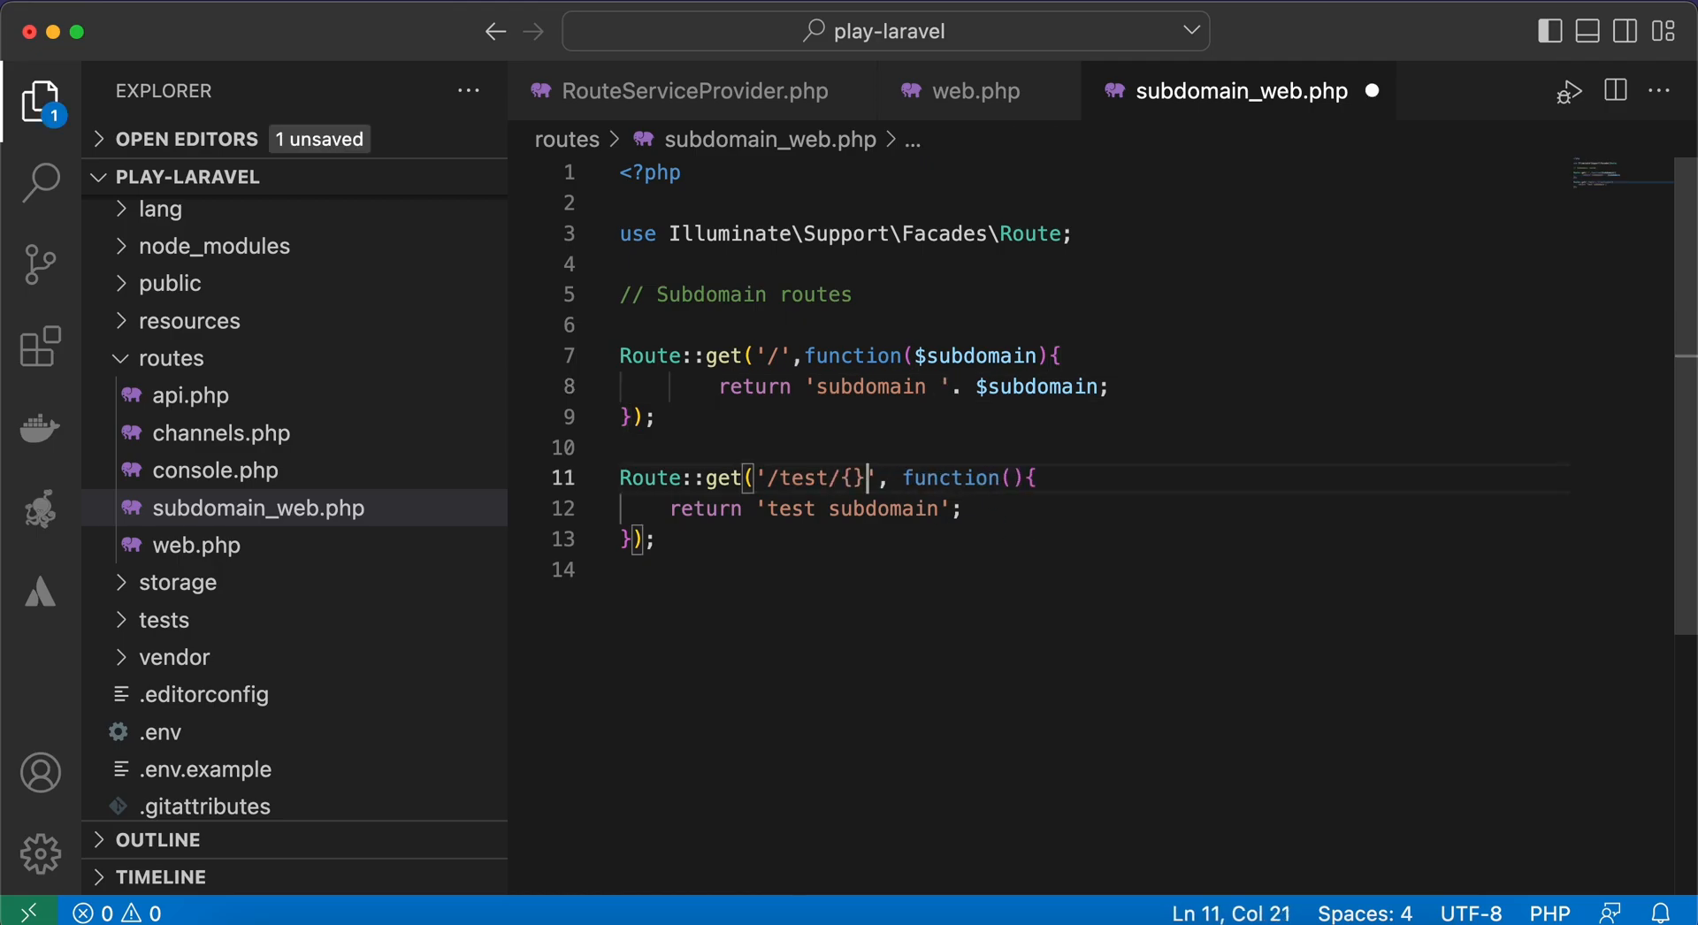
type("id")
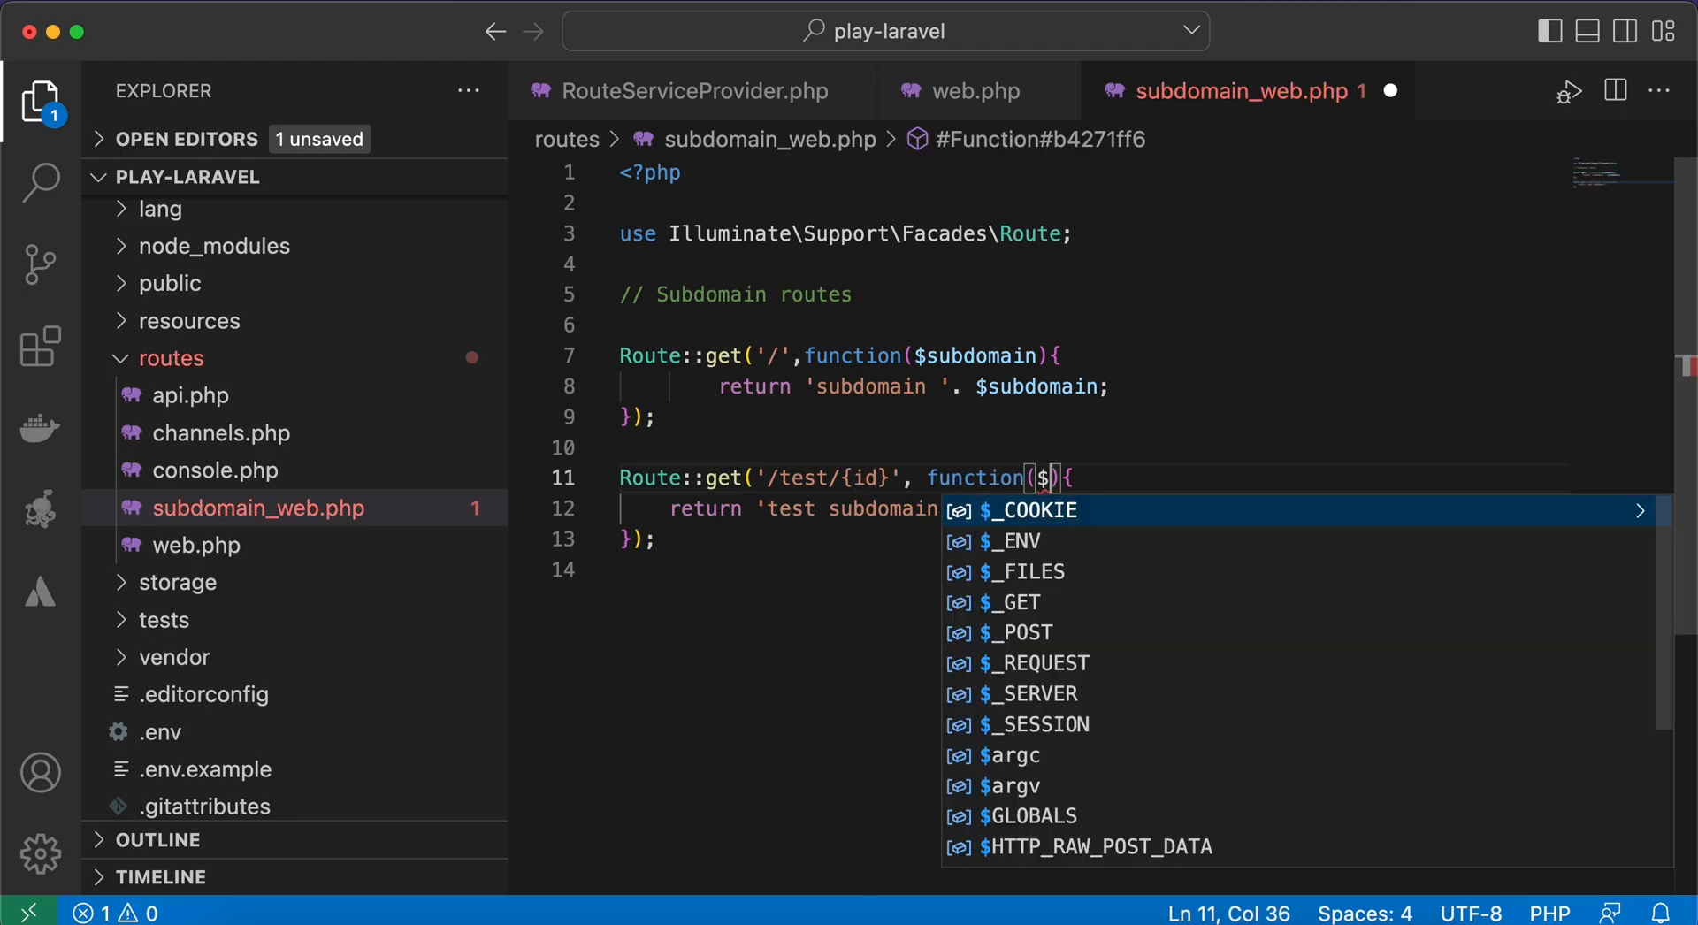
type("subdomain,")
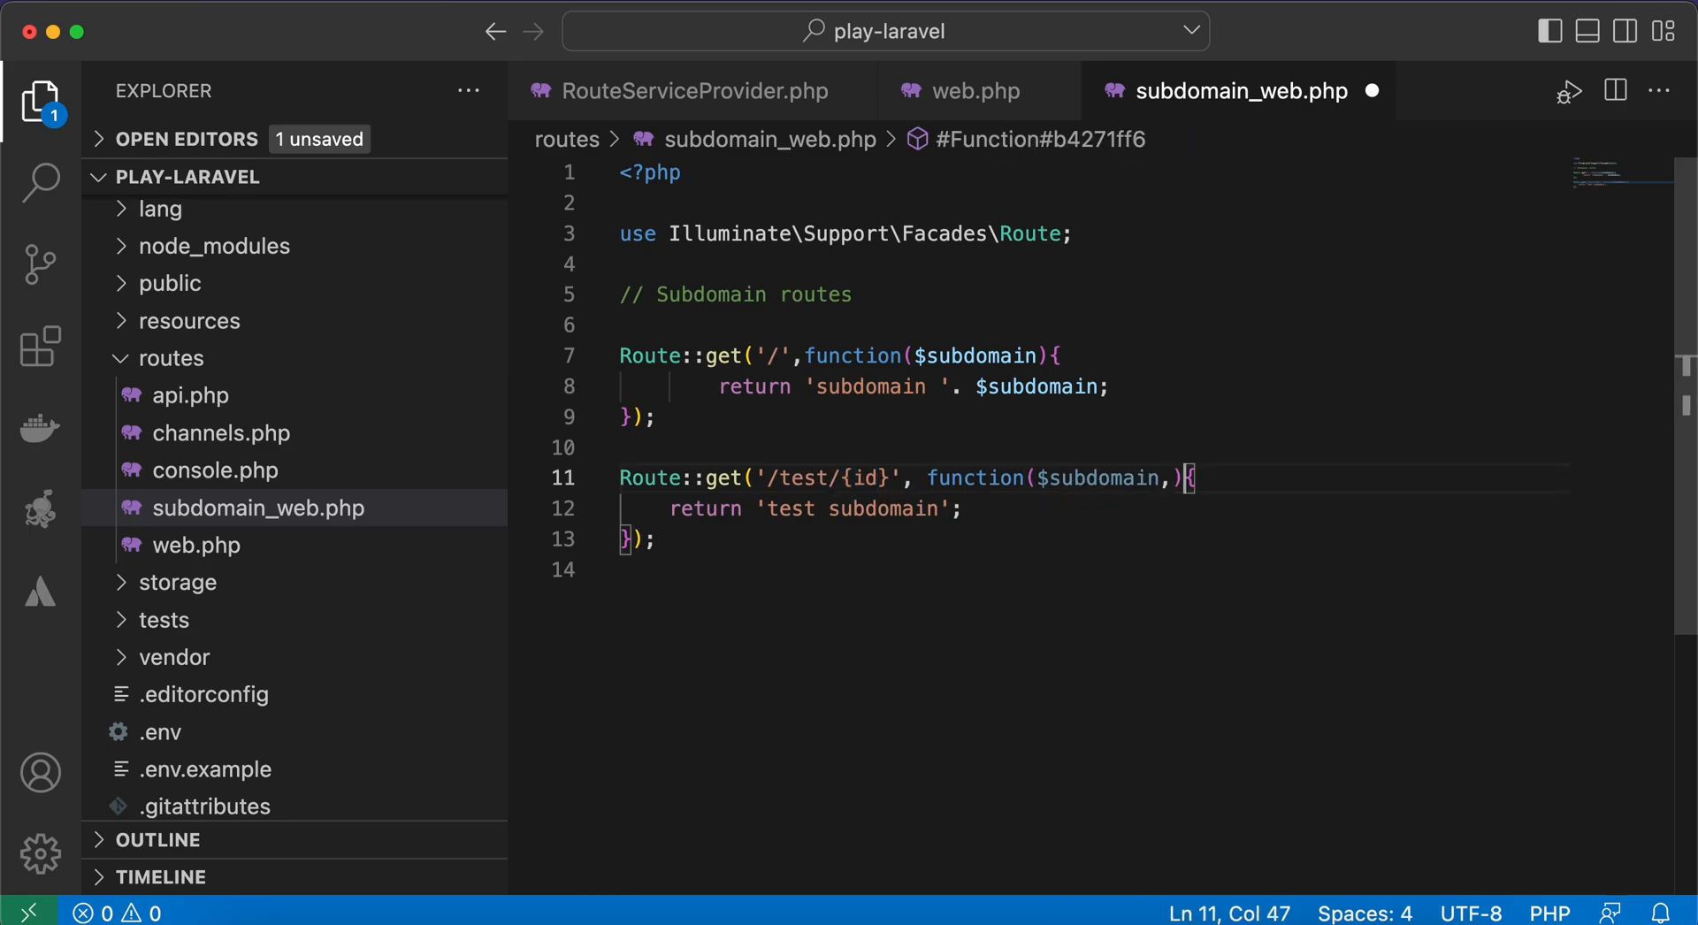
type("$subdomain")
type("$id")
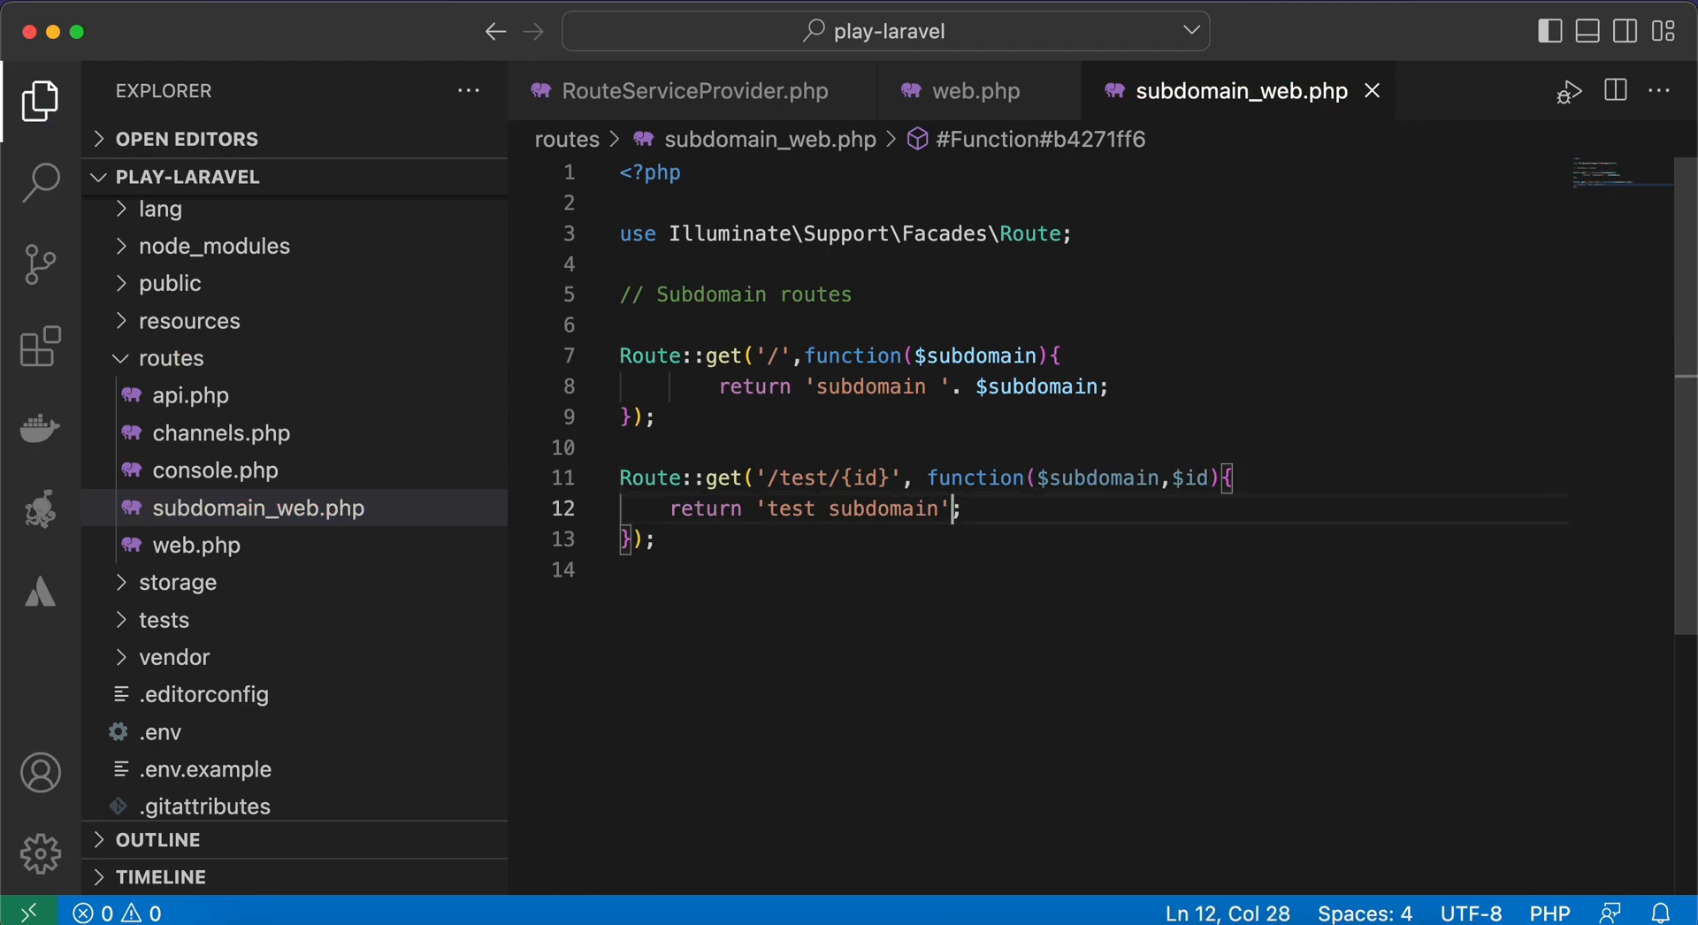
Make the '/test/{id}' route return the subdomain, ' id is ' and $id.
type(".")
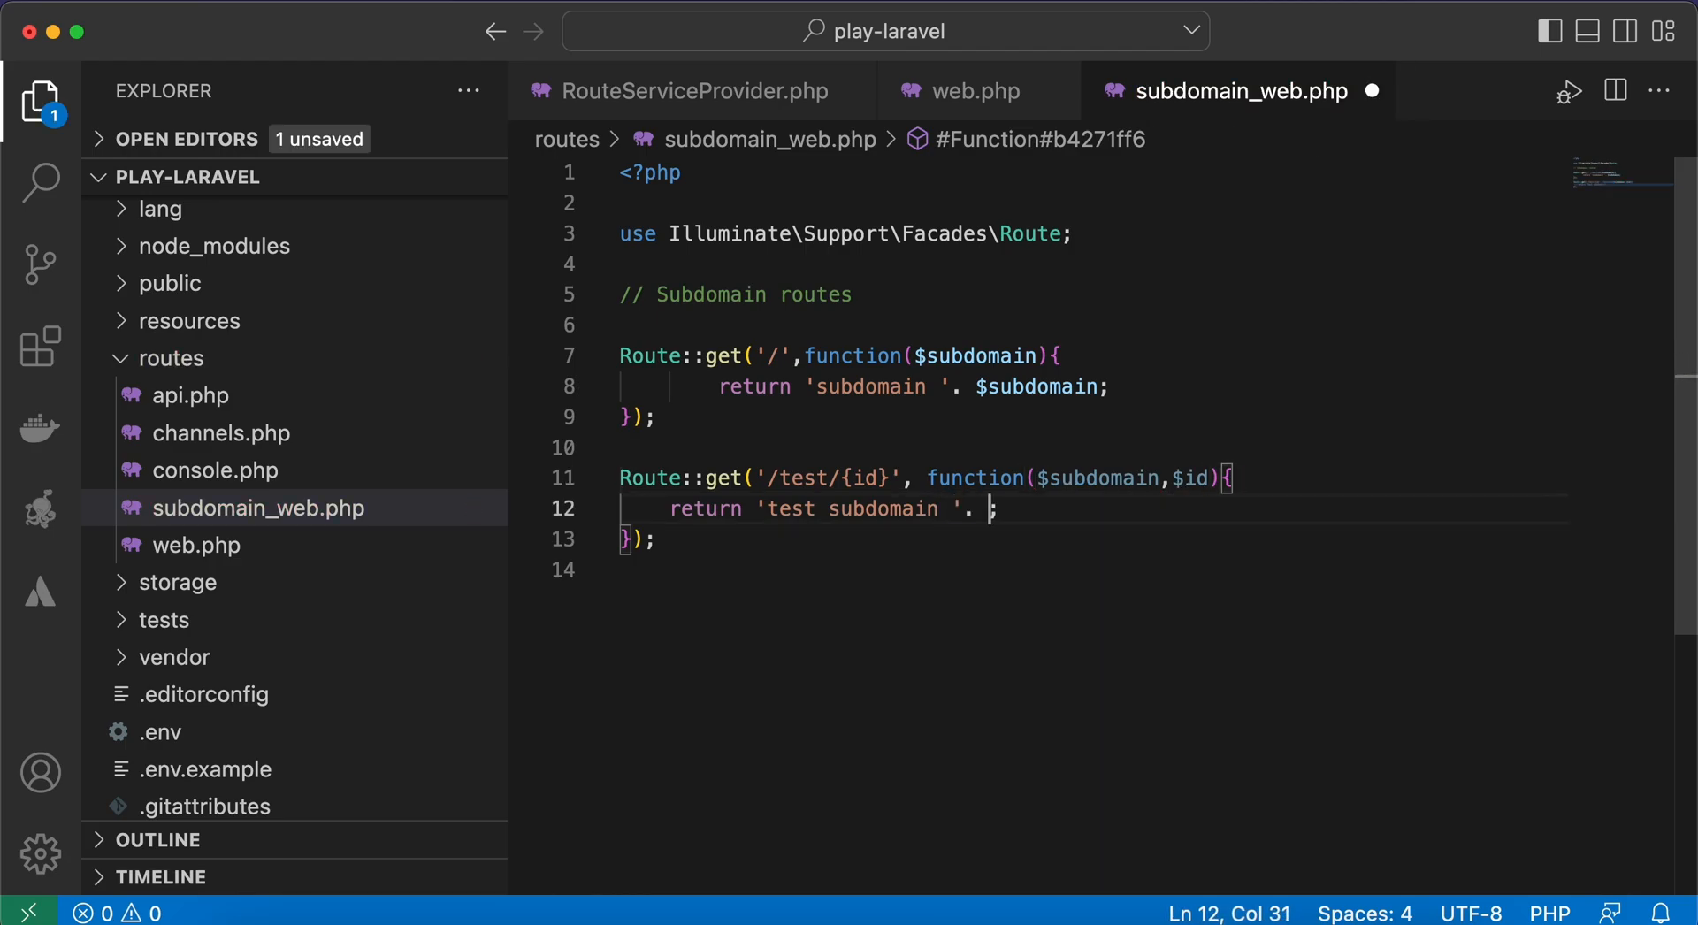
type("$subdomain")
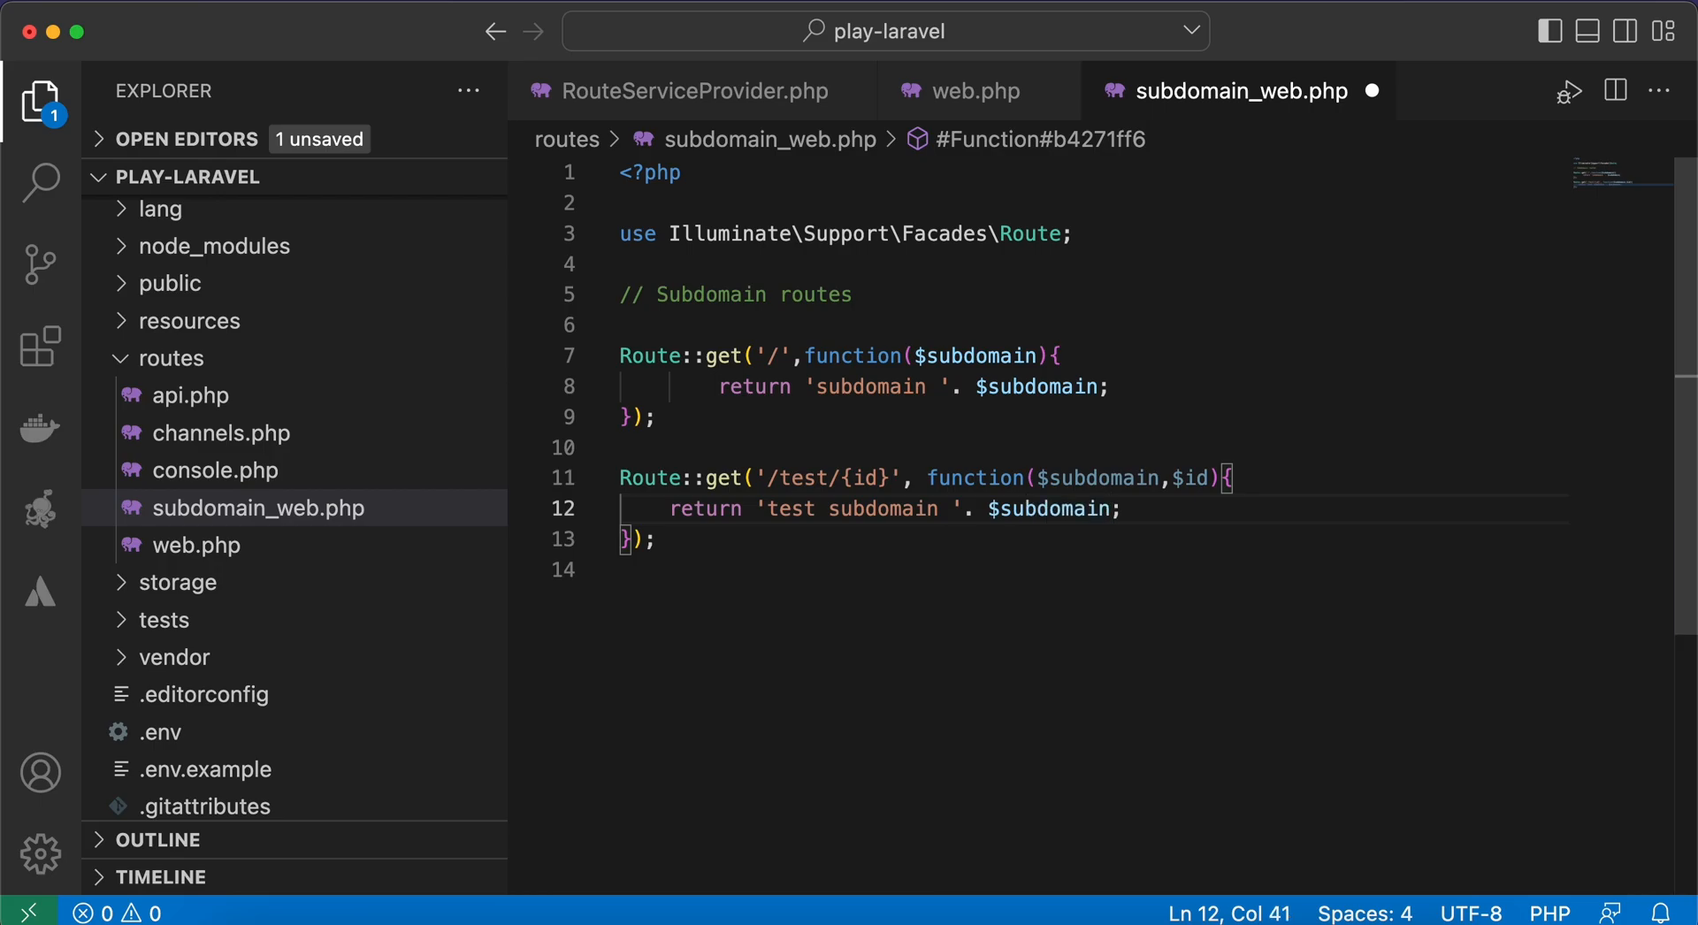
type(". ' '")
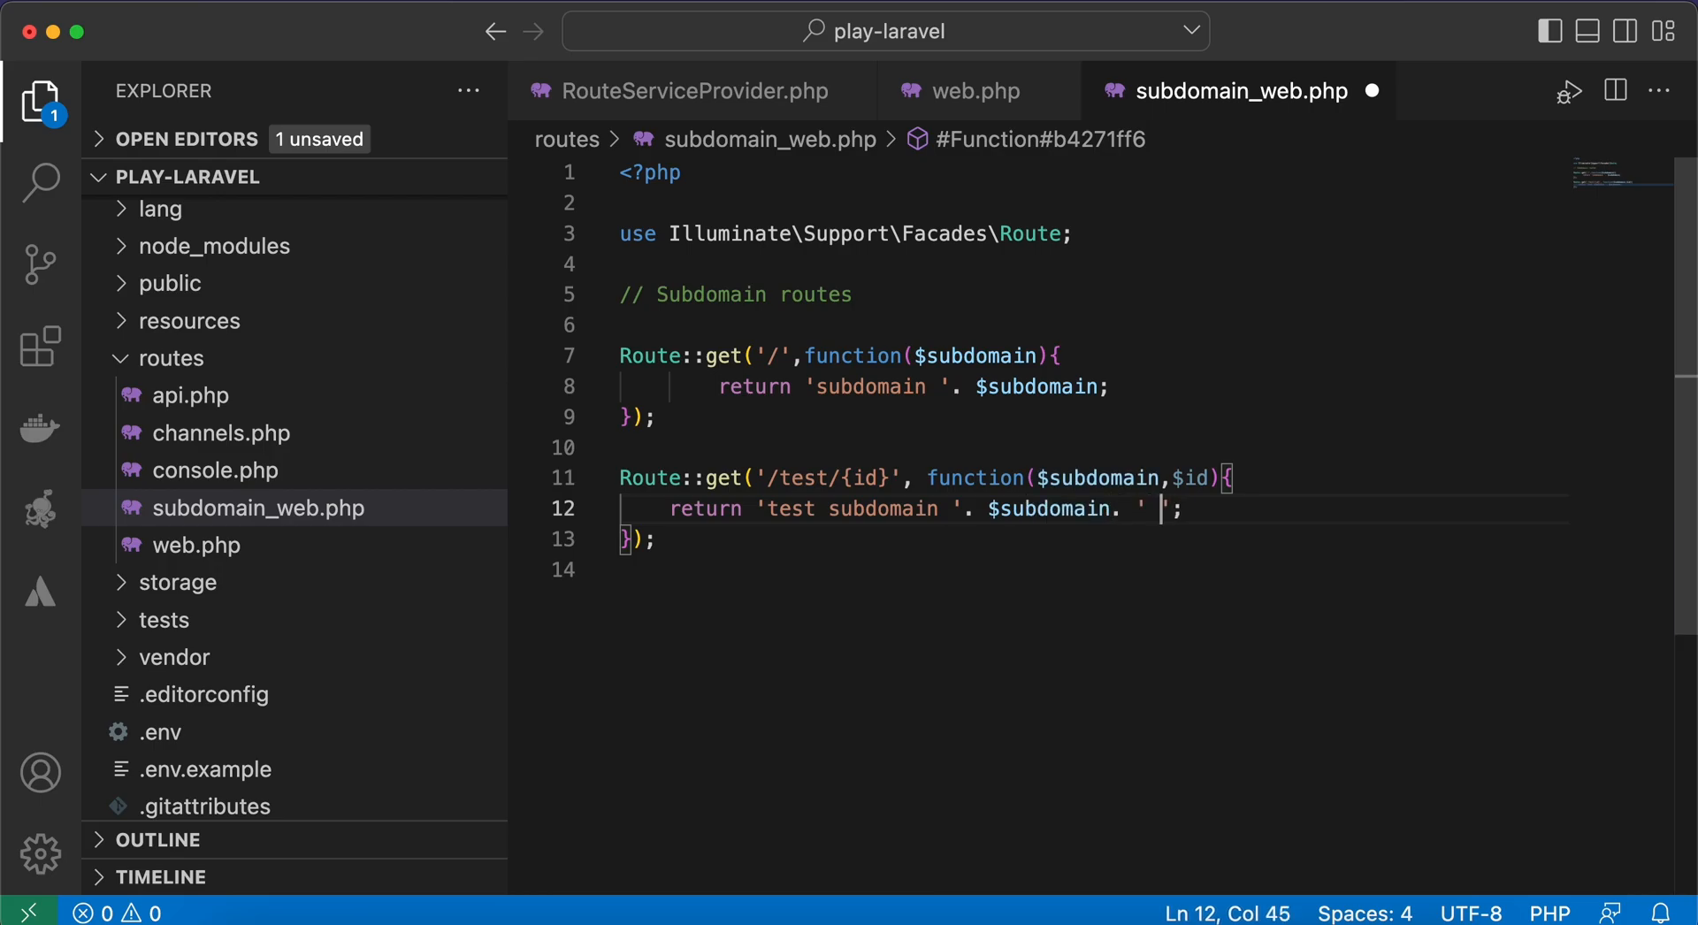
type("id is")
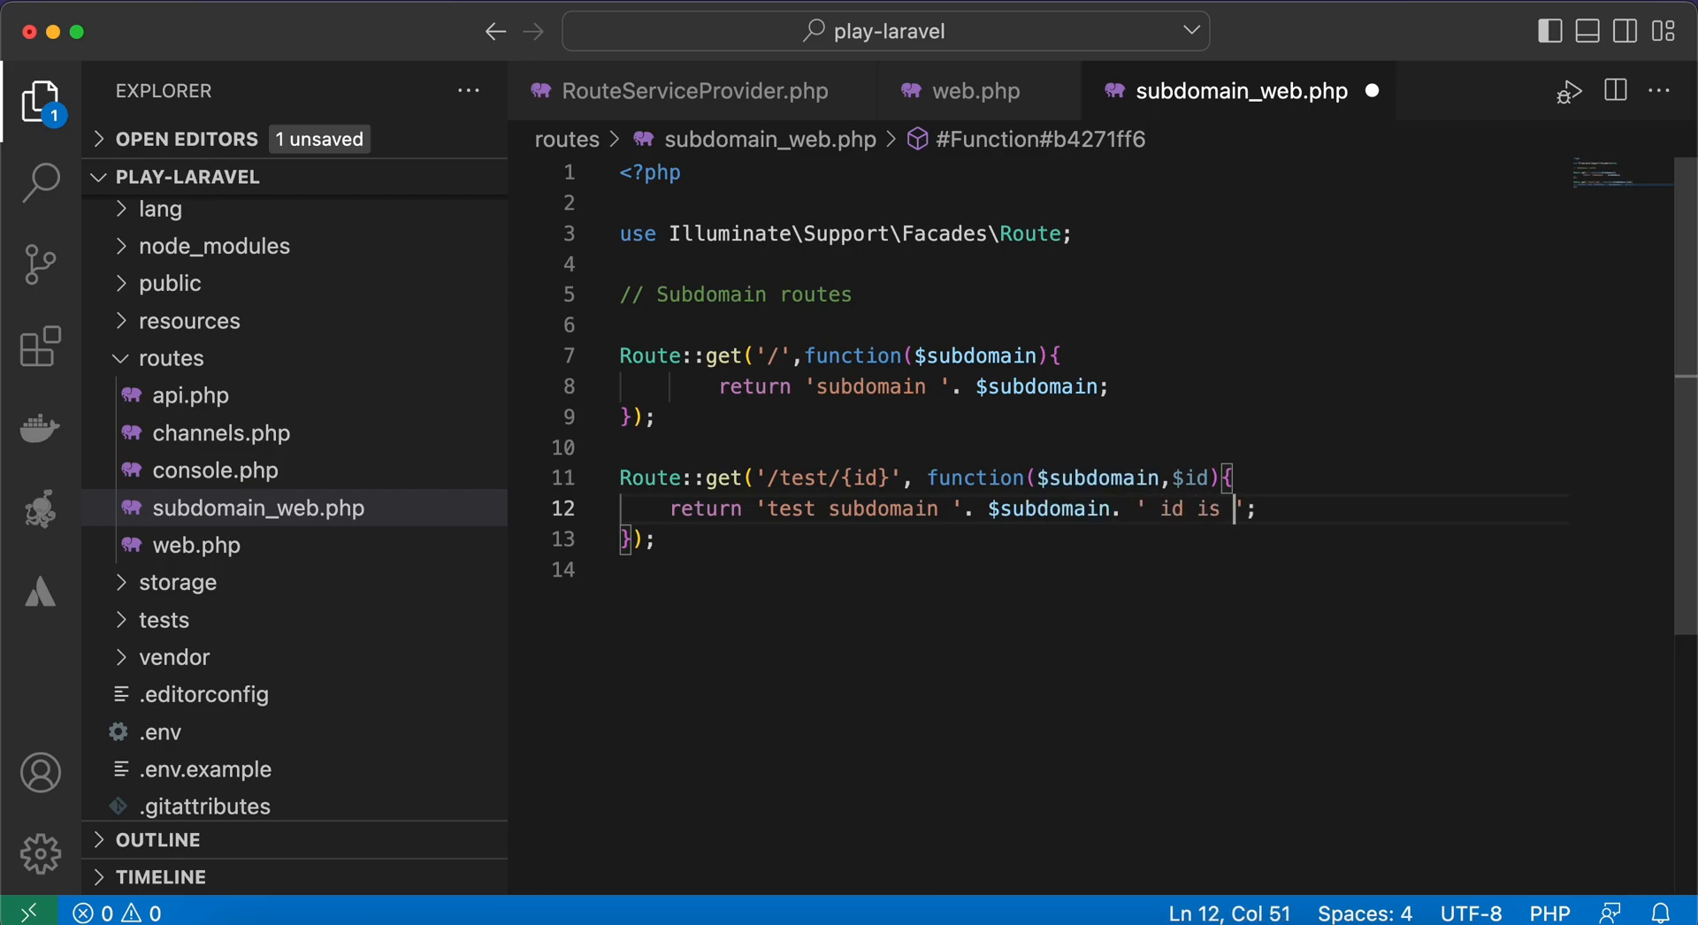
type(". $id")
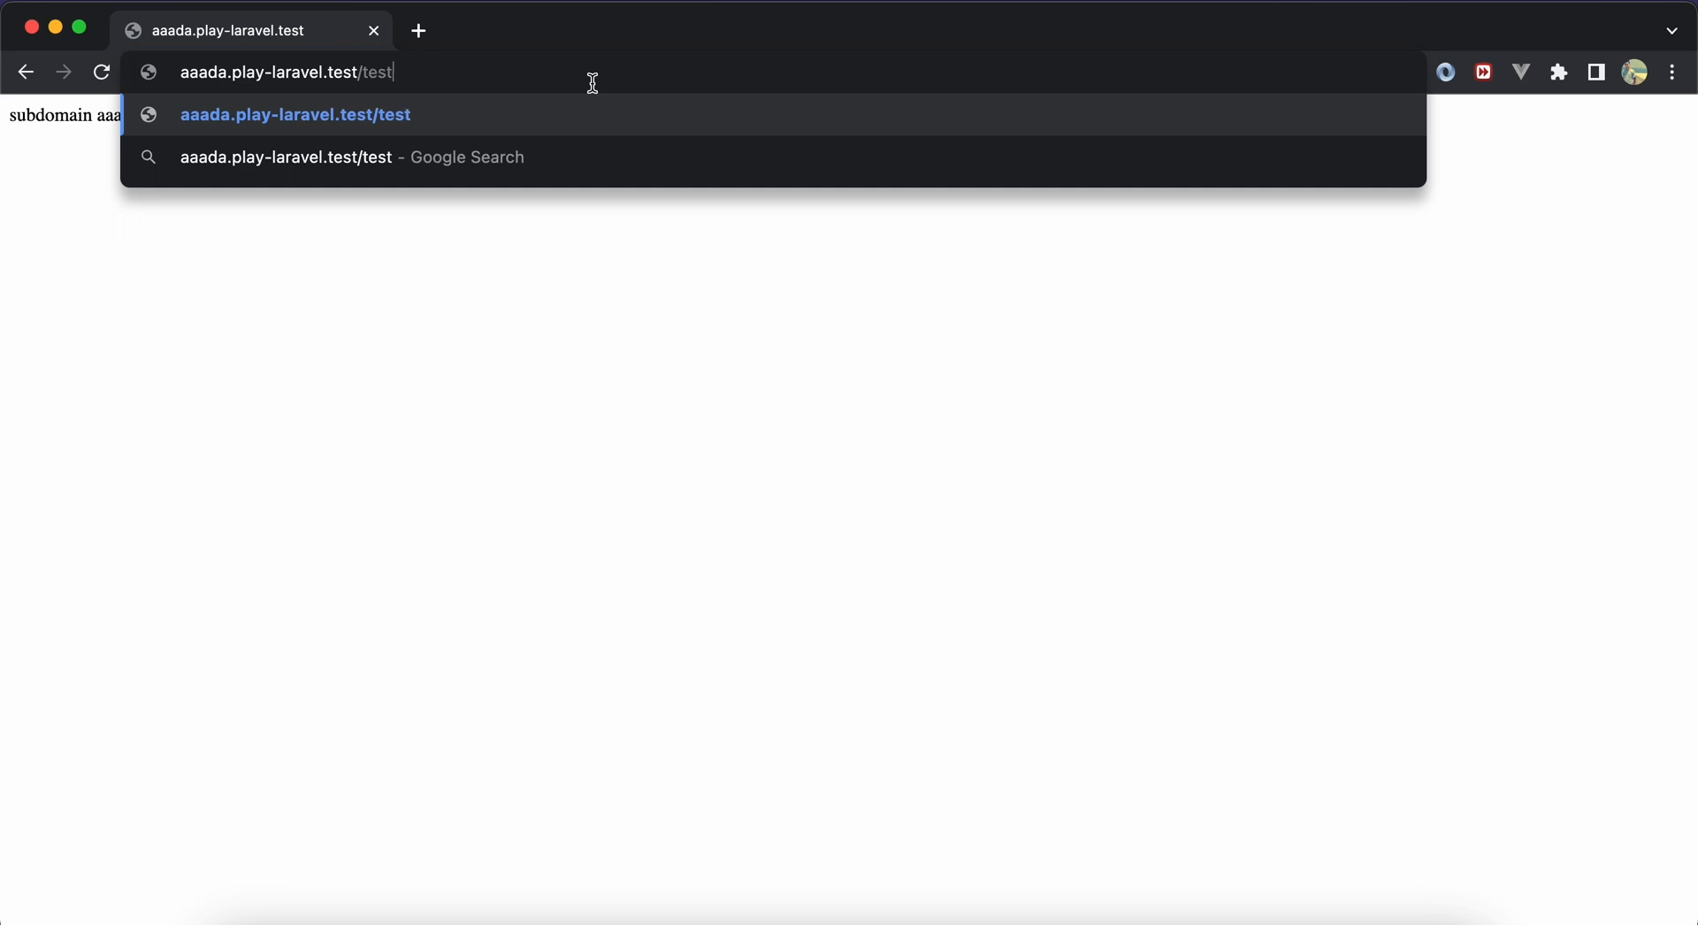
Load aaada.play-laravel.test/test/3 in Chrome, showing 'test subdomain aaada id is 3'.
type("/3")
key("Return")
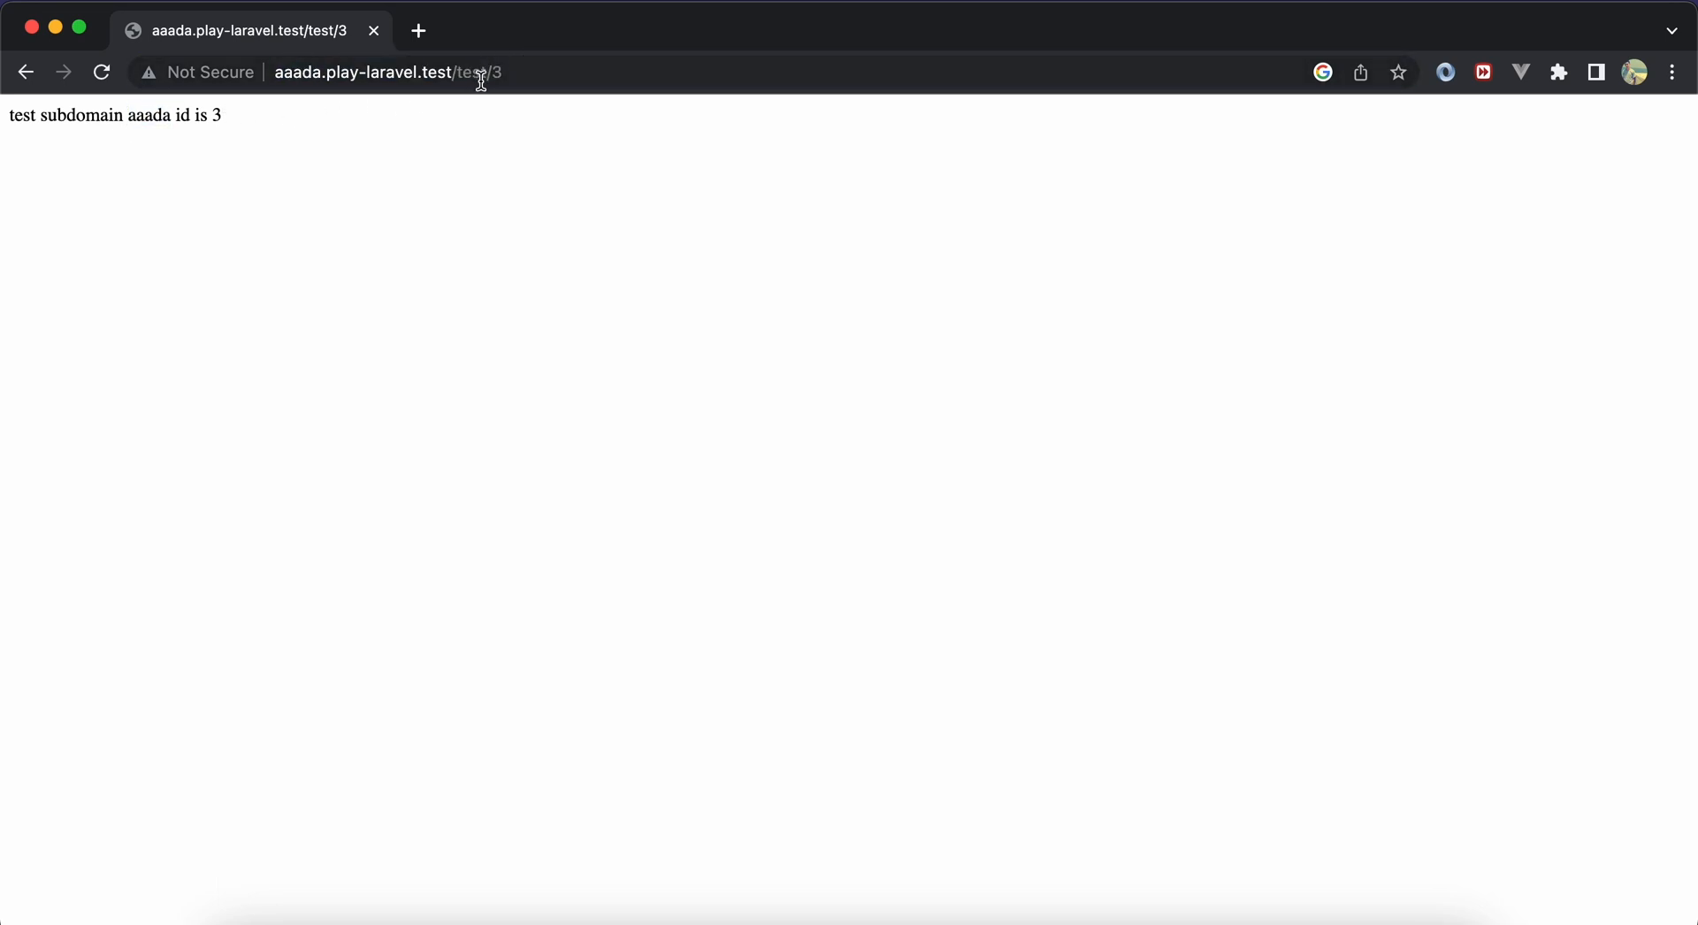